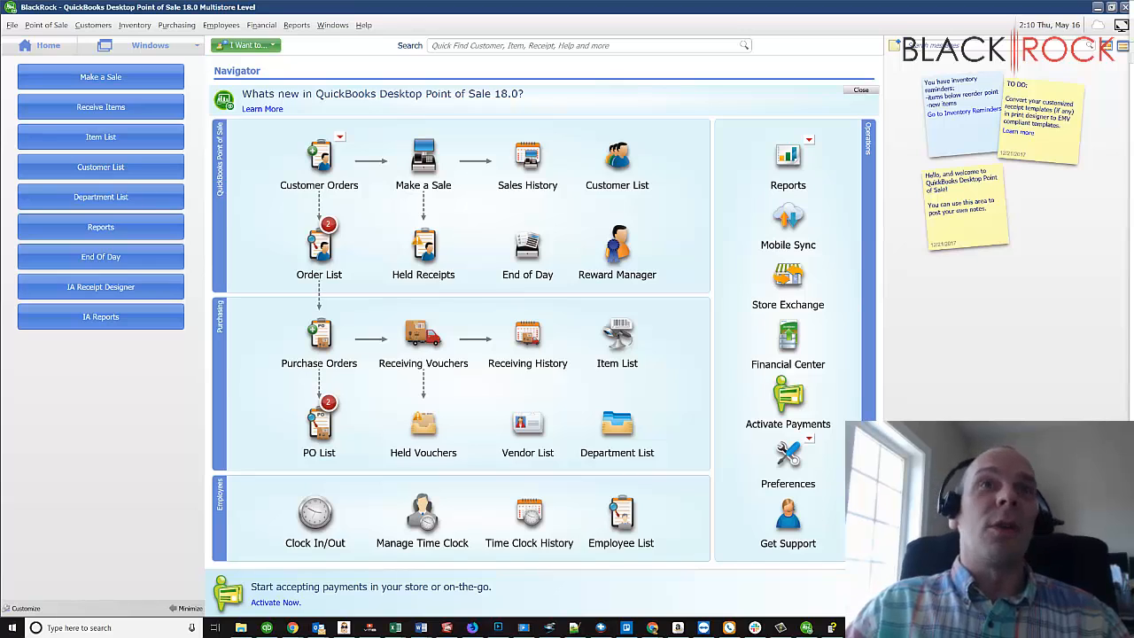
mouse_move(840, 441)
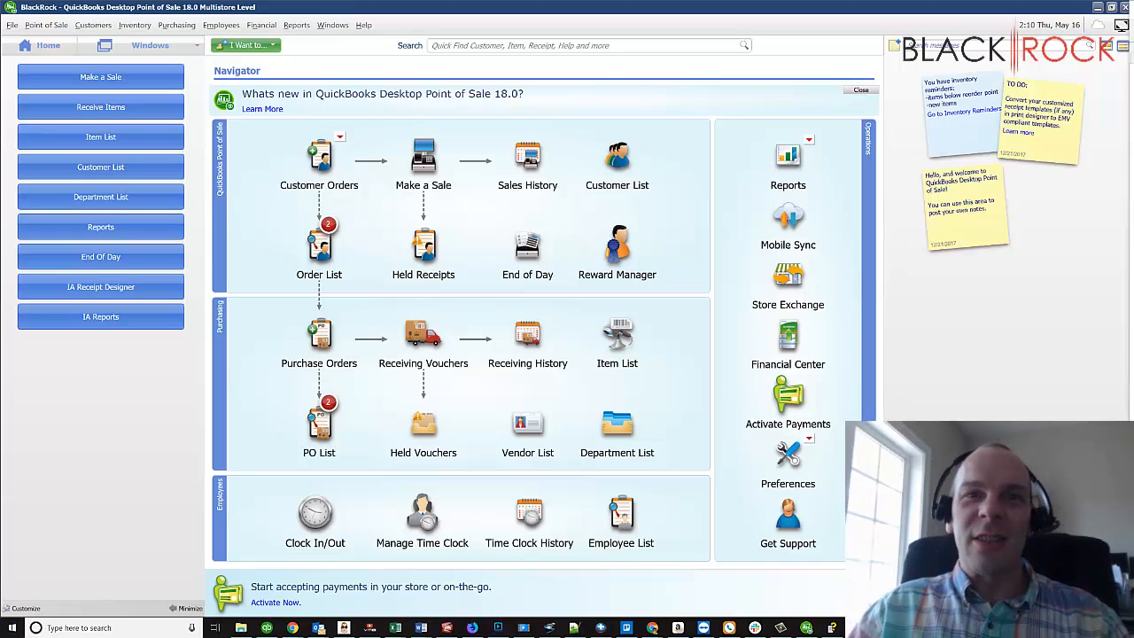
mouse_move(831, 391)
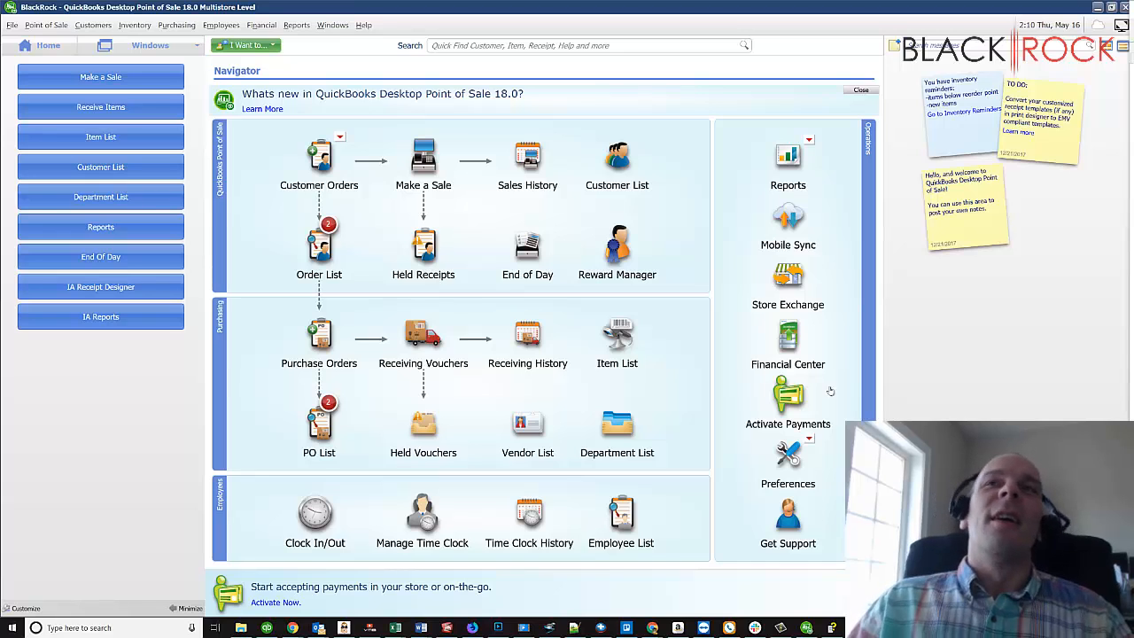
mouse_move(547, 204)
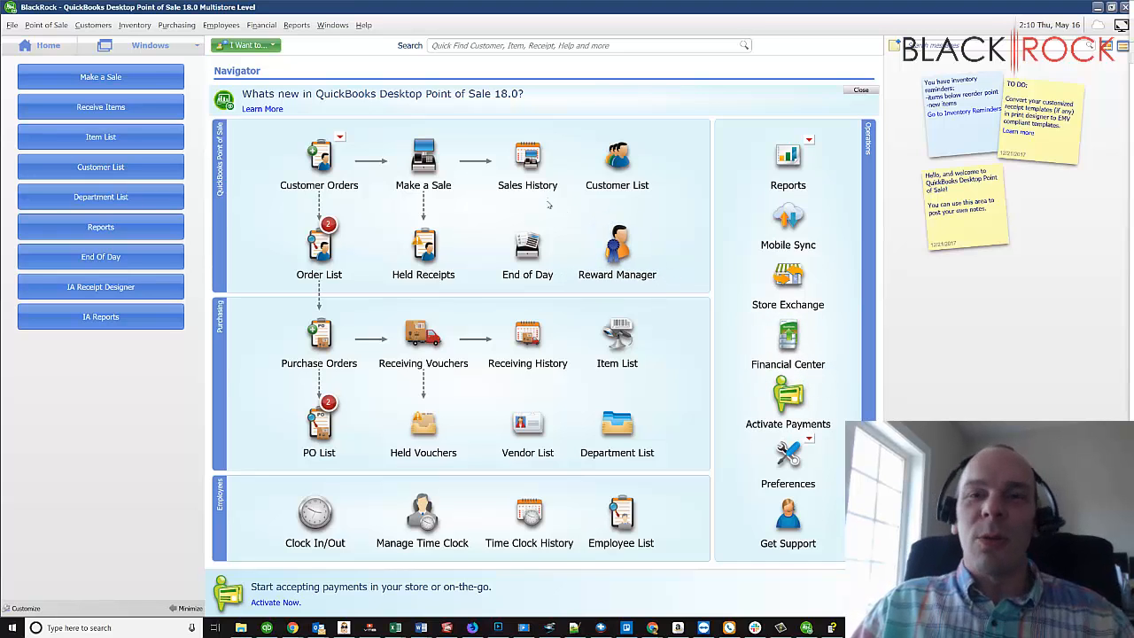
mouse_move(493, 224)
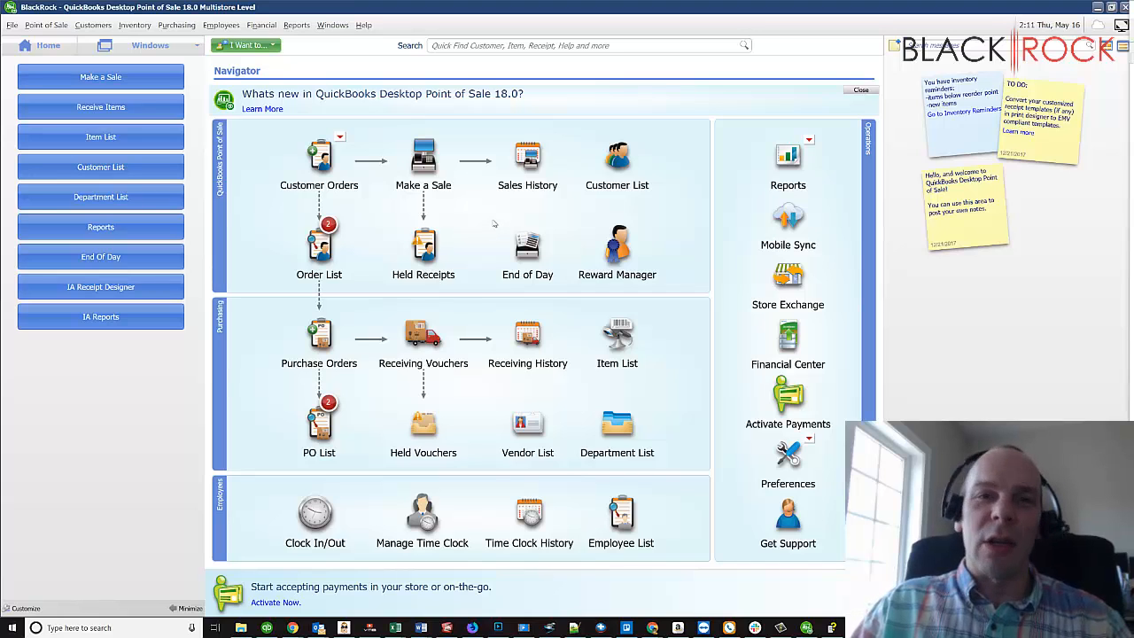
mouse_move(495, 219)
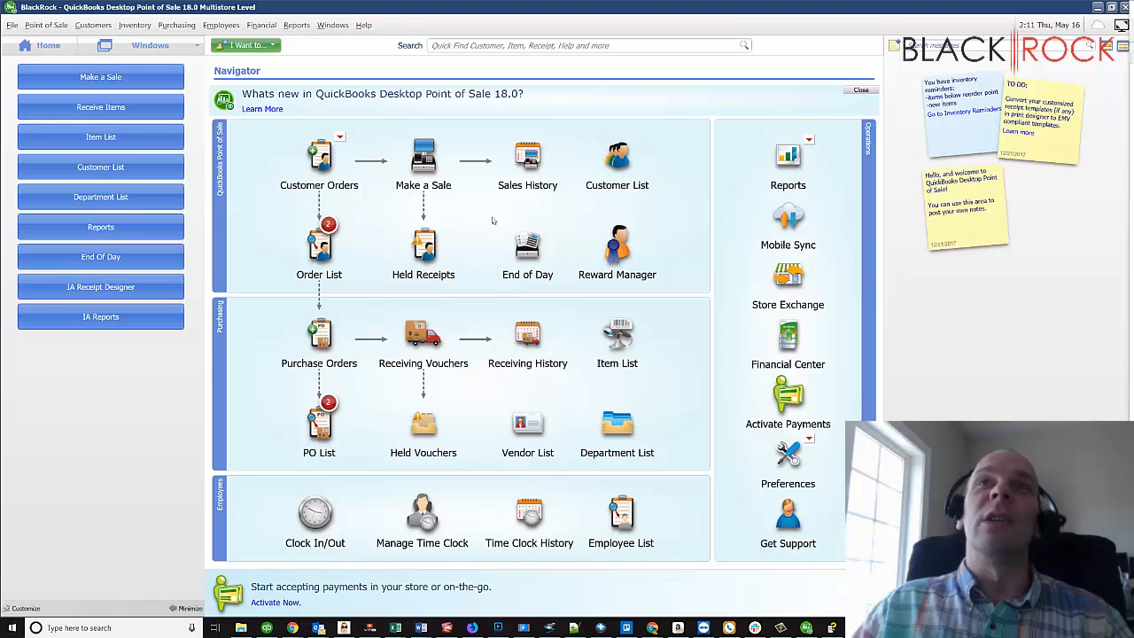
mouse_move(488, 218)
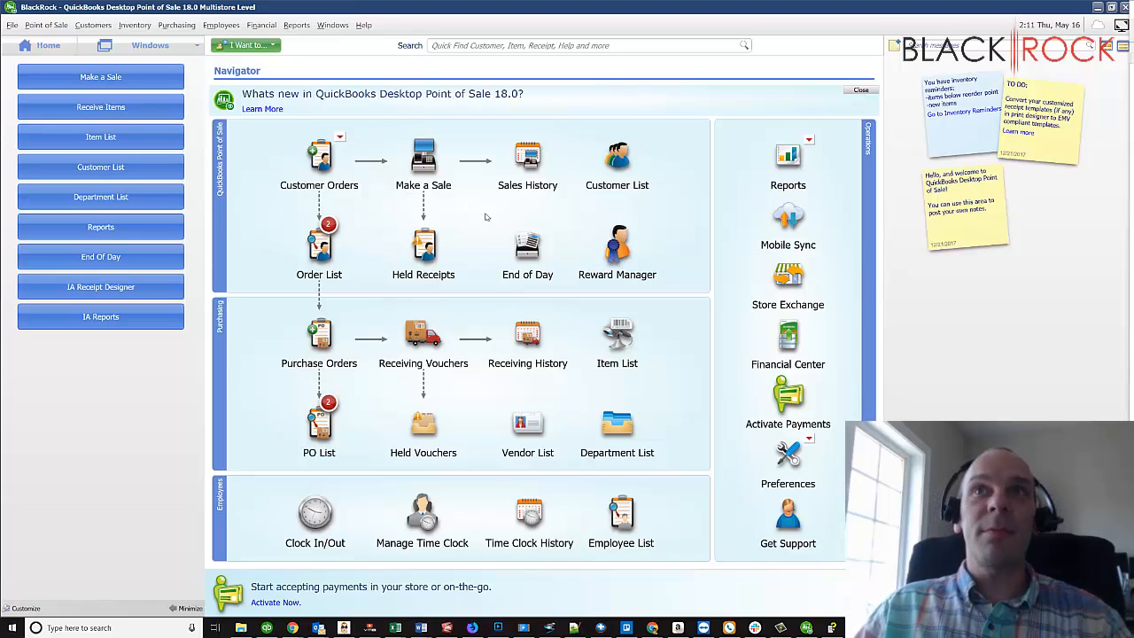
mouse_move(488, 226)
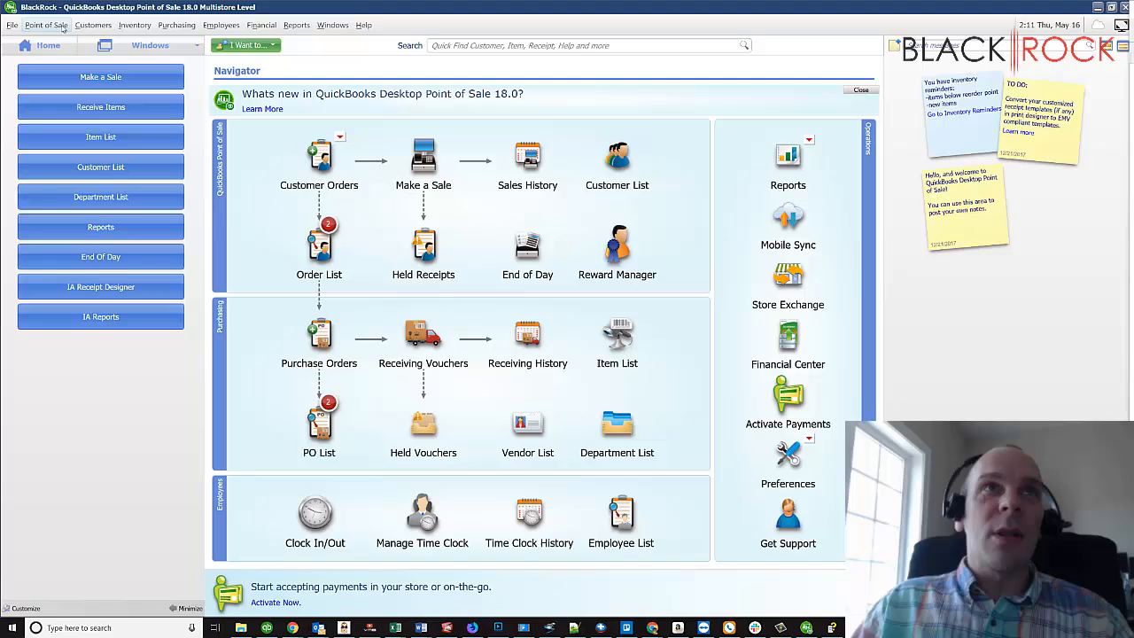
Step: Open the End of Day Process, set to run a General Z-Out Store Close for today
click(46, 24)
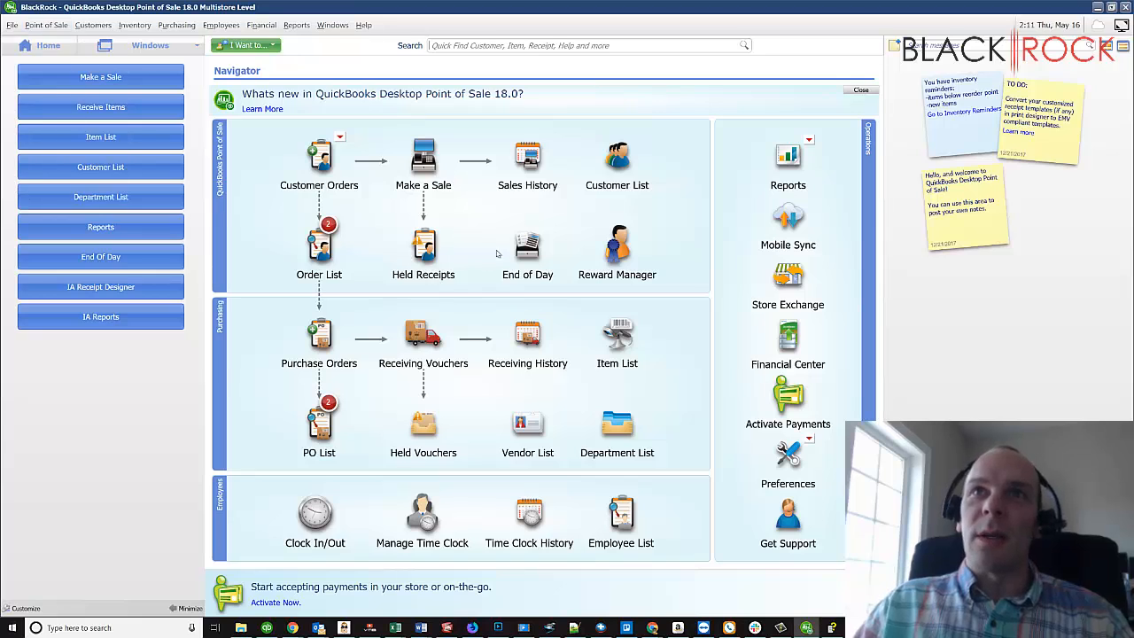
mouse_move(519, 219)
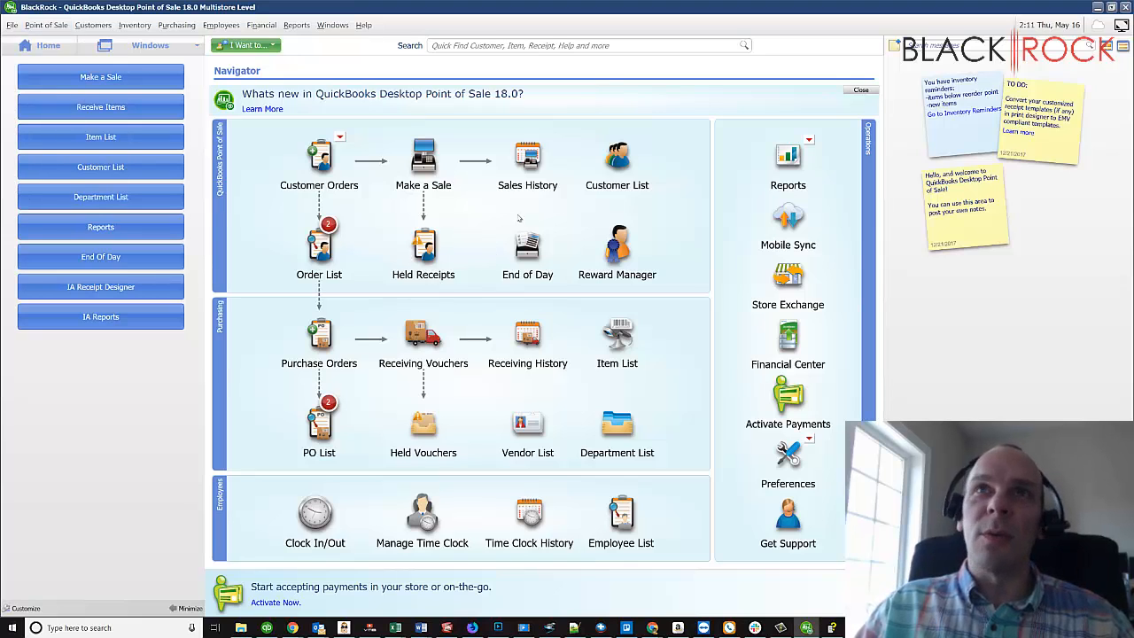
click(527, 159)
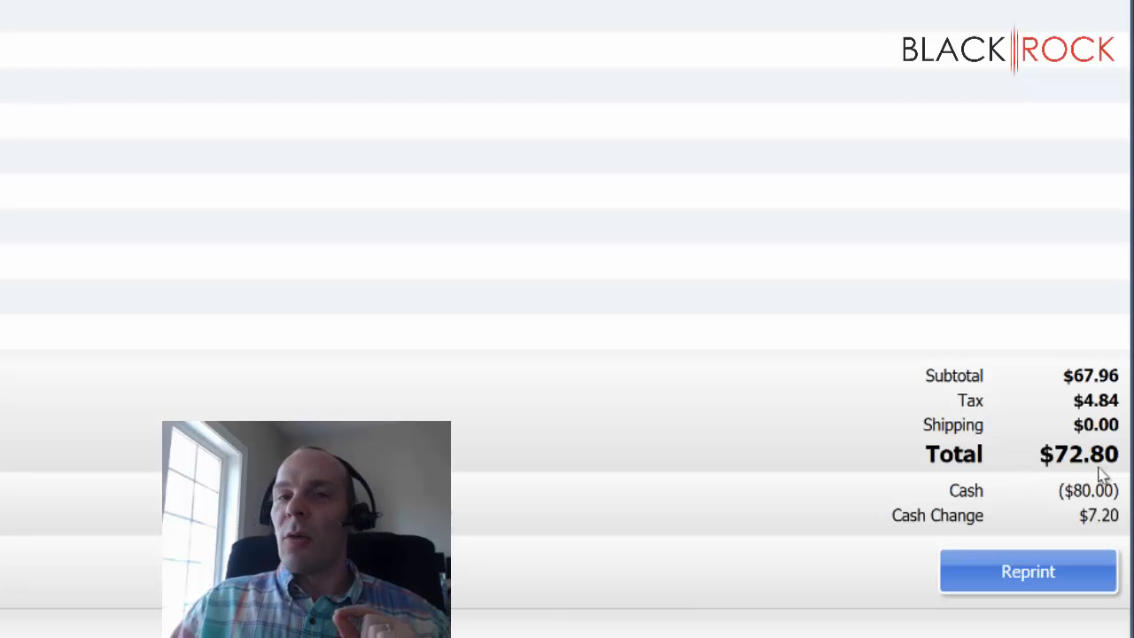
mouse_move(1121, 528)
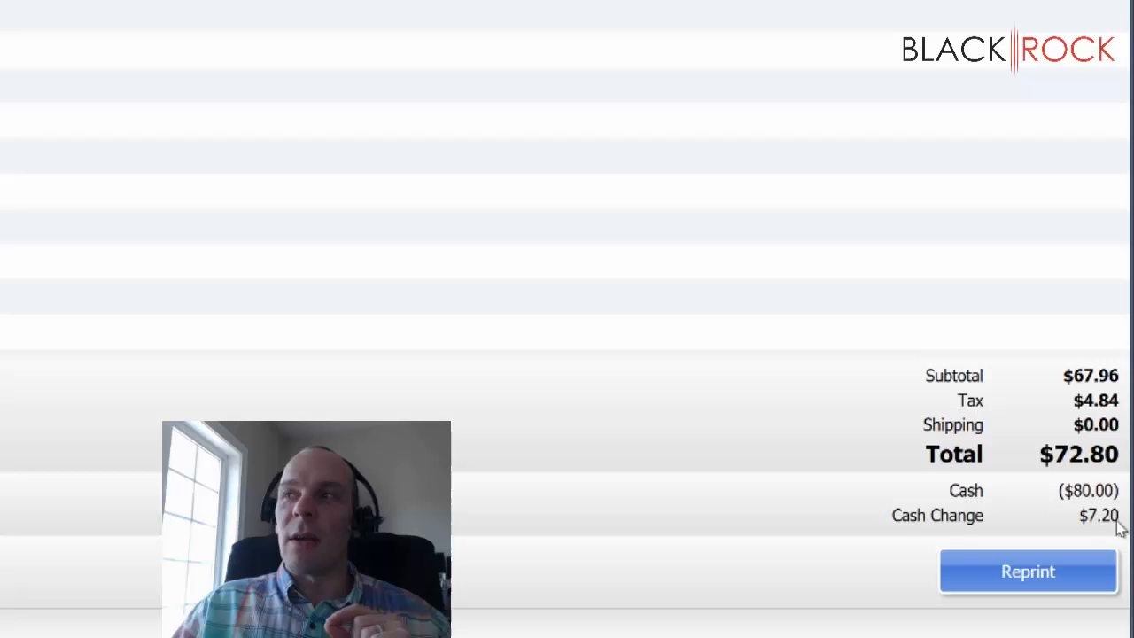
mouse_move(634, 246)
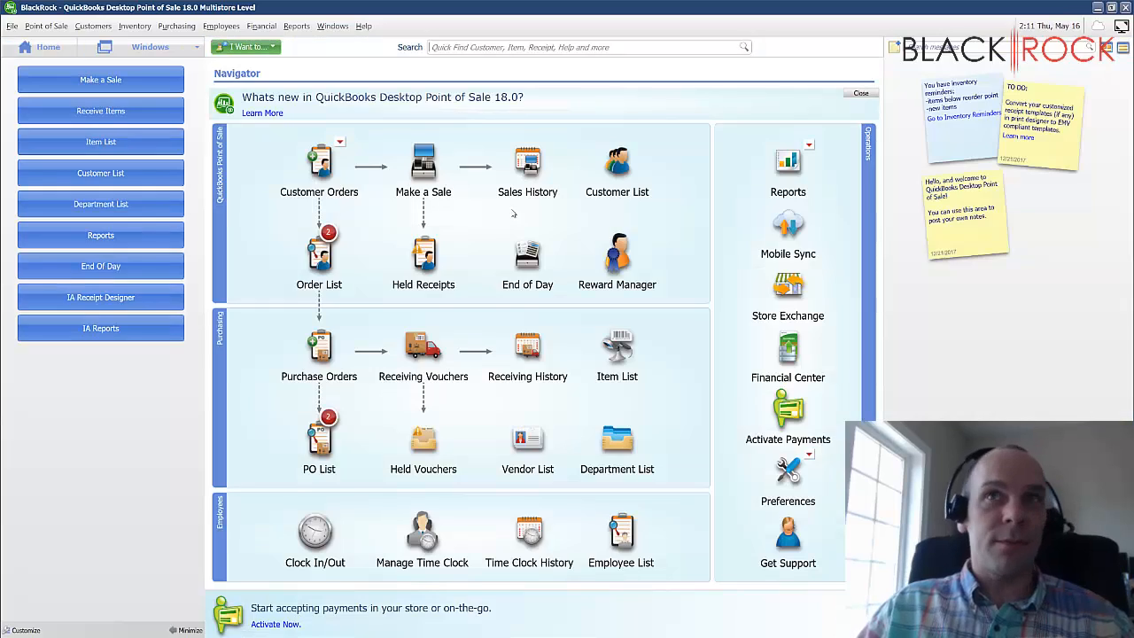
click(101, 266)
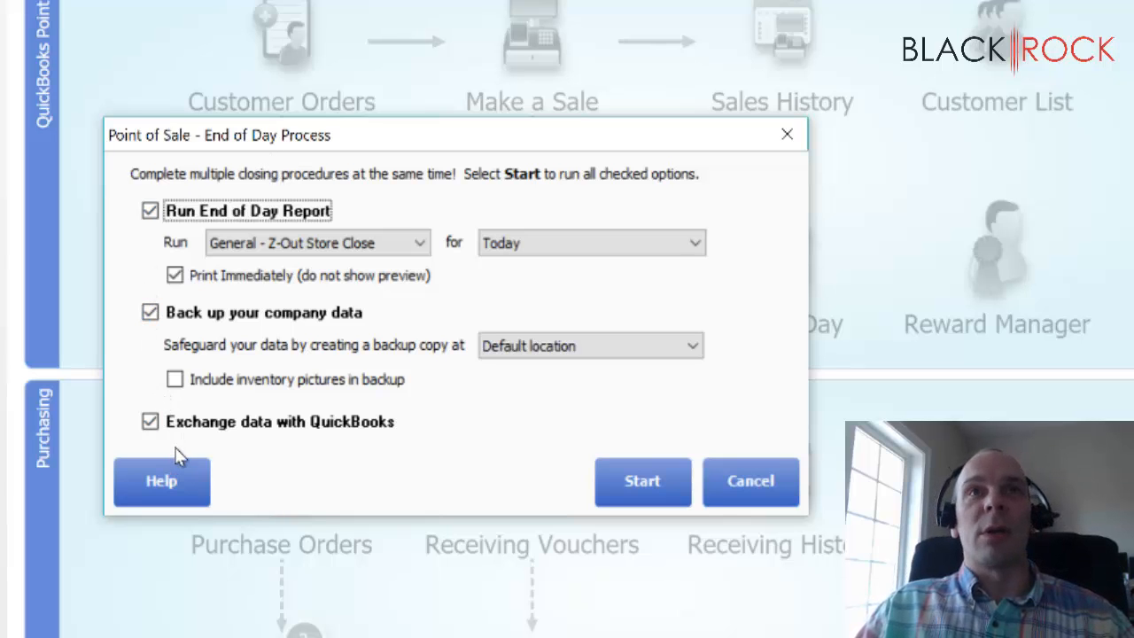
mouse_move(164, 251)
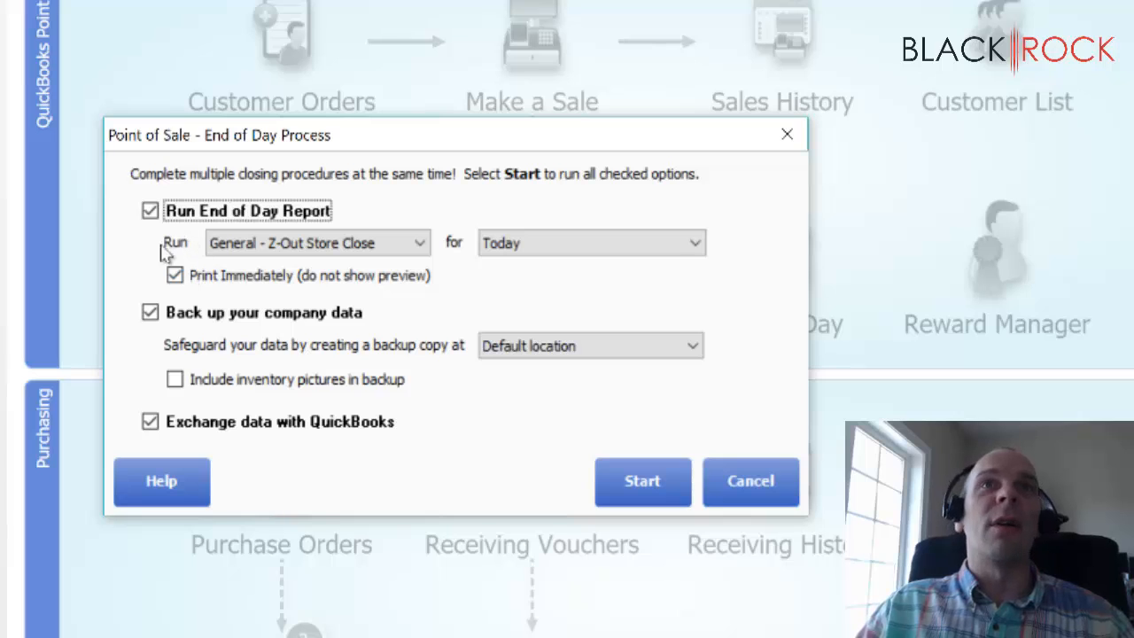
mouse_move(202, 292)
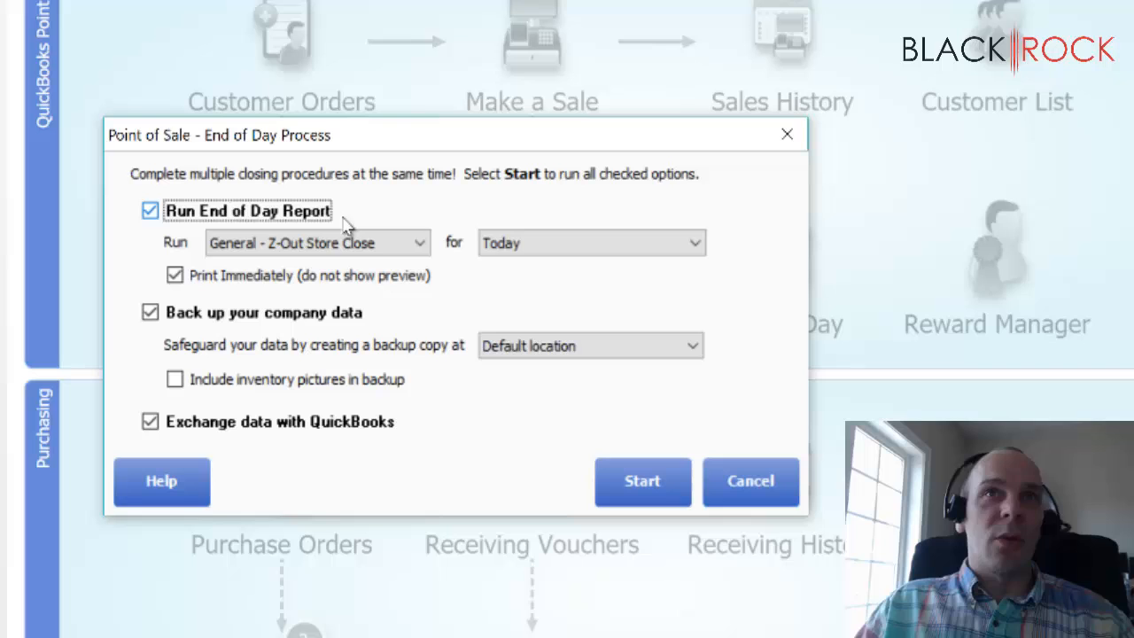
mouse_move(451, 269)
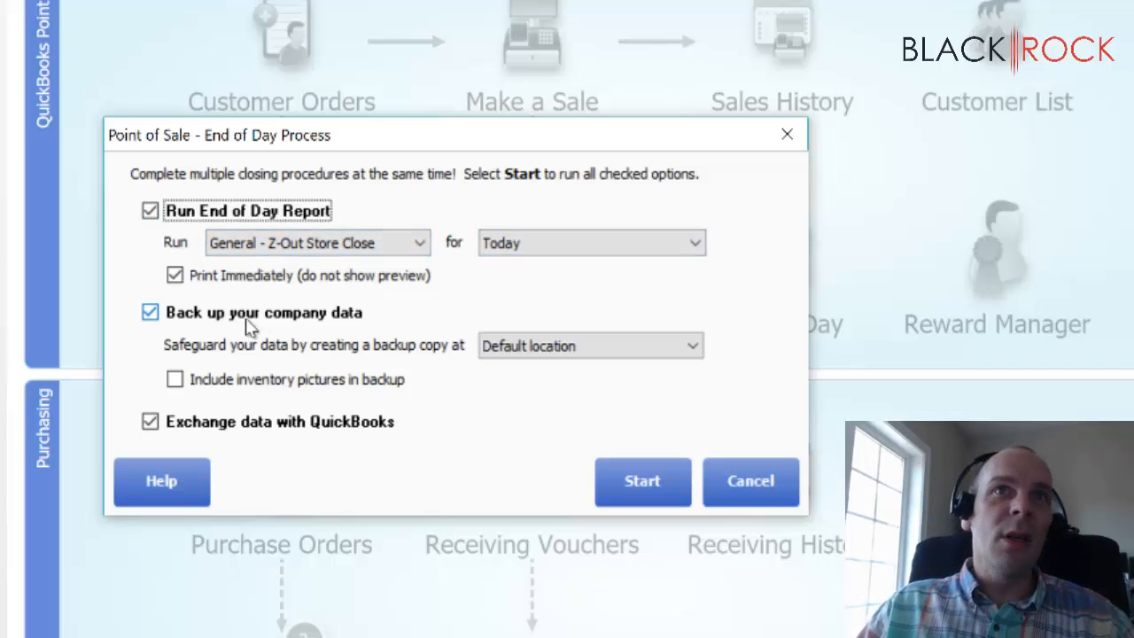
mouse_move(393, 344)
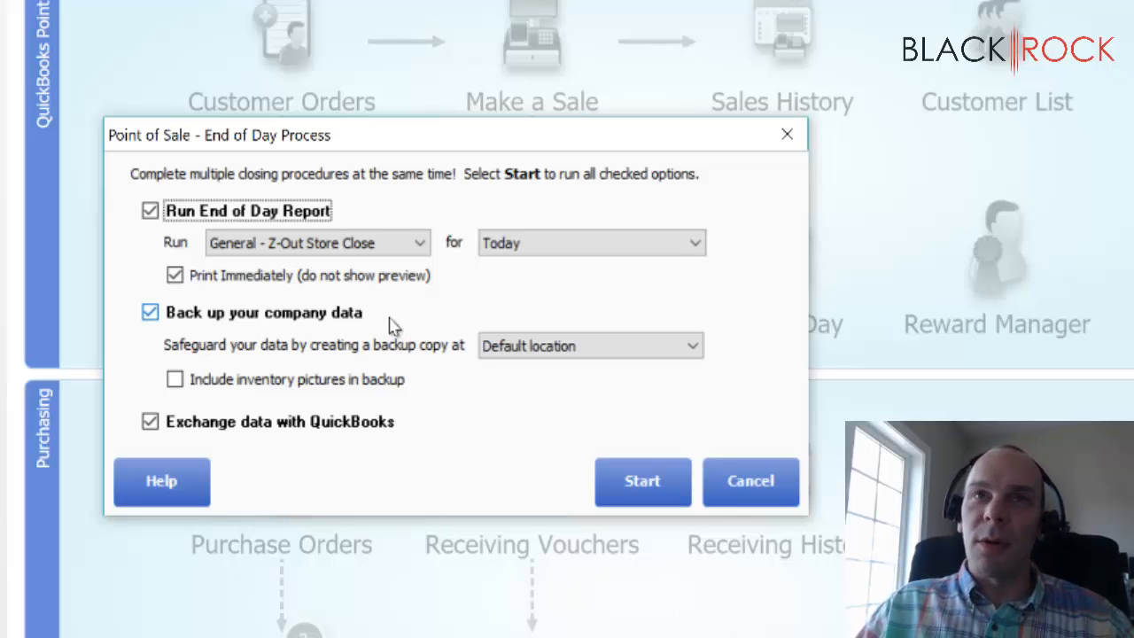
mouse_move(519, 345)
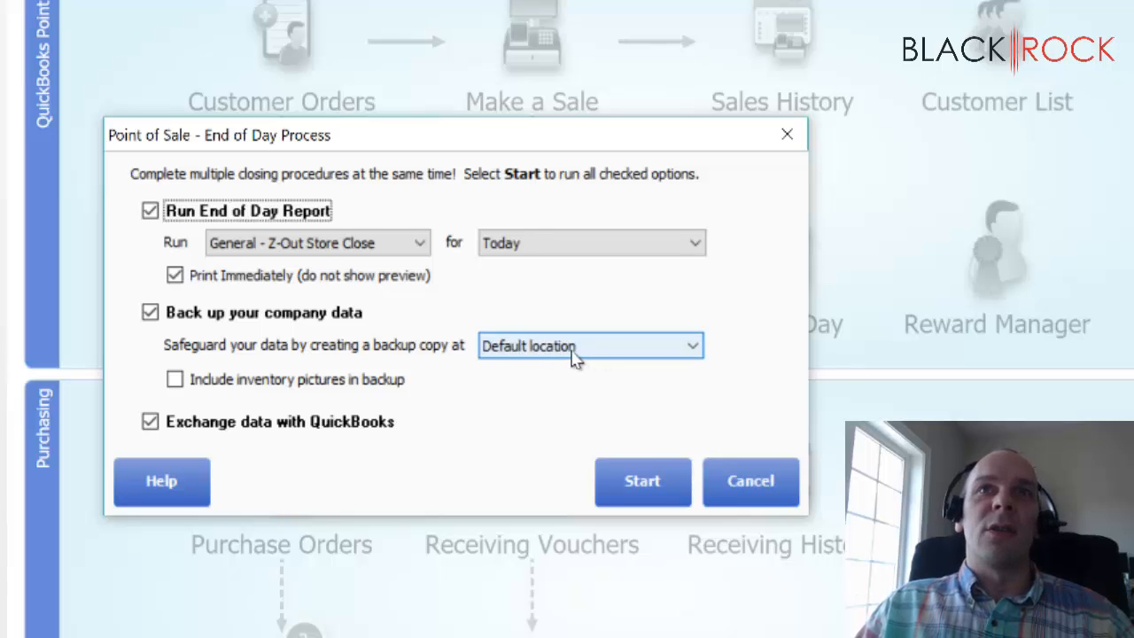
mouse_move(585, 357)
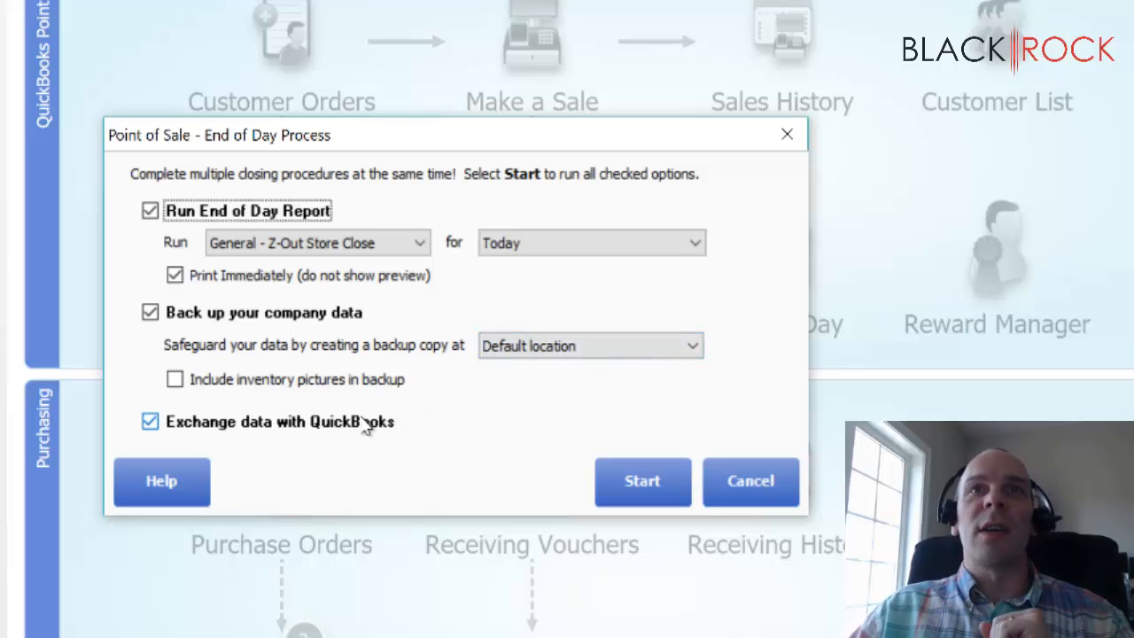
mouse_move(344, 492)
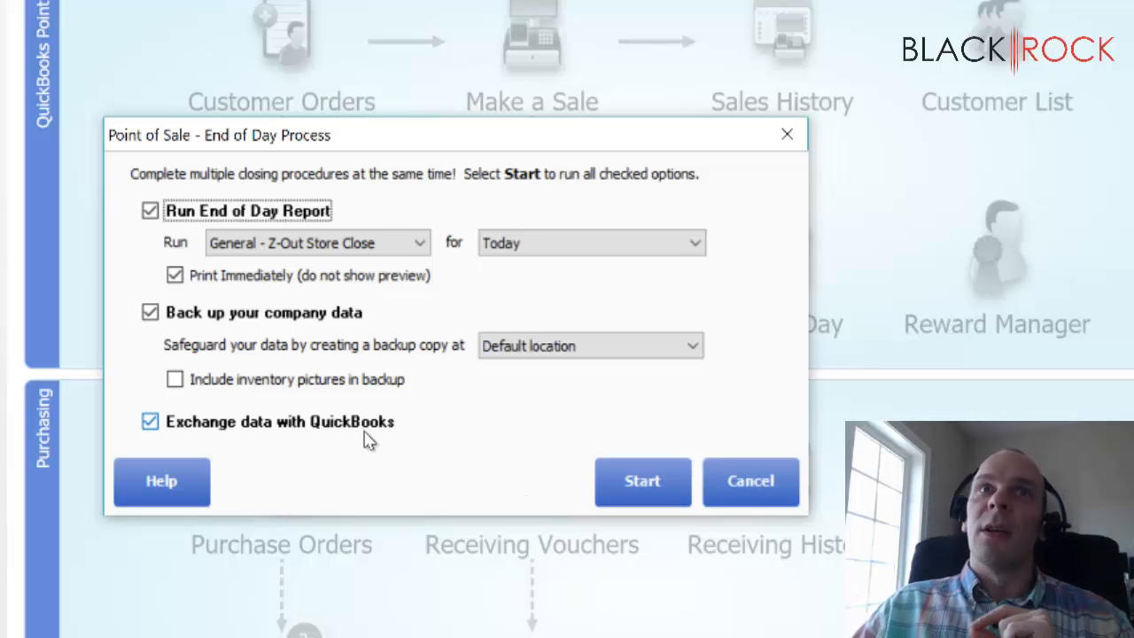
mouse_move(389, 432)
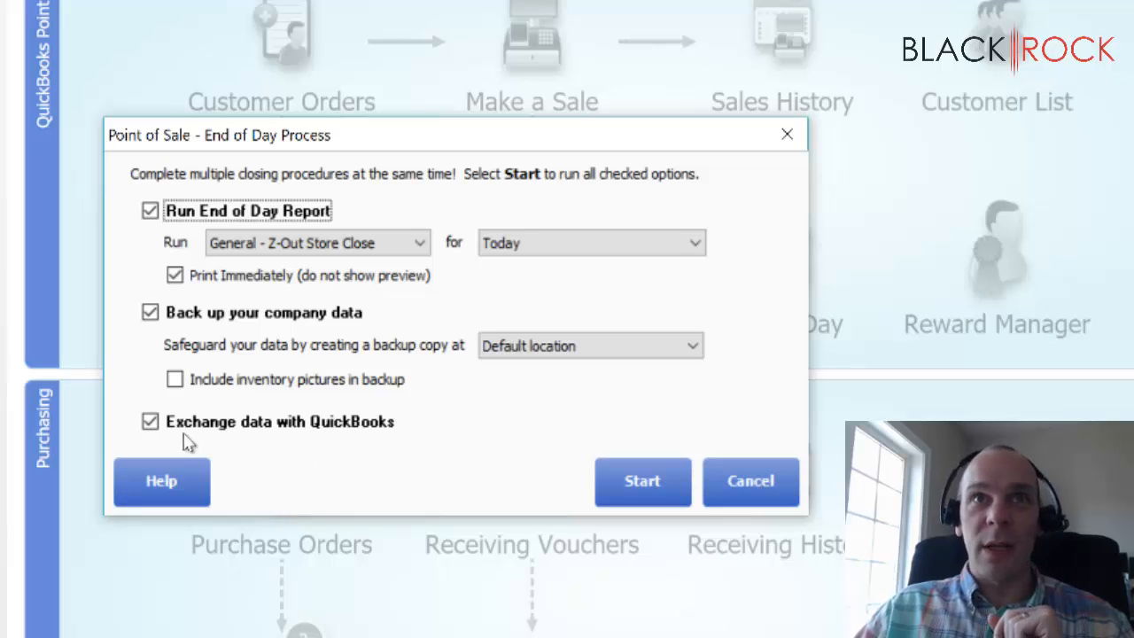
mouse_move(385, 446)
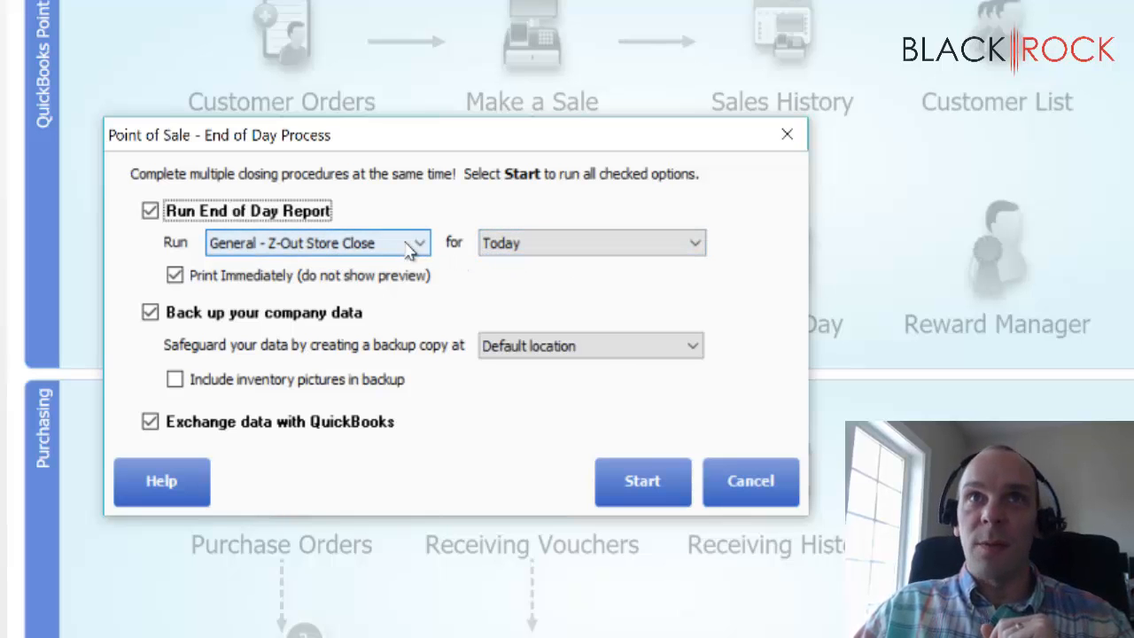
Step: Choose General - Z-Out Drawer Count as today's end-of-day report
click(408, 243)
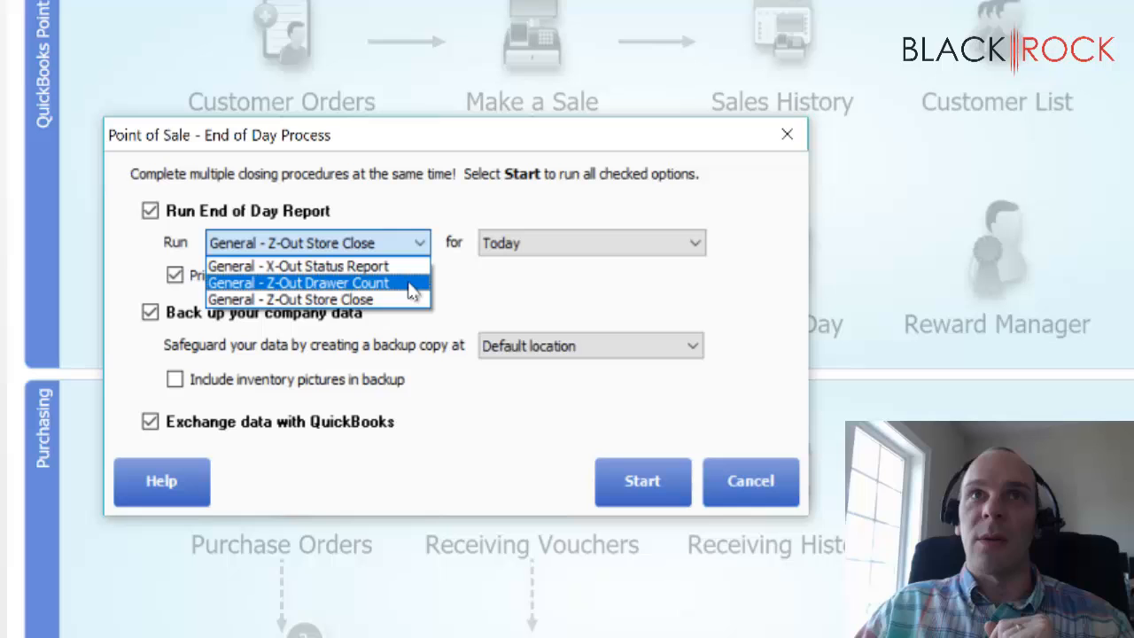
mouse_move(412, 300)
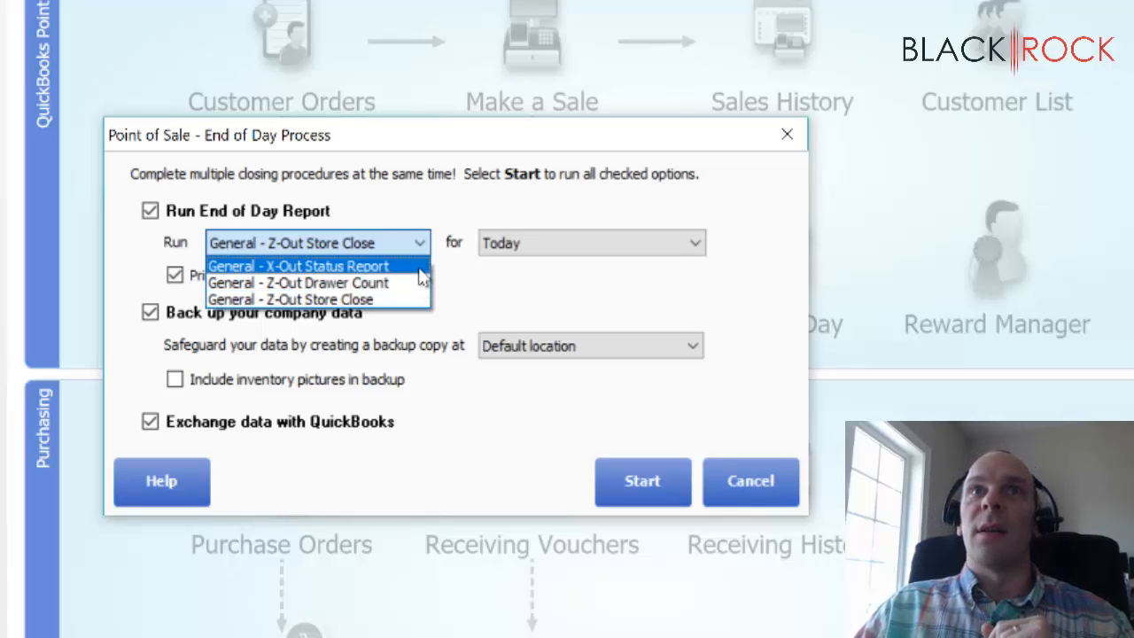
mouse_move(298, 282)
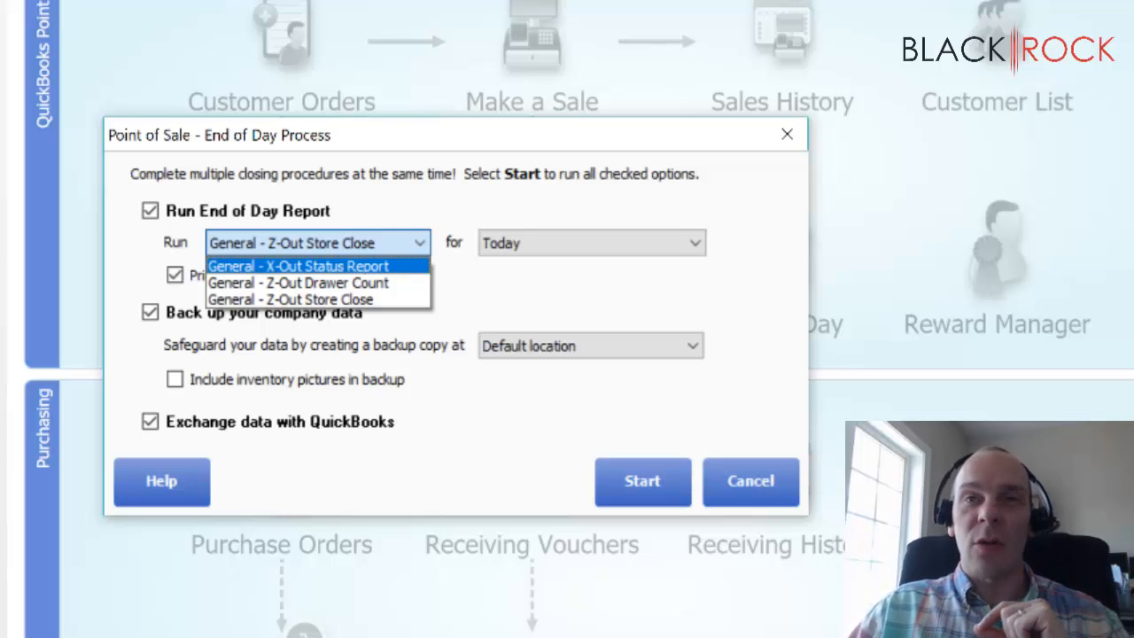
mouse_move(298, 283)
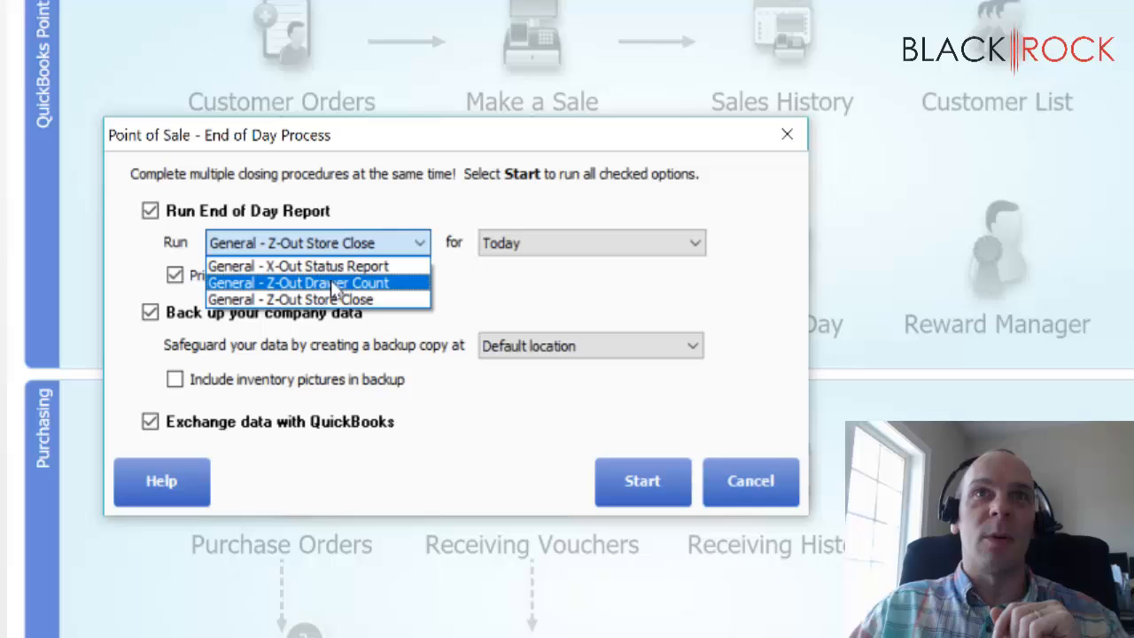
mouse_move(290, 300)
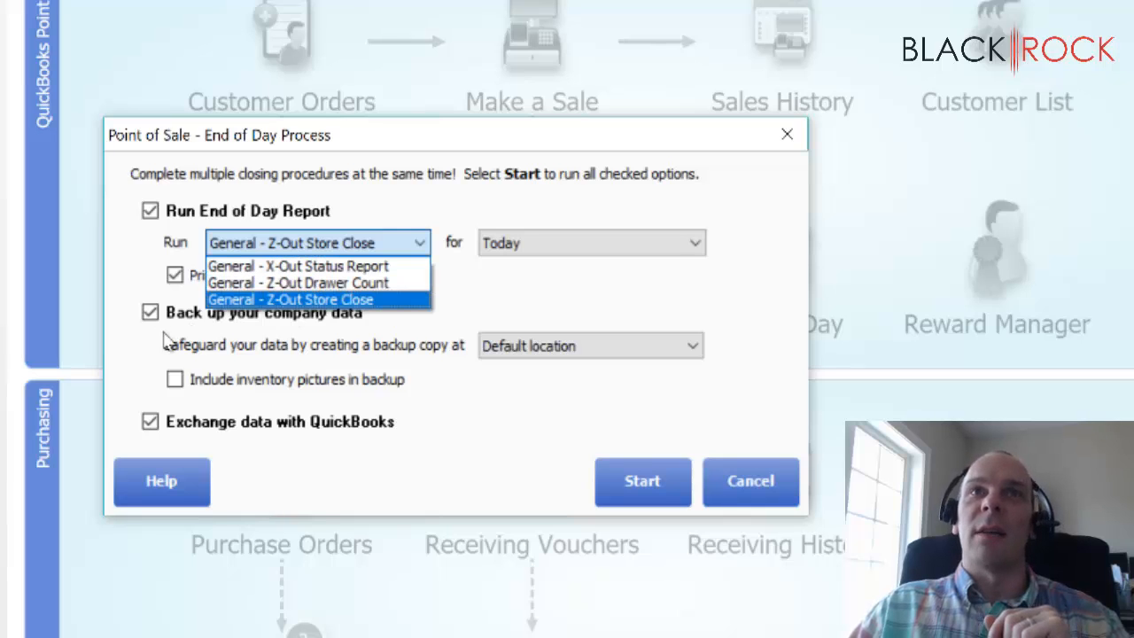
mouse_move(567, 322)
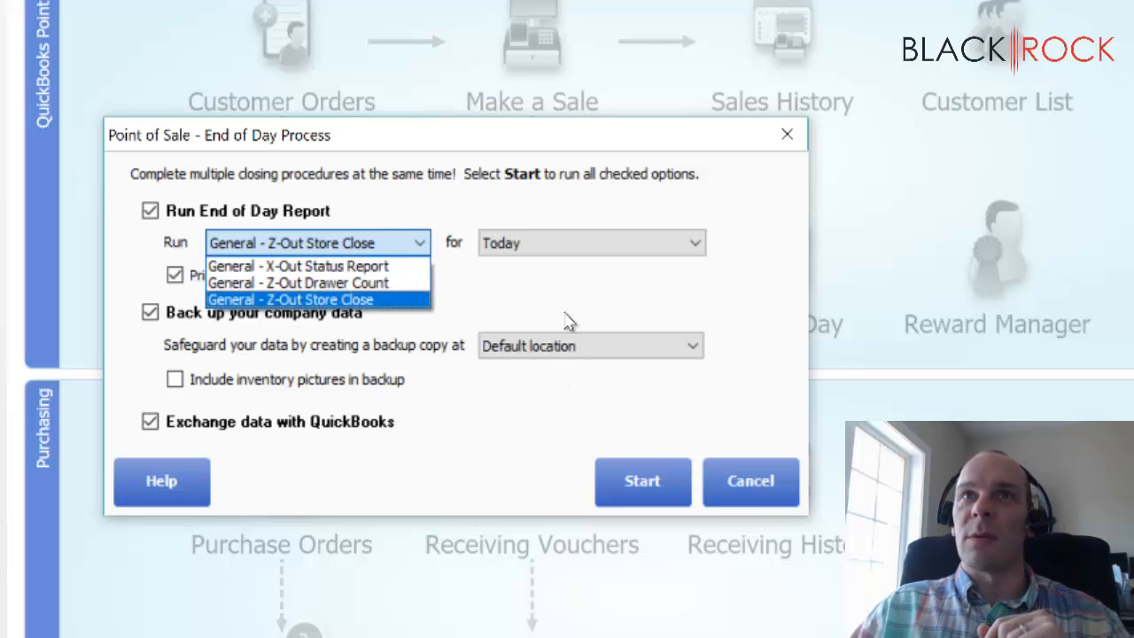
mouse_move(483, 335)
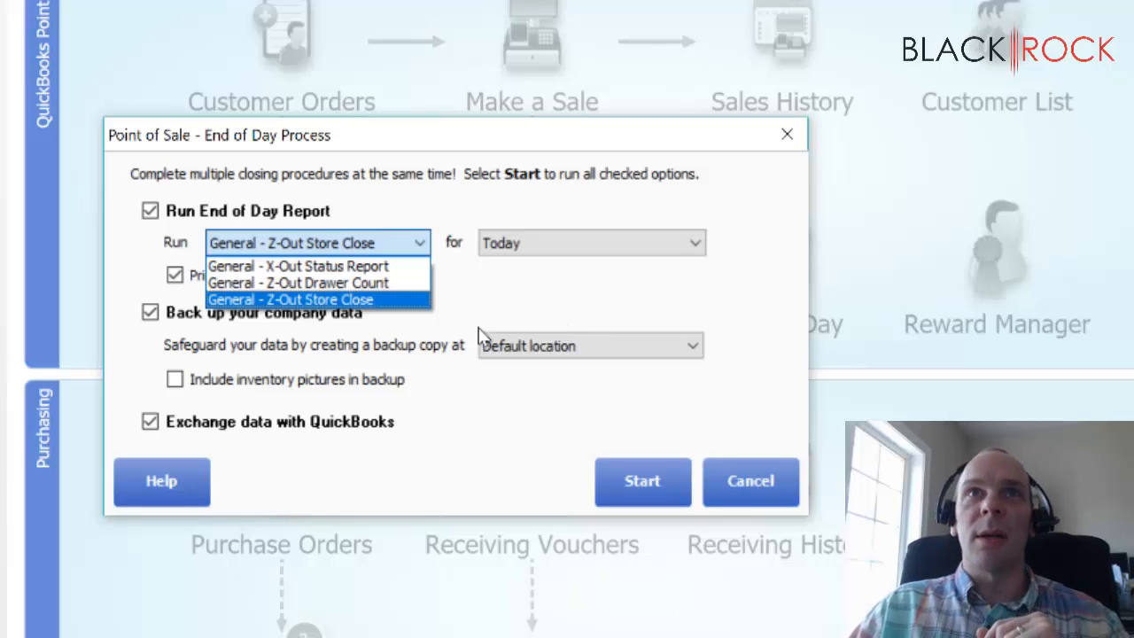
mouse_move(421, 302)
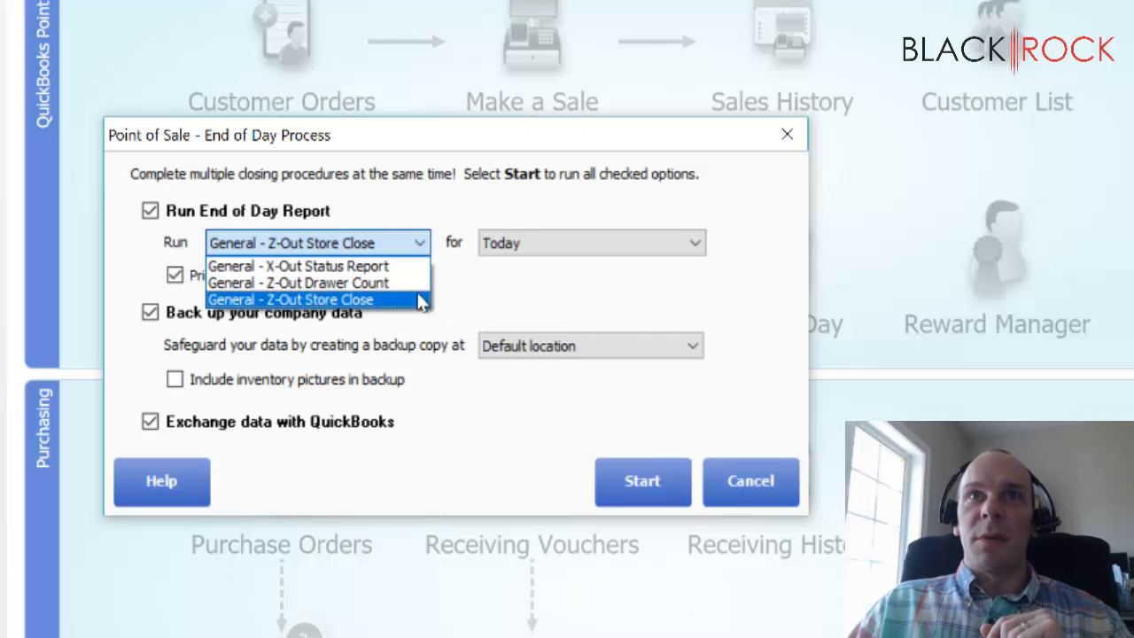
mouse_move(300, 282)
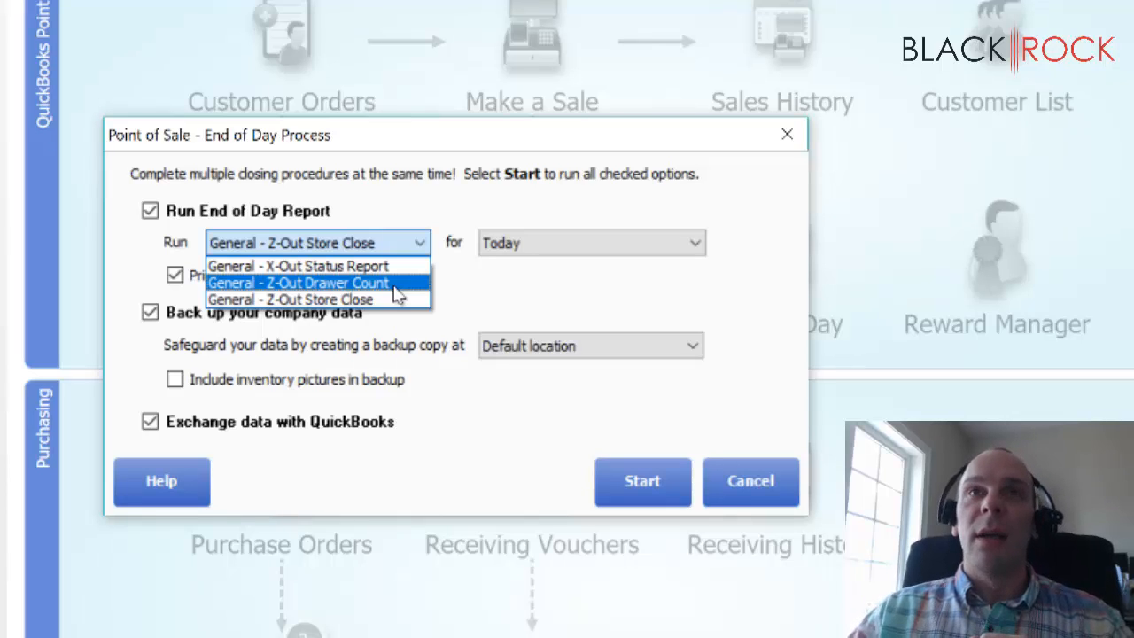
mouse_move(410, 290)
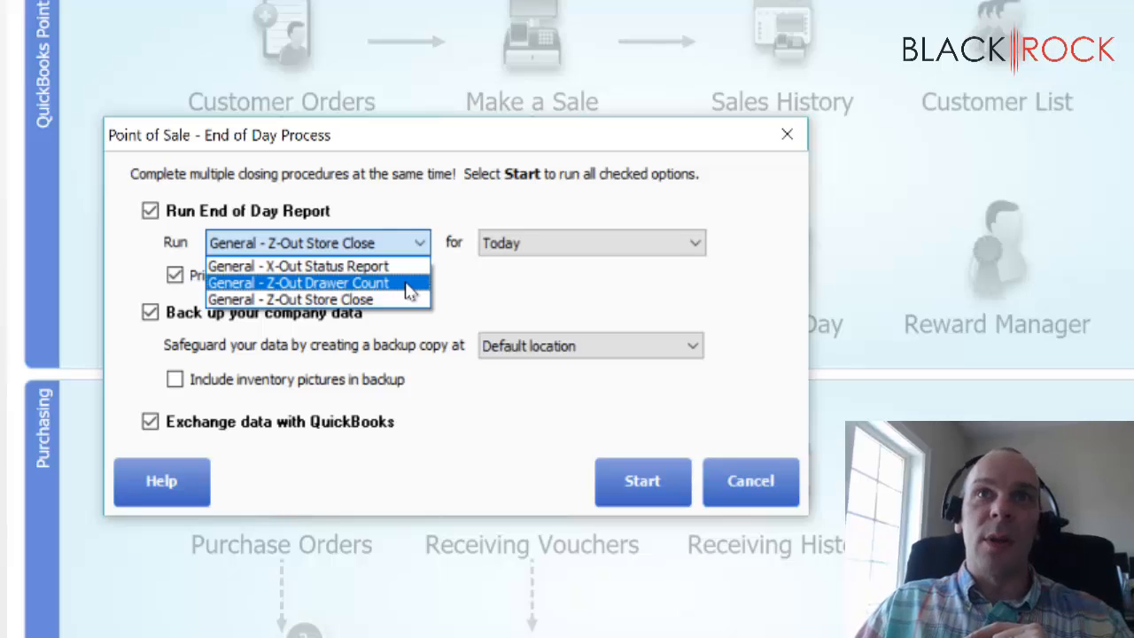
mouse_move(485, 304)
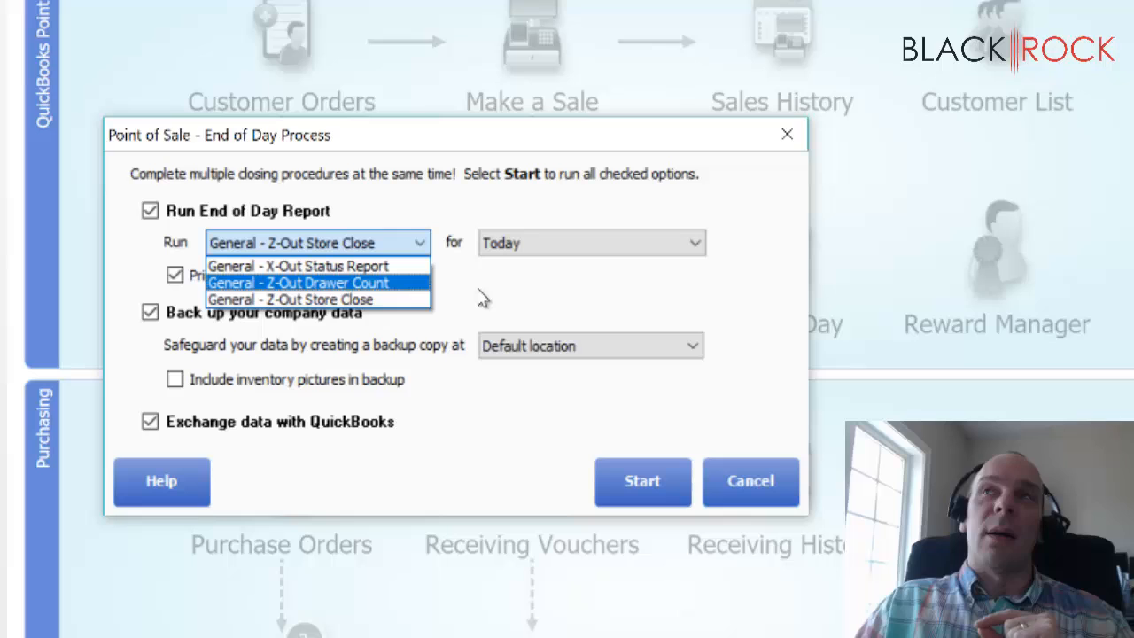
mouse_move(474, 292)
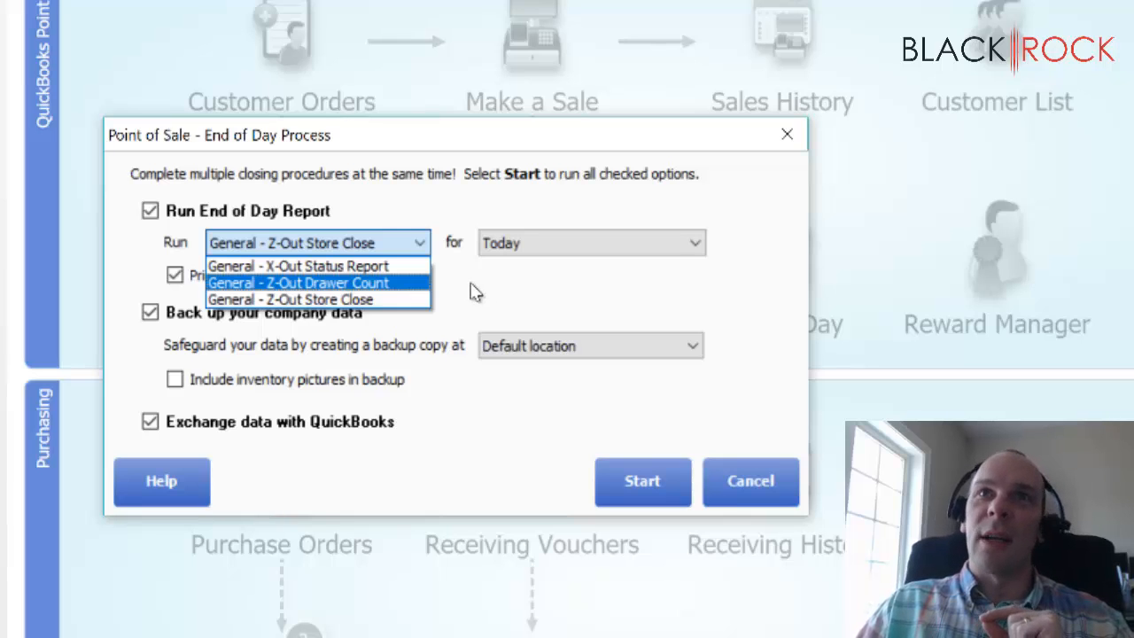
mouse_move(417, 288)
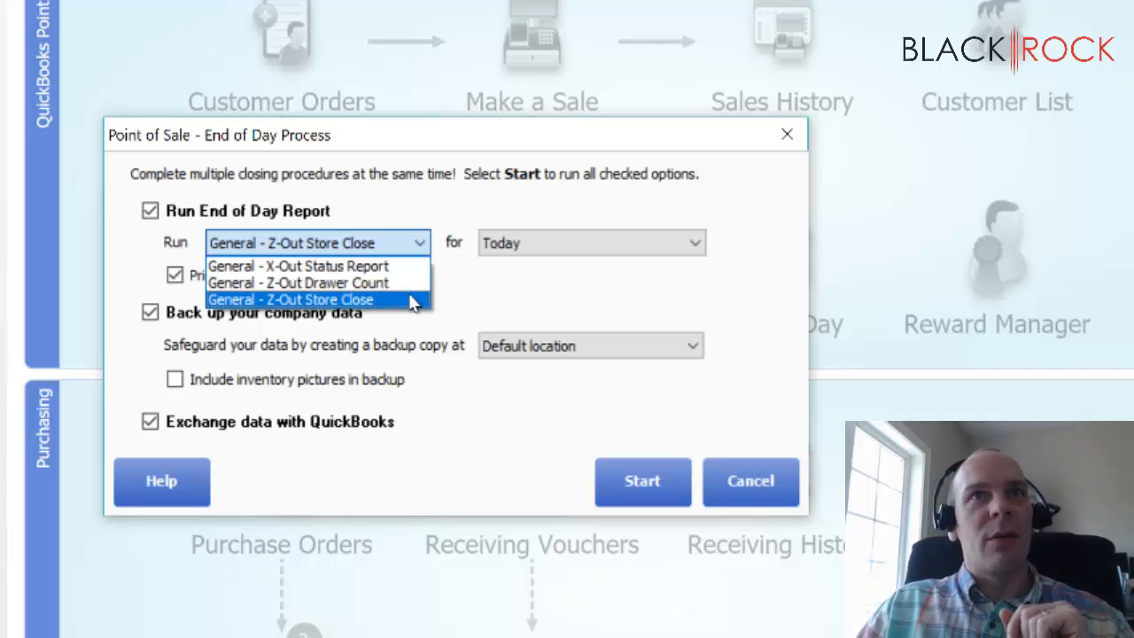
mouse_move(299, 282)
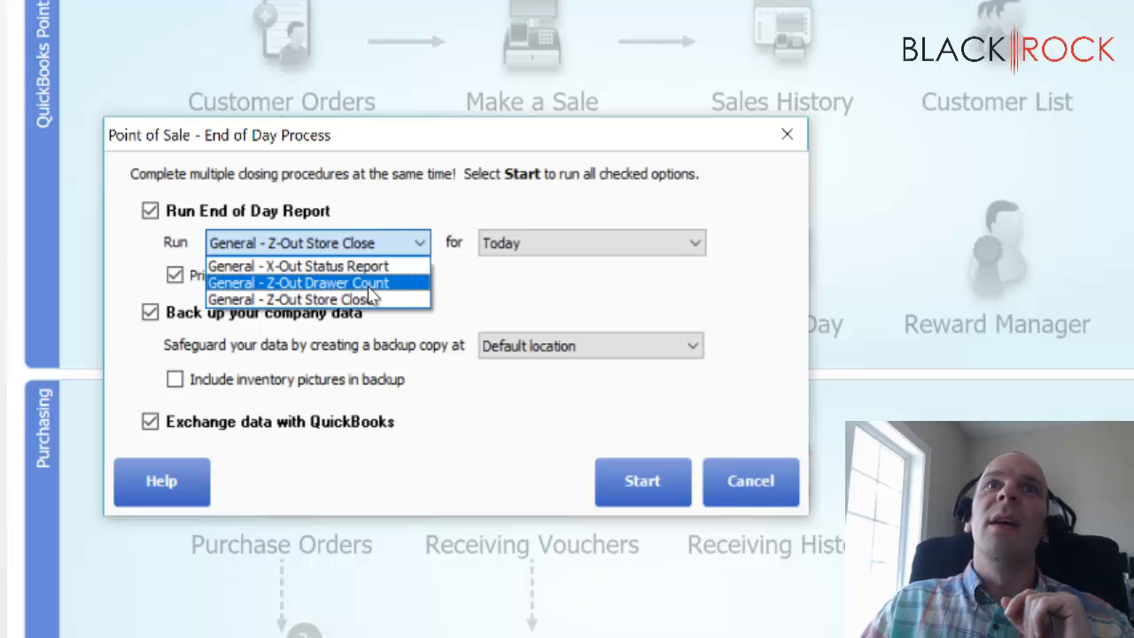
mouse_move(297, 295)
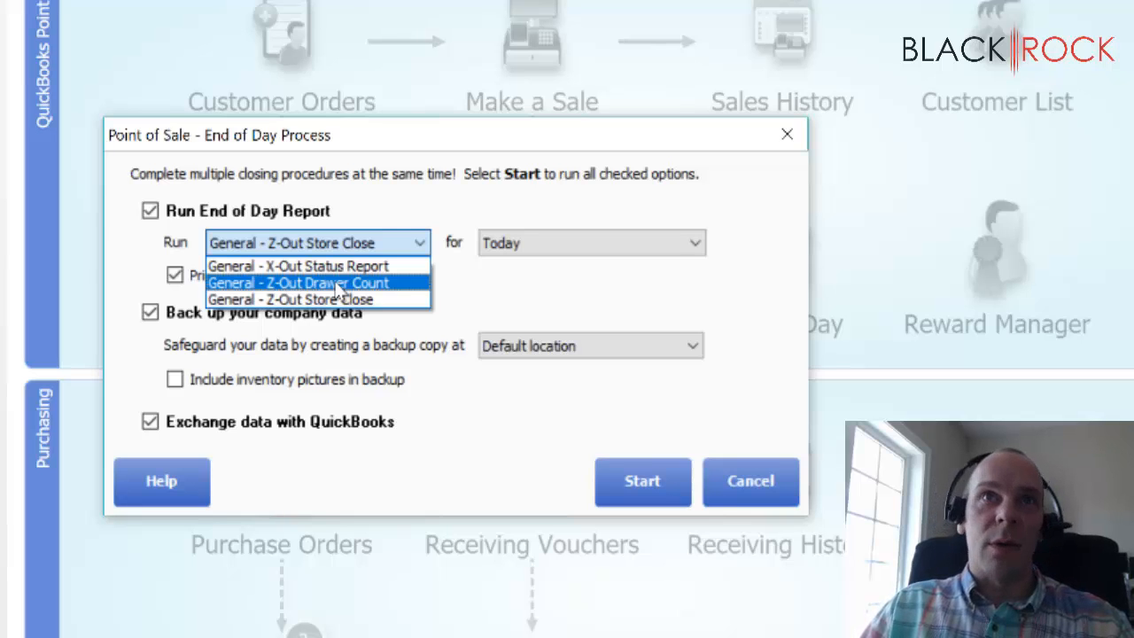
mouse_move(290, 300)
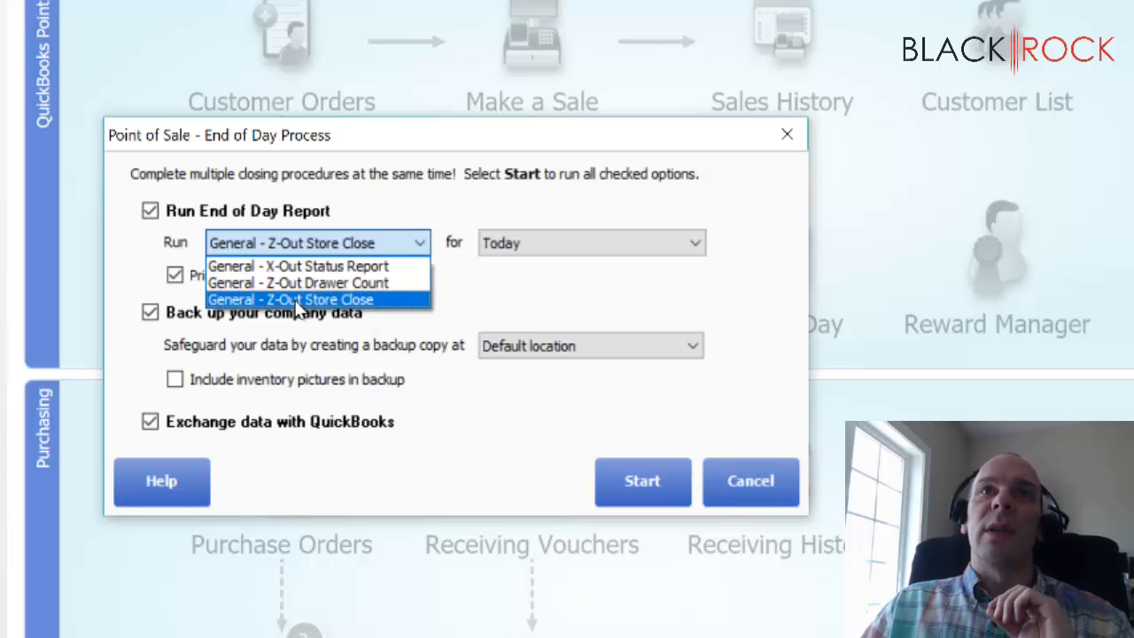
mouse_move(363, 319)
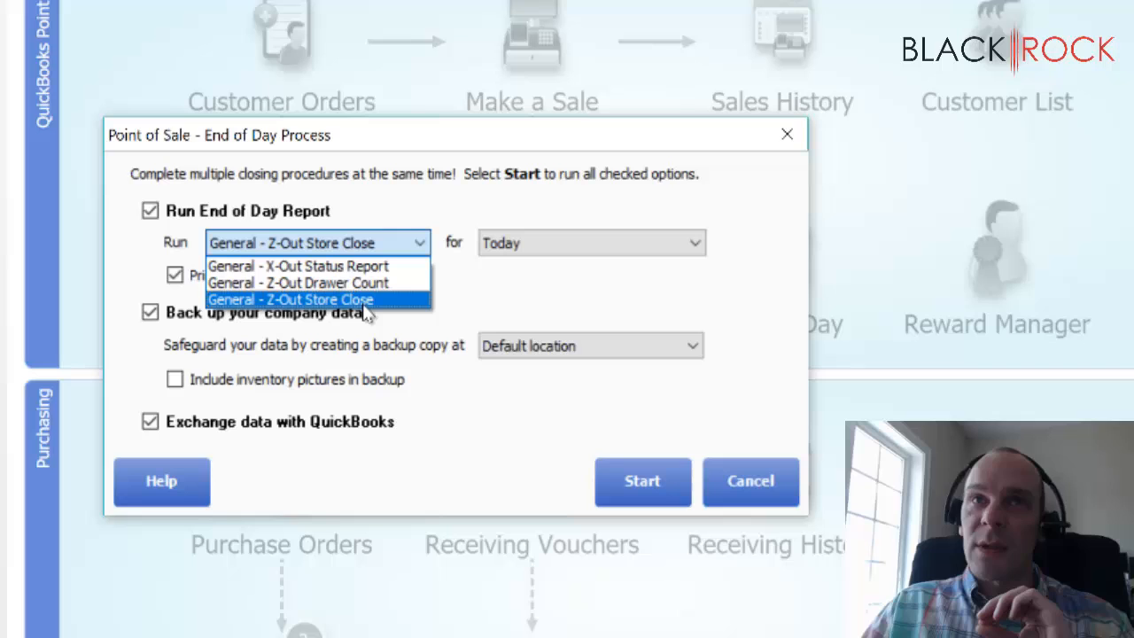
mouse_move(319, 283)
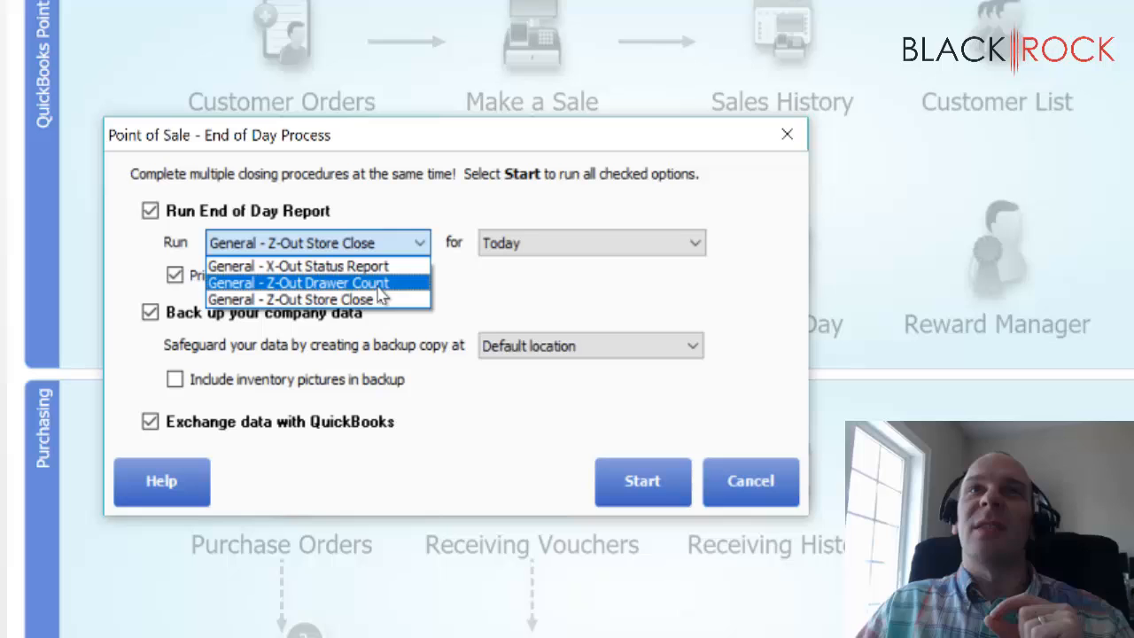
mouse_move(292, 300)
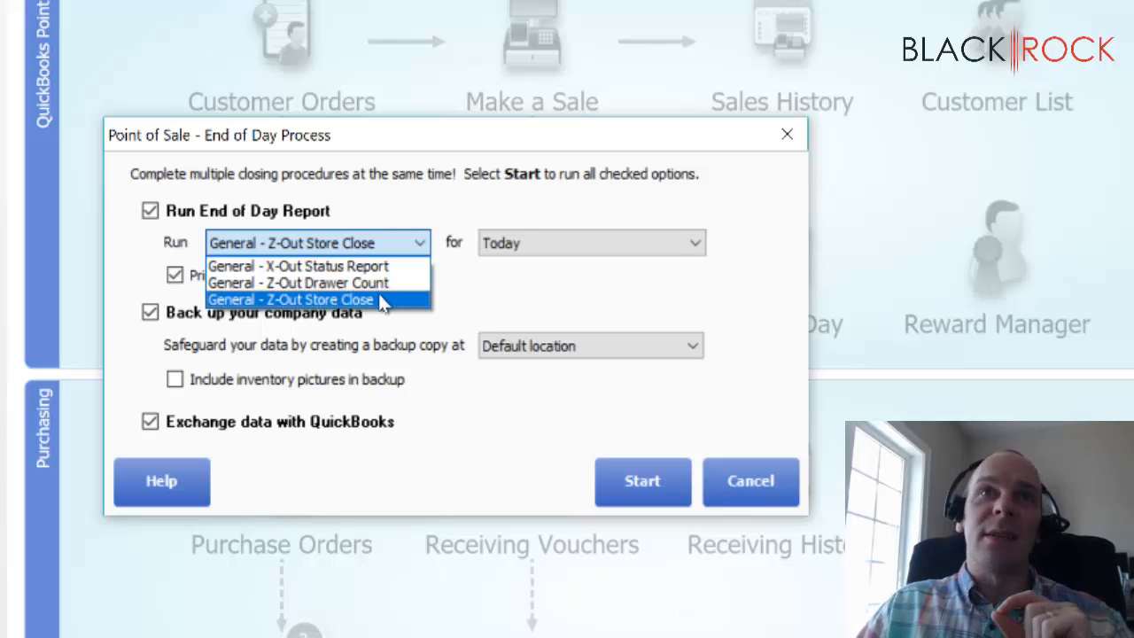
mouse_move(299, 283)
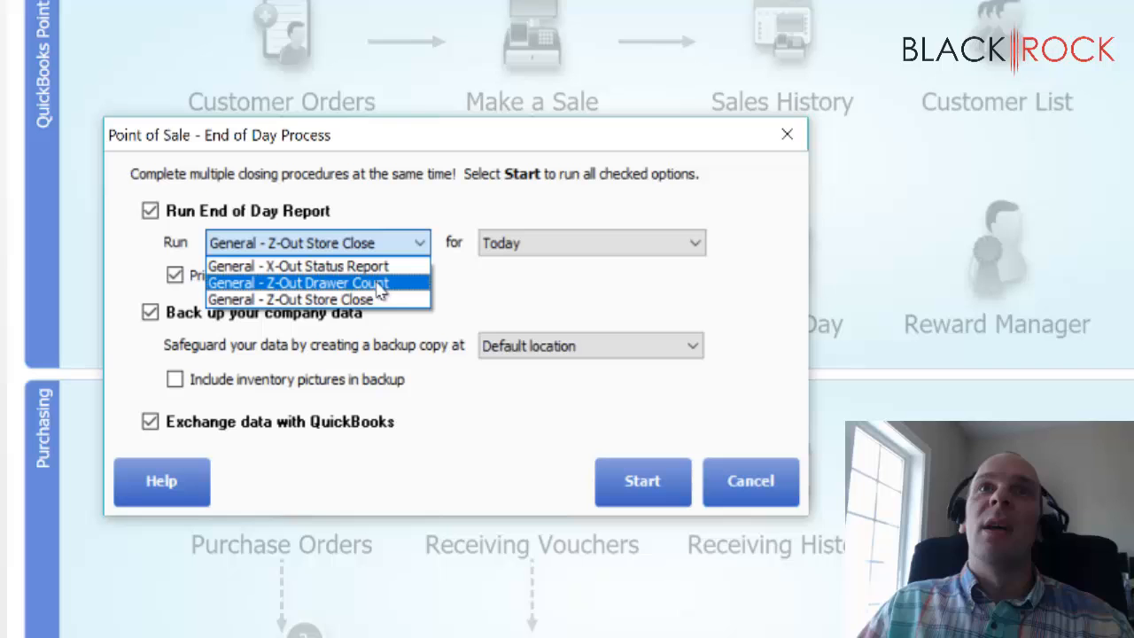
click(298, 282)
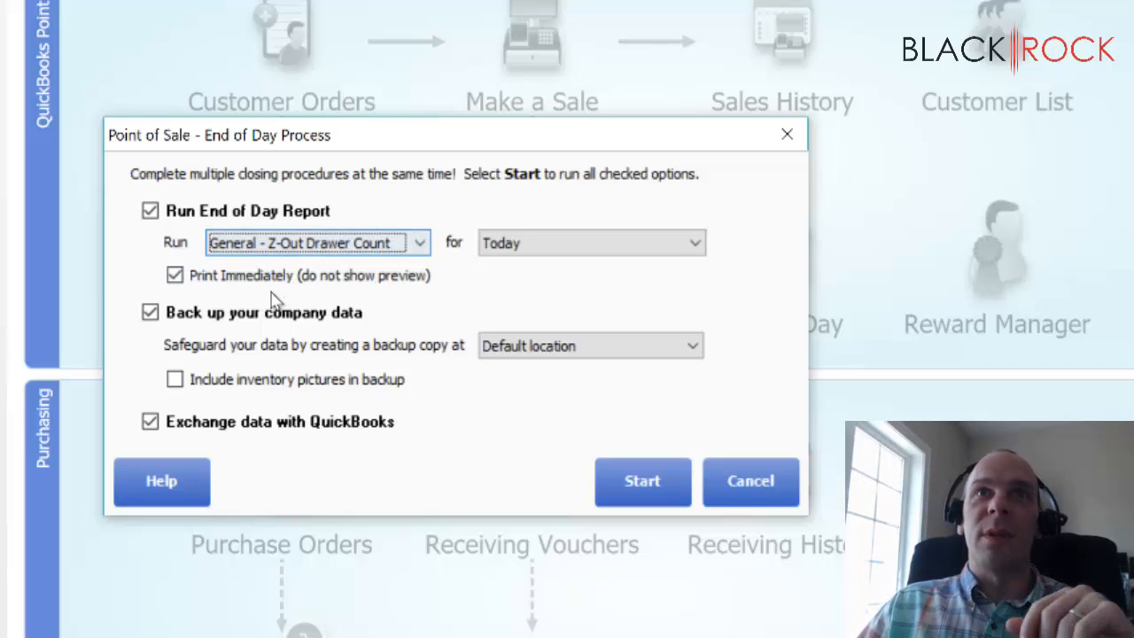
Step: Turn off Print Immediately so the report previews, and start the end-of-day run
click(174, 275)
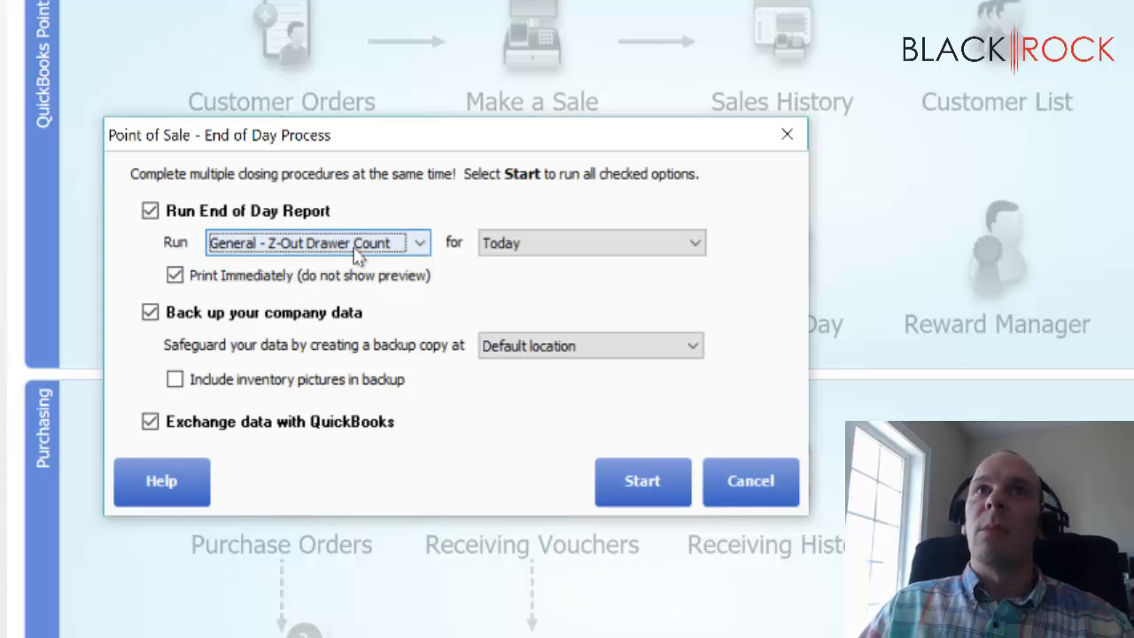
click(175, 275)
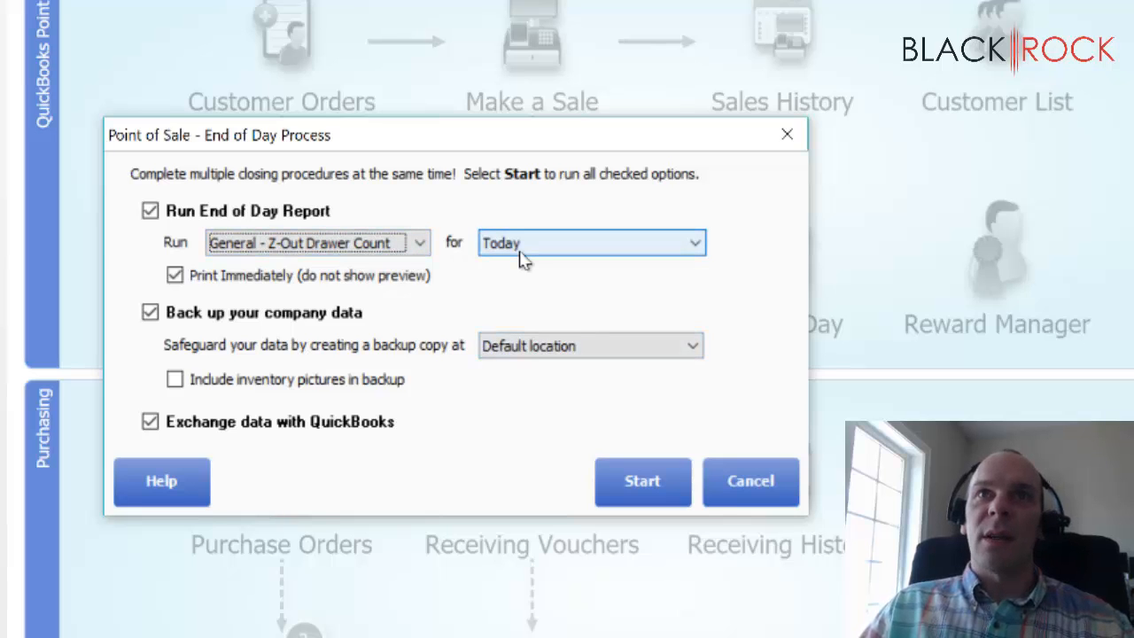
mouse_move(548, 344)
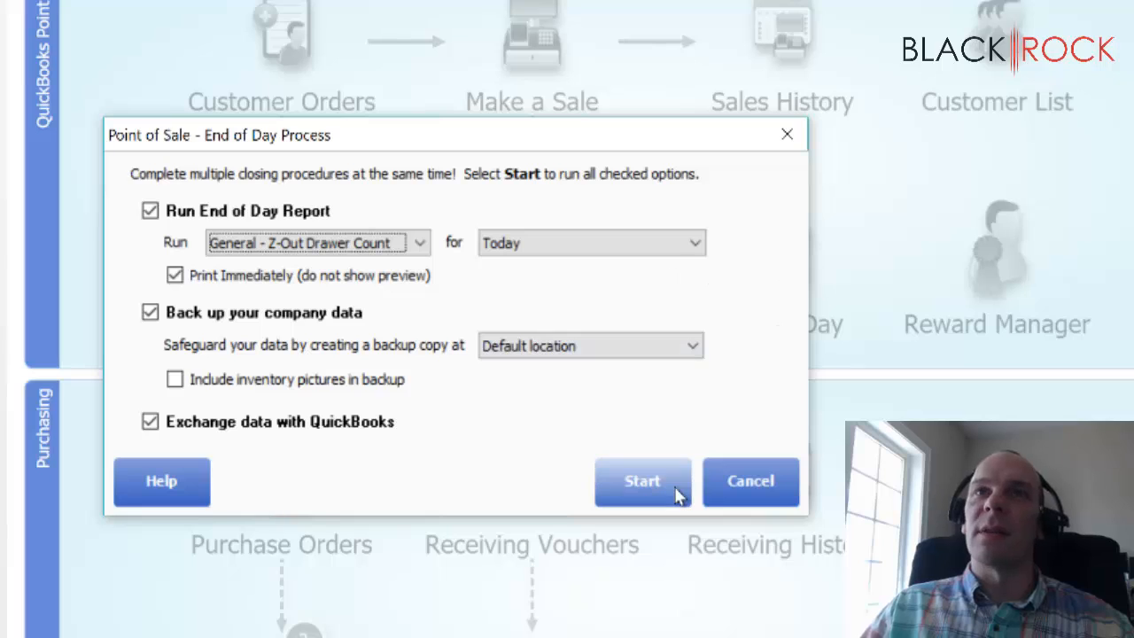
mouse_move(164, 292)
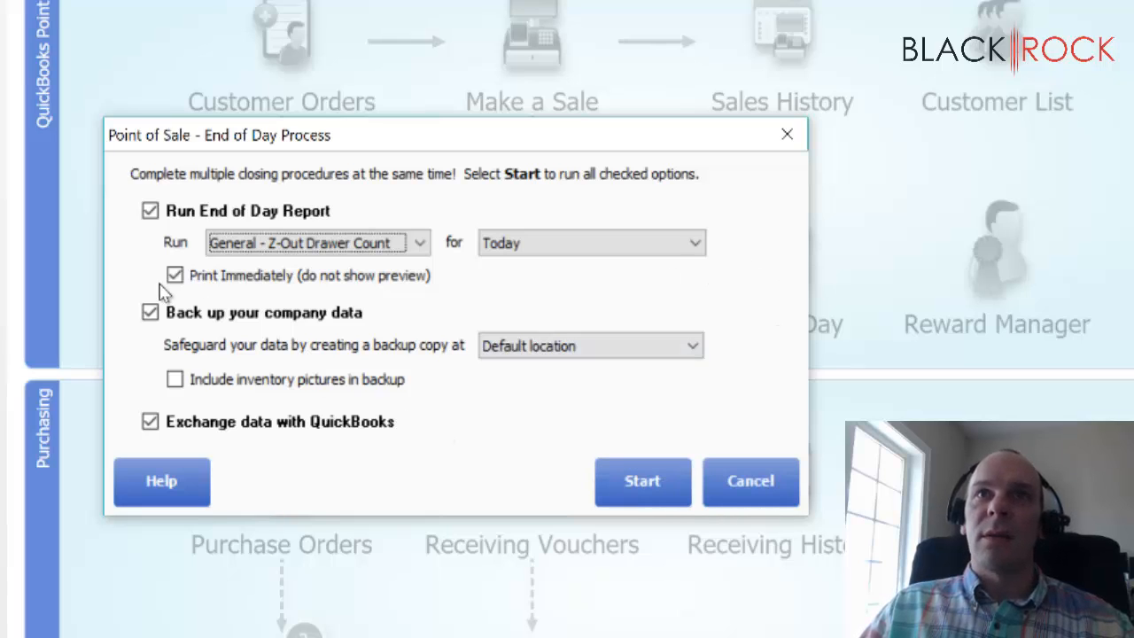
click(175, 274)
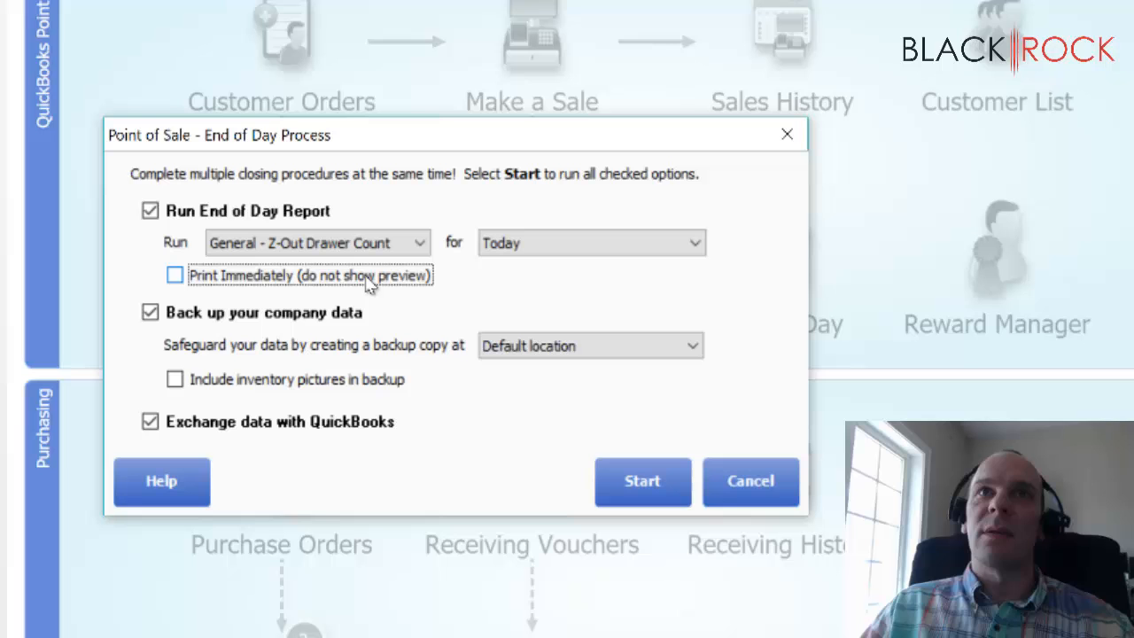
mouse_move(406, 283)
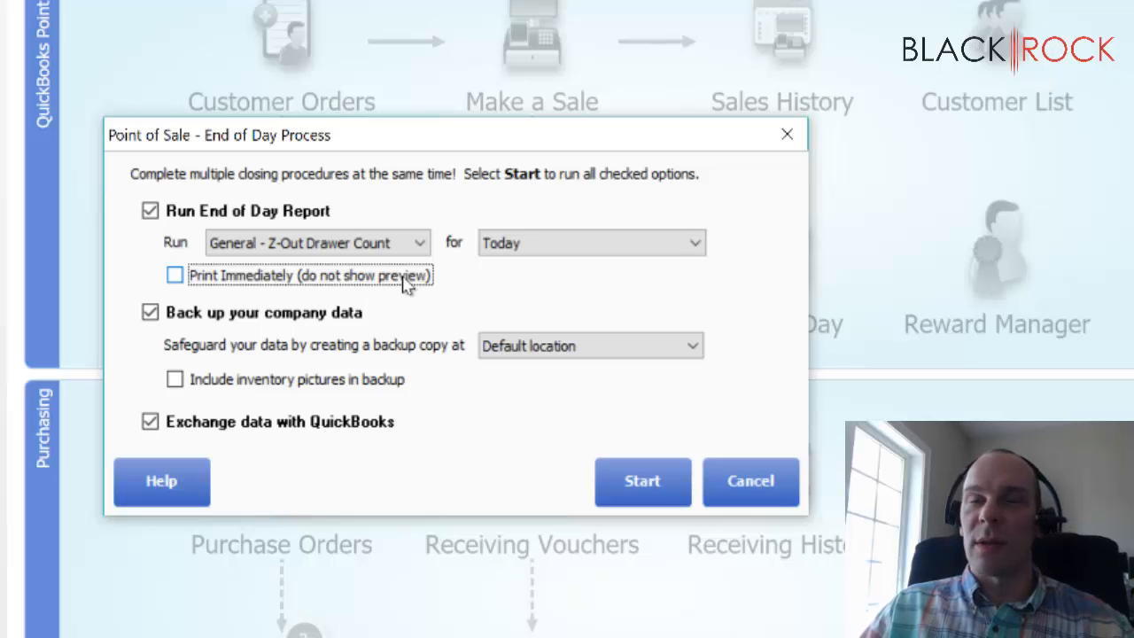
click(642, 482)
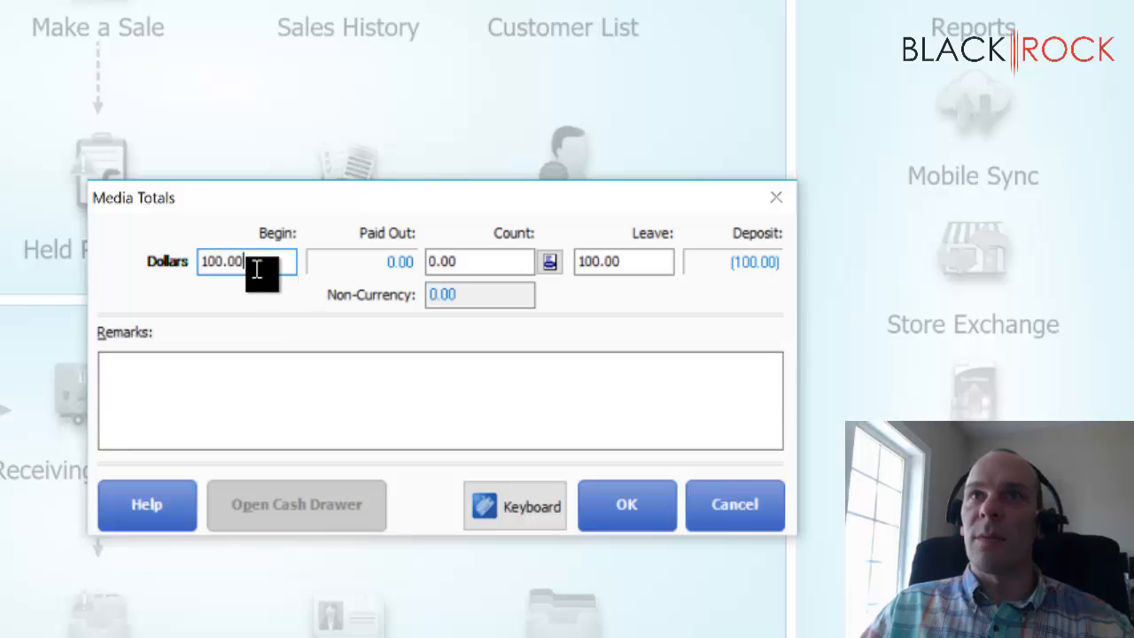
Step: Set beginning cash to $200.00 and bring up the Media Count breakdown
text(2)
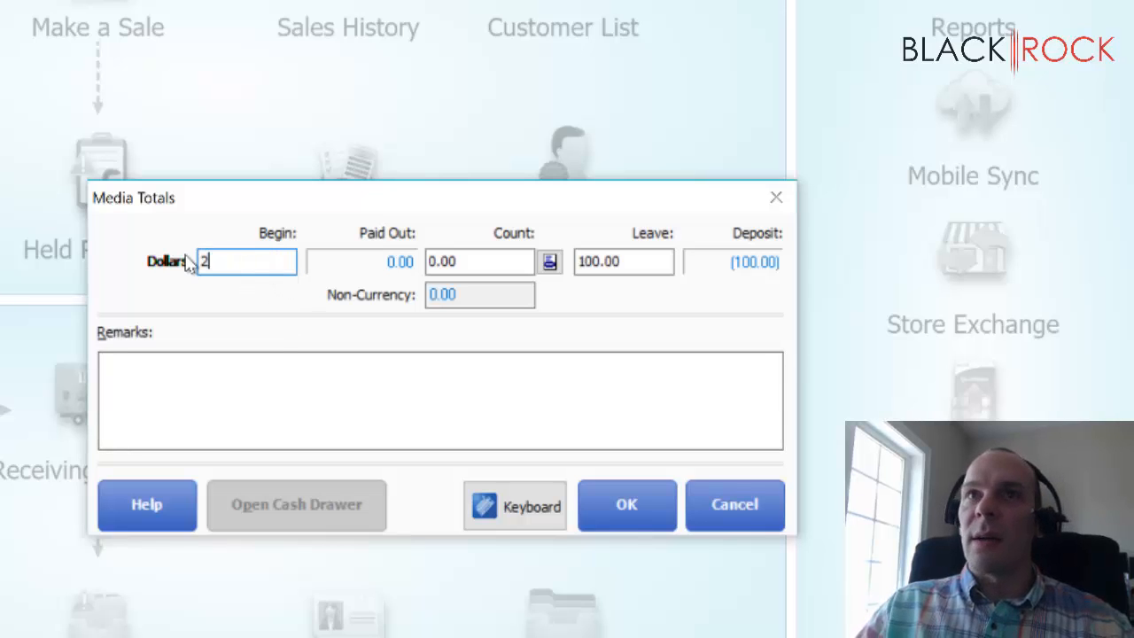
text(00.00)
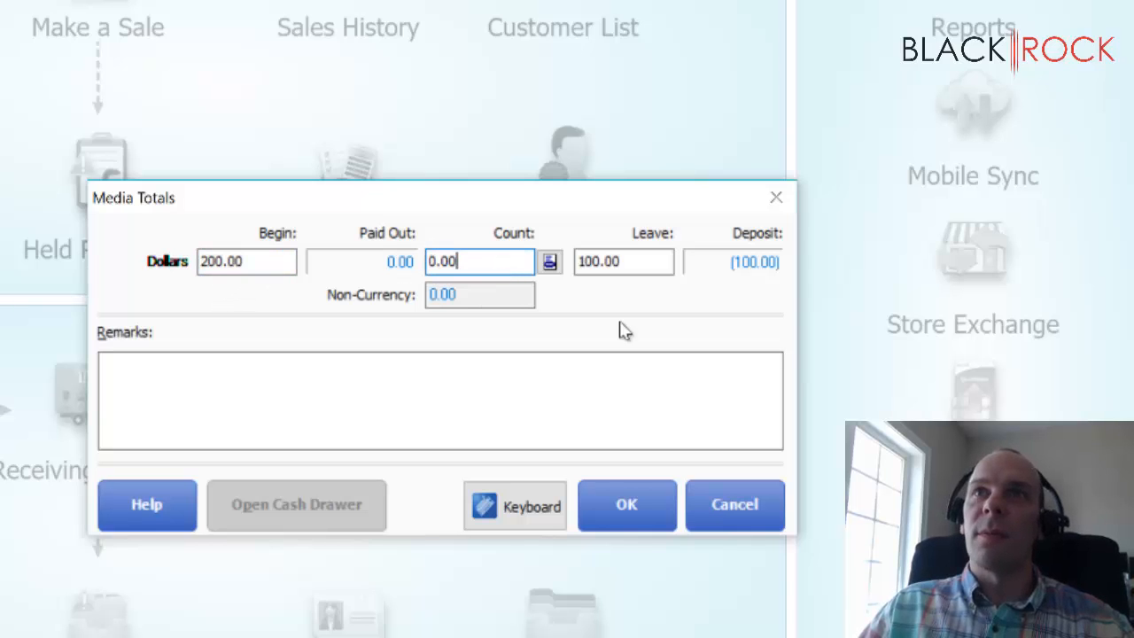
click(550, 261)
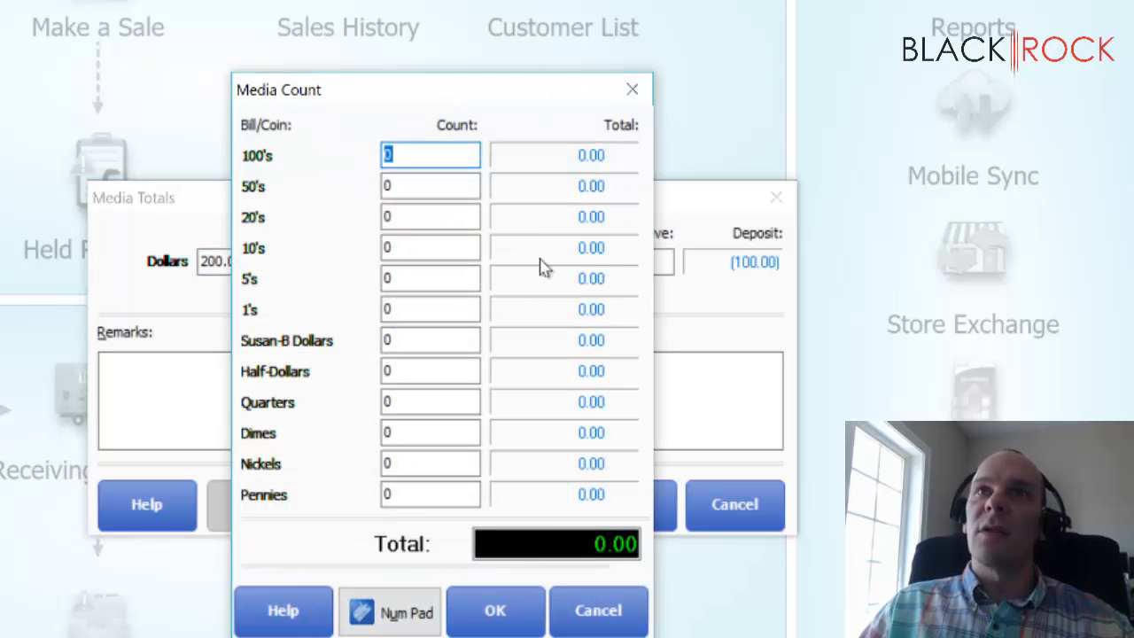
Step: Enter the bill and coin counts, totalling $272.83, and accept them
click(430, 186)
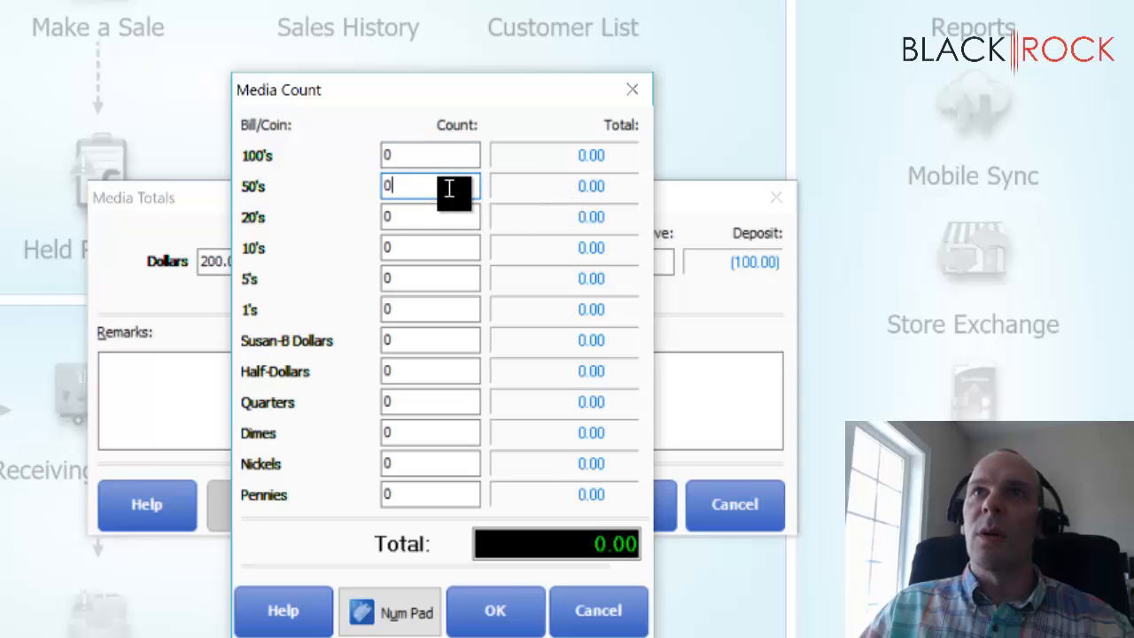
text(2)
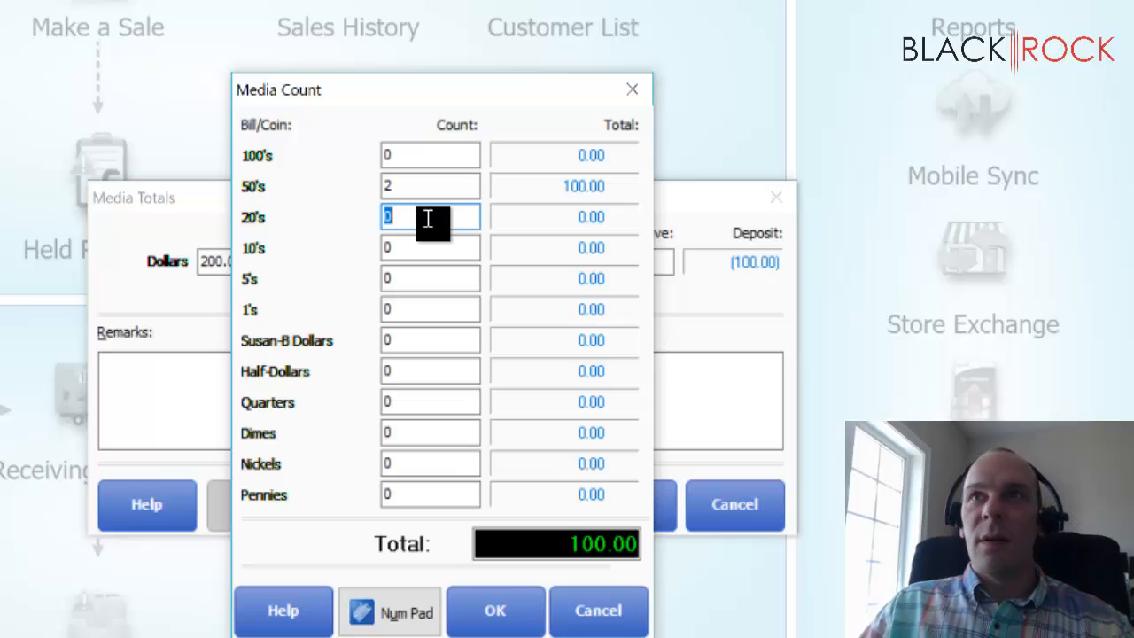
text(5)
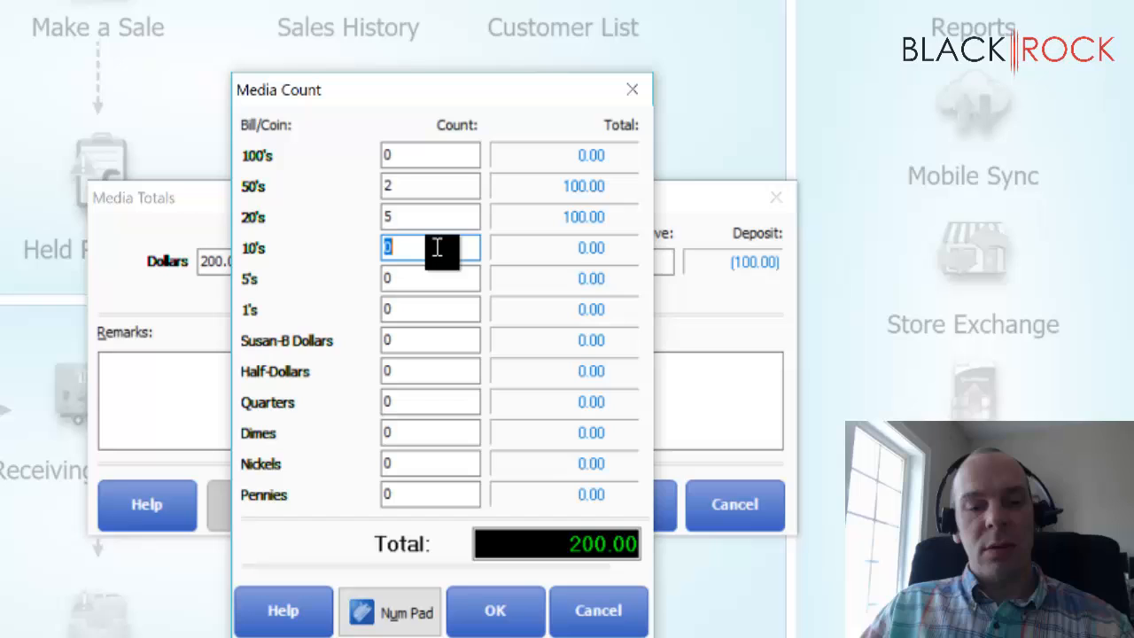
text(6)
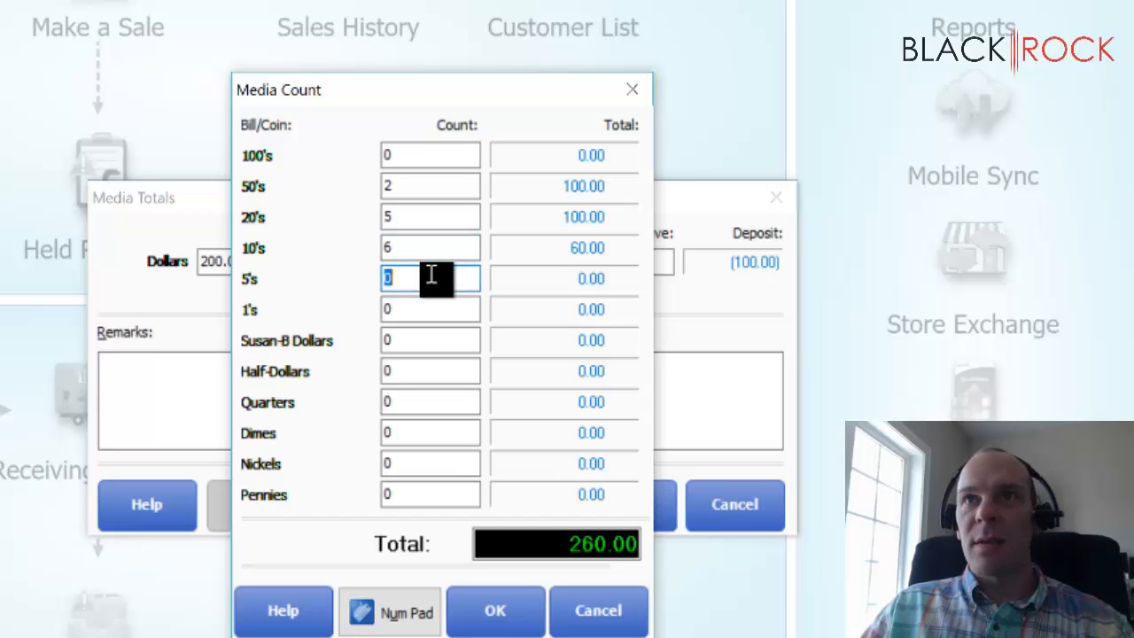
text(2)
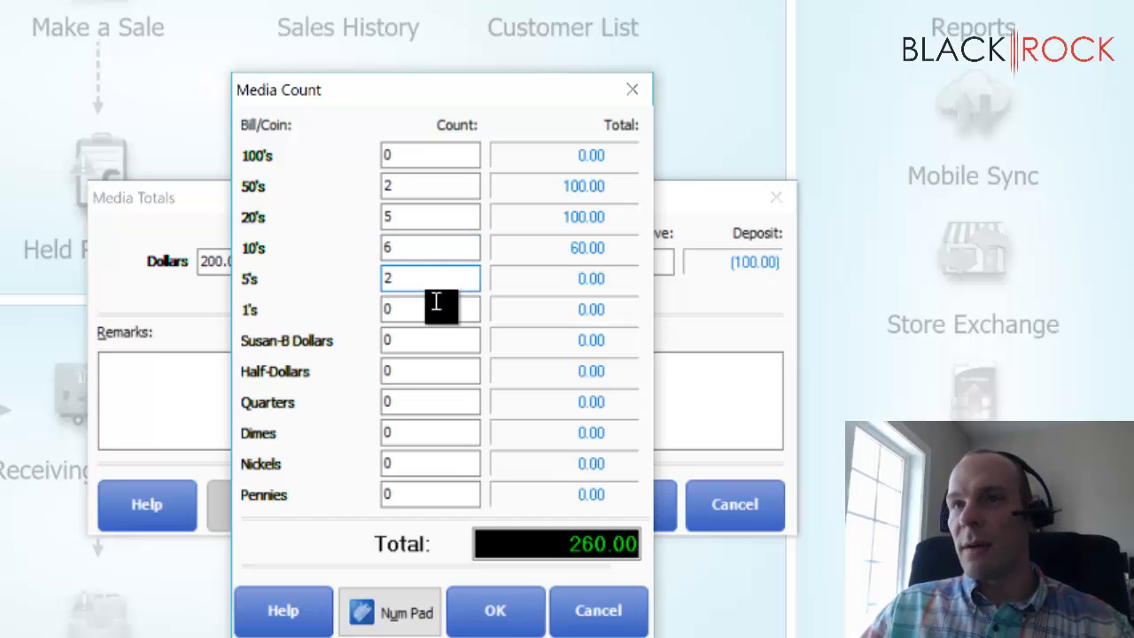
text(2)
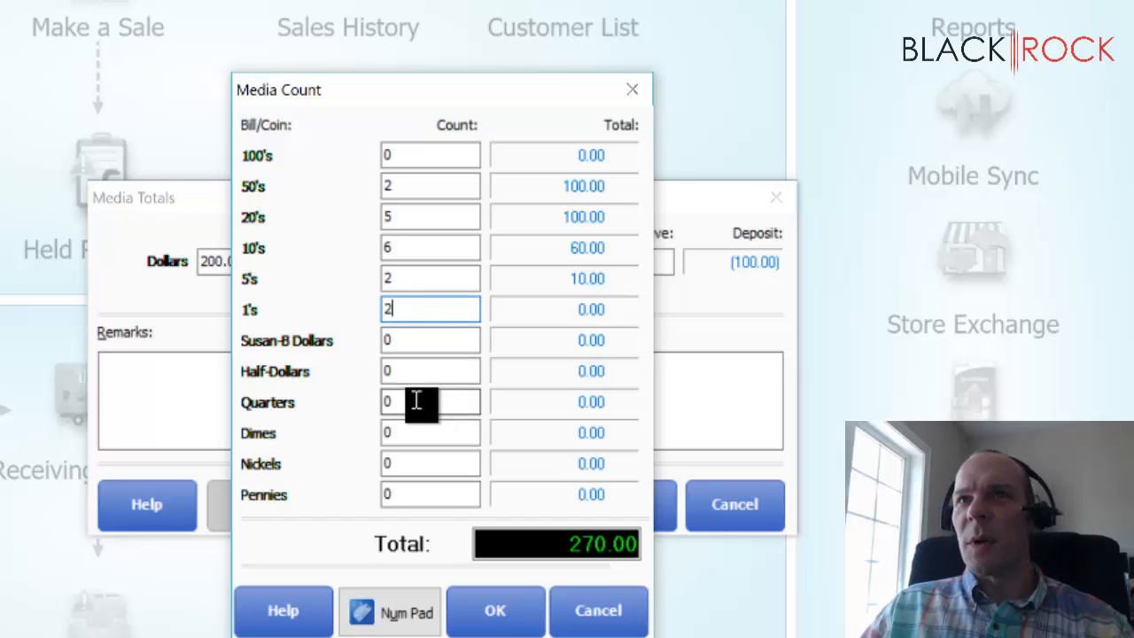
text(3)
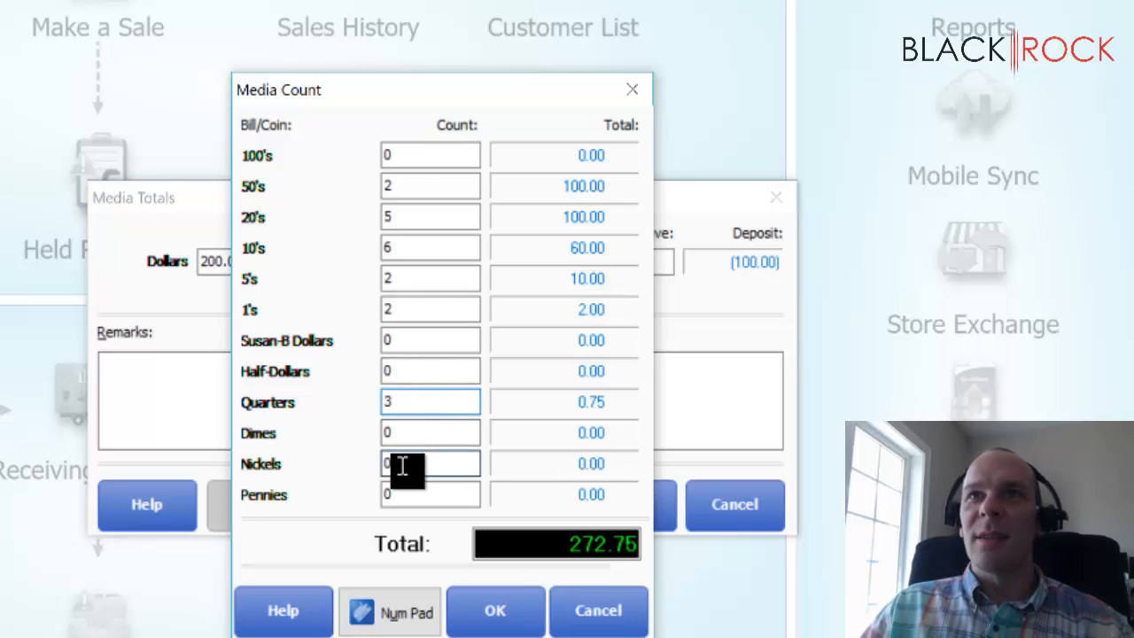
text(1)
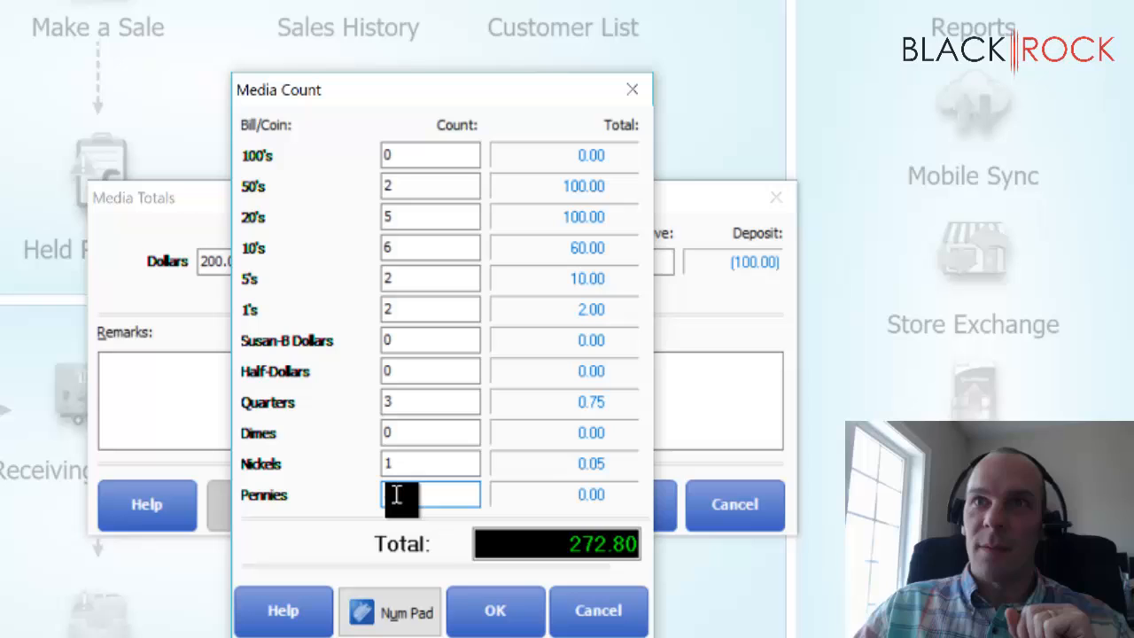
text(3)
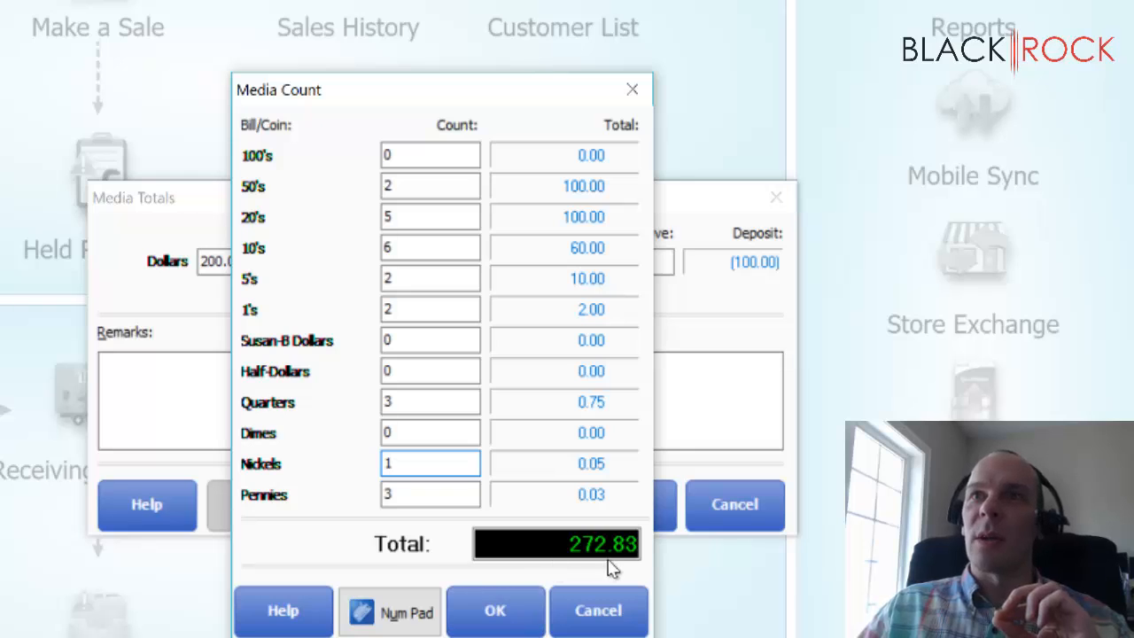
click(494, 611)
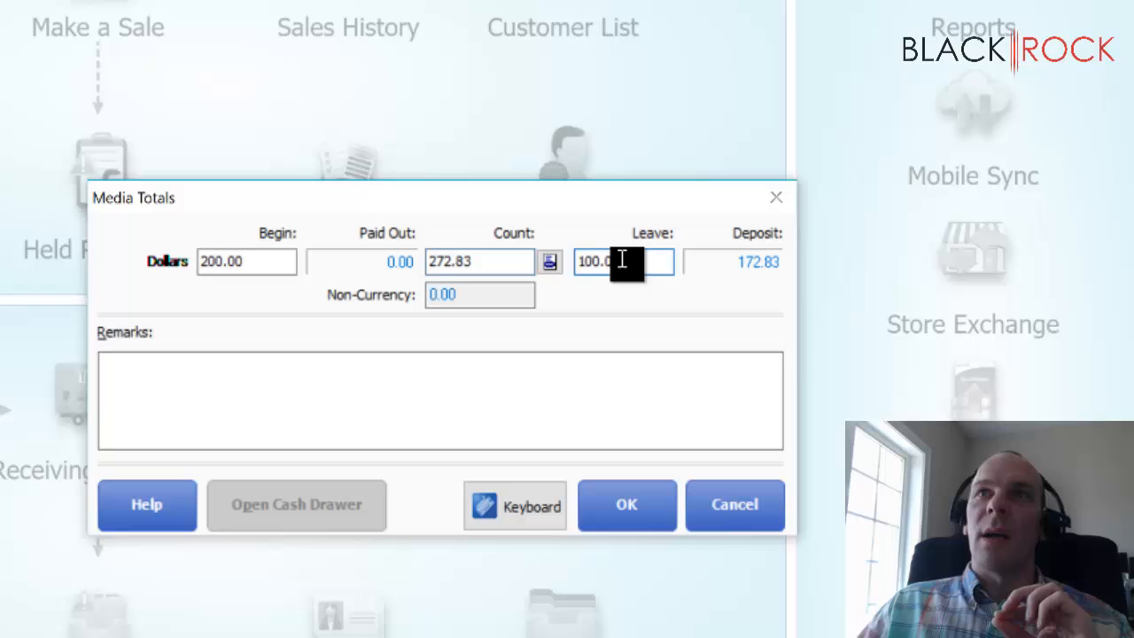
Step: Leave $200.00 in the drawer, reducing the deposit to $72.83
text(20)
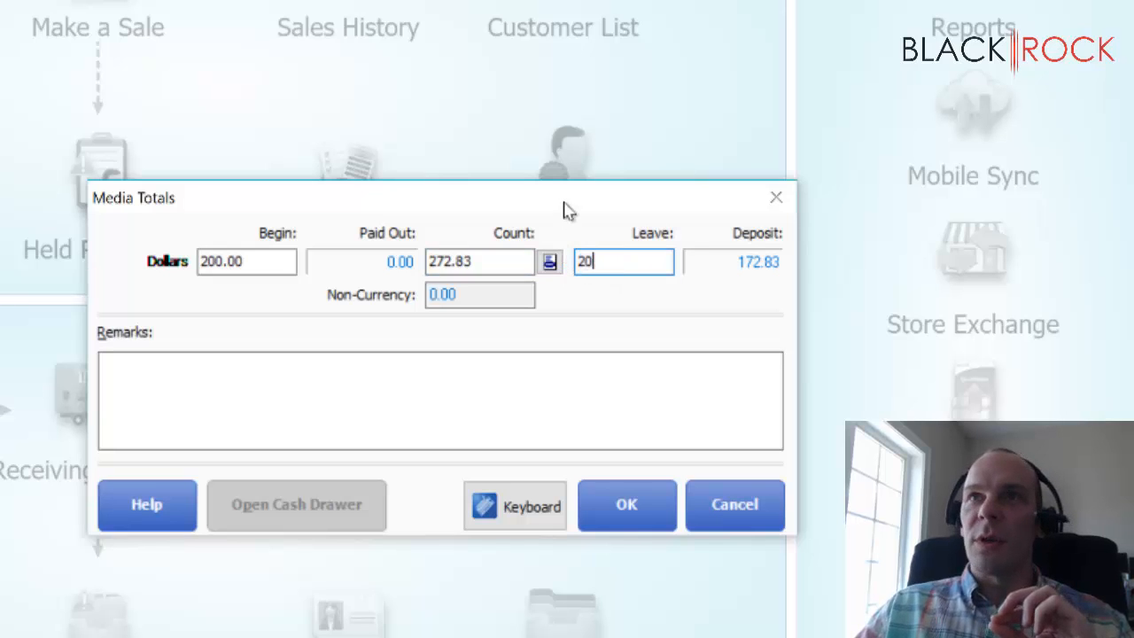
text(0.00)
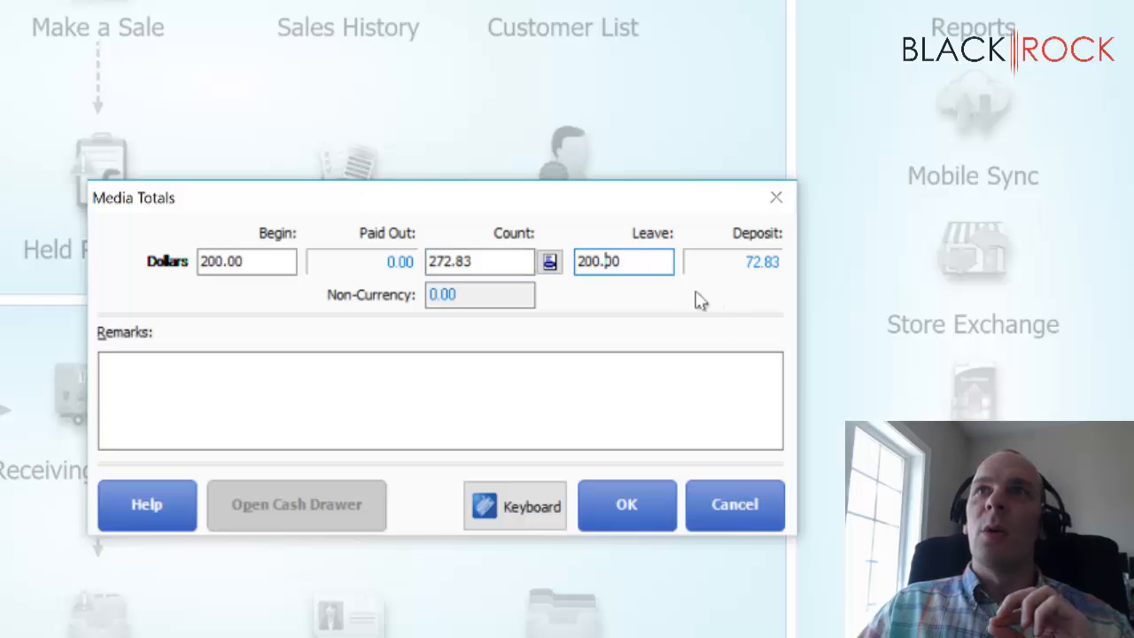
mouse_move(284, 284)
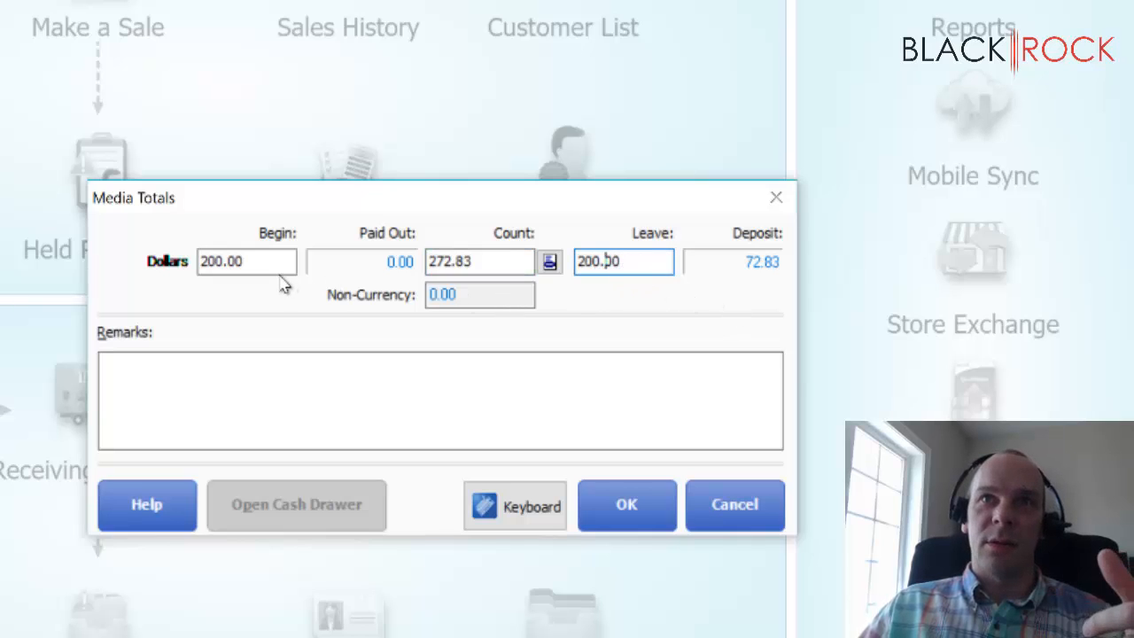
mouse_move(261, 270)
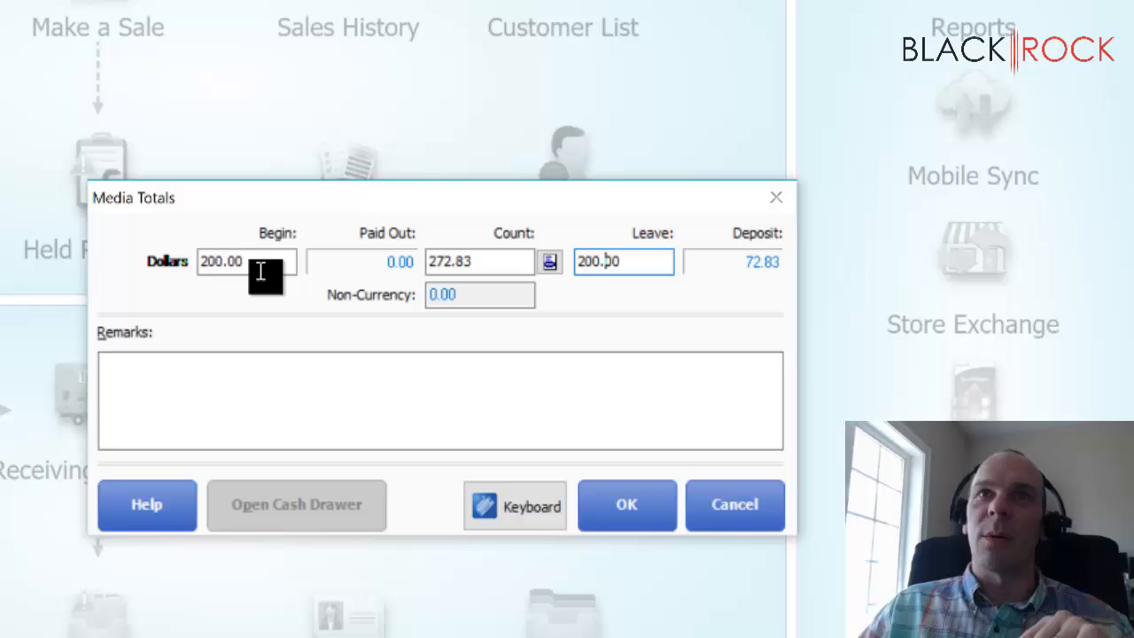
click(439, 400)
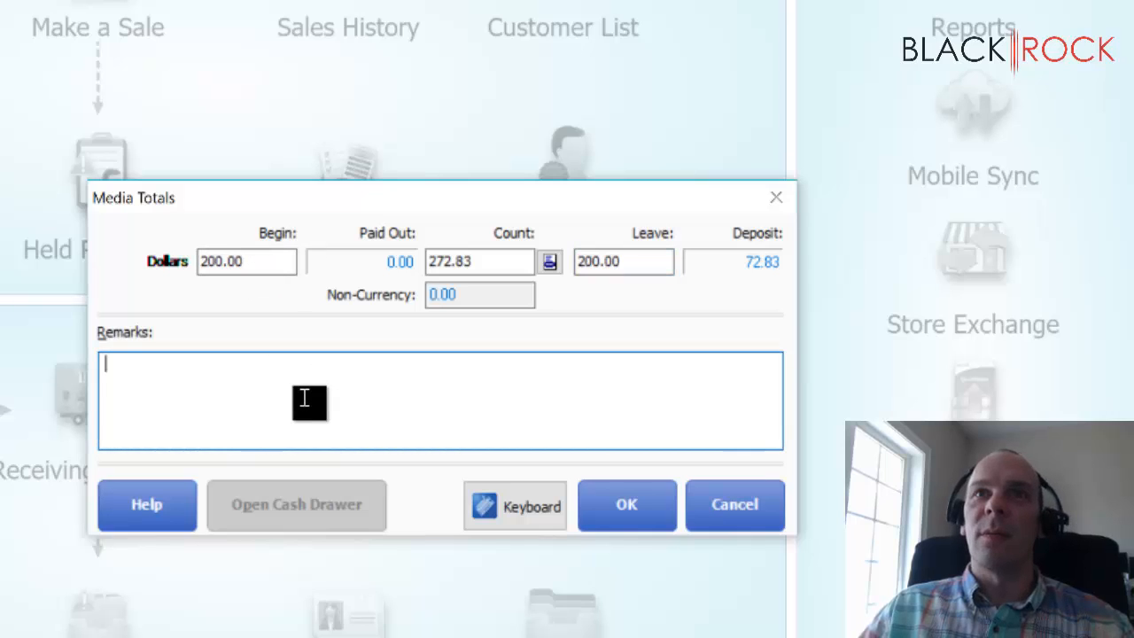
mouse_move(332, 408)
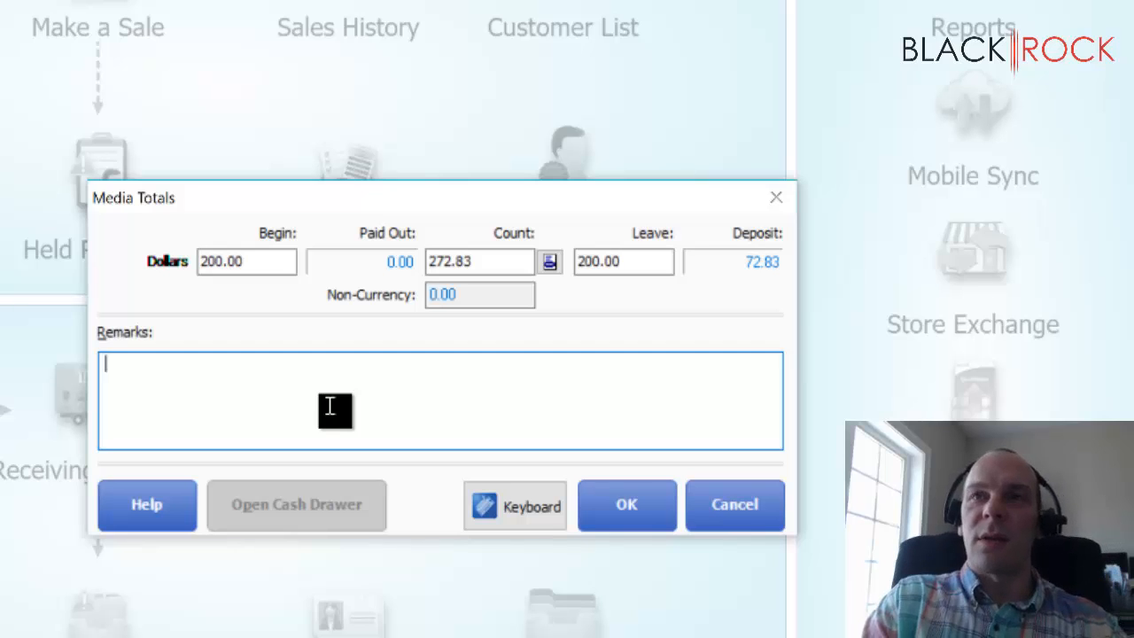
Step: Enter the remark 'Found 3 extra pennies' in the Remarks box
text(F)
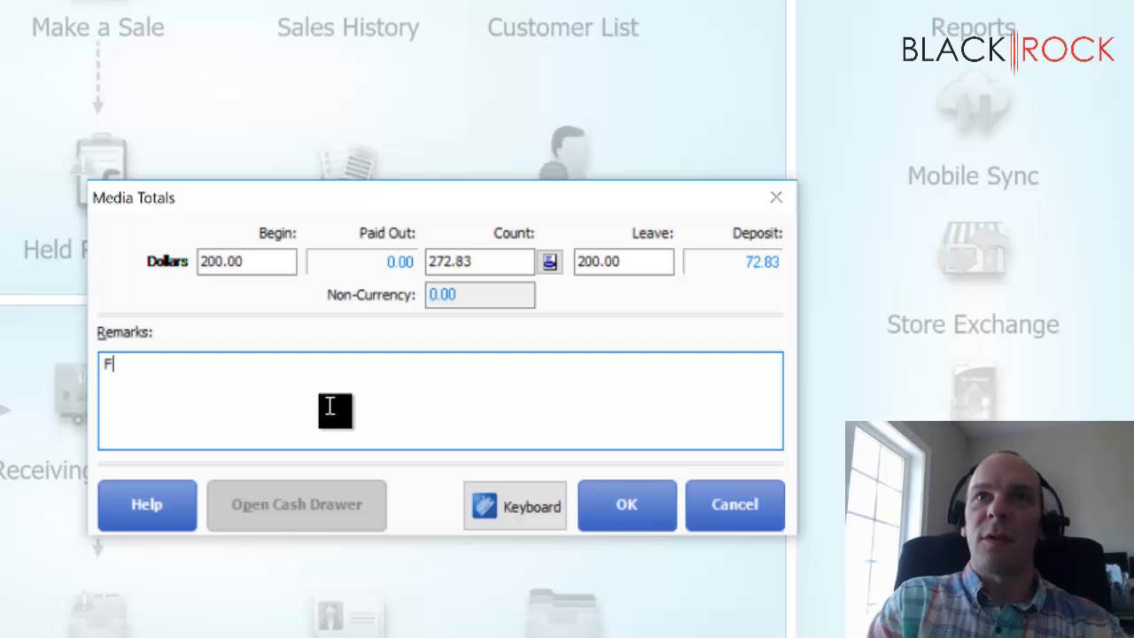
text(ound 3 e)
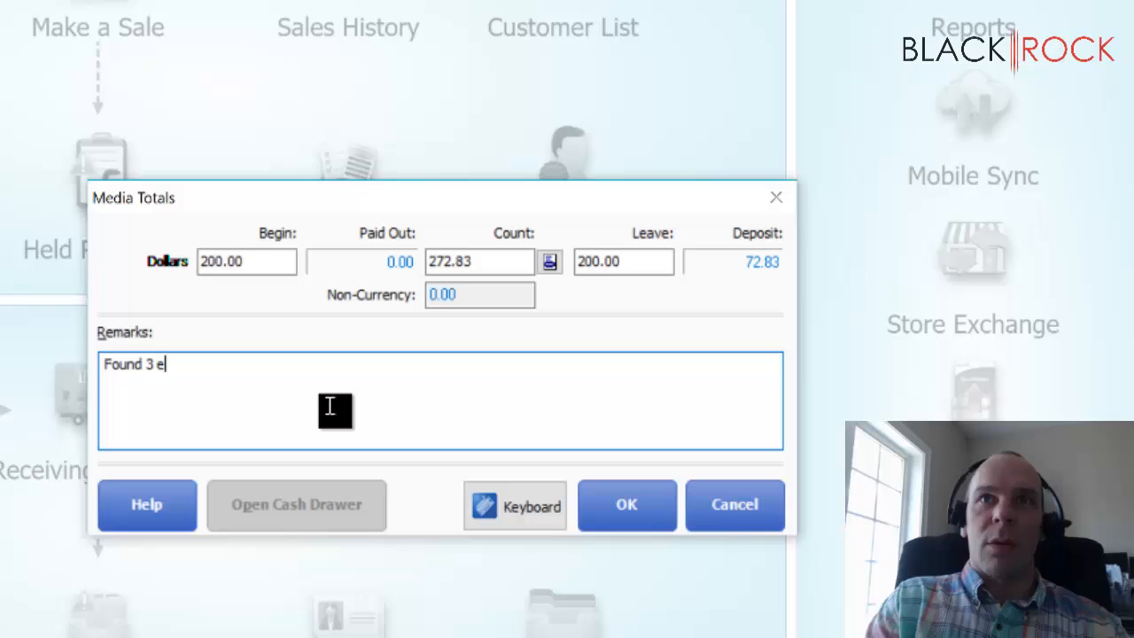
text(xtra pe)
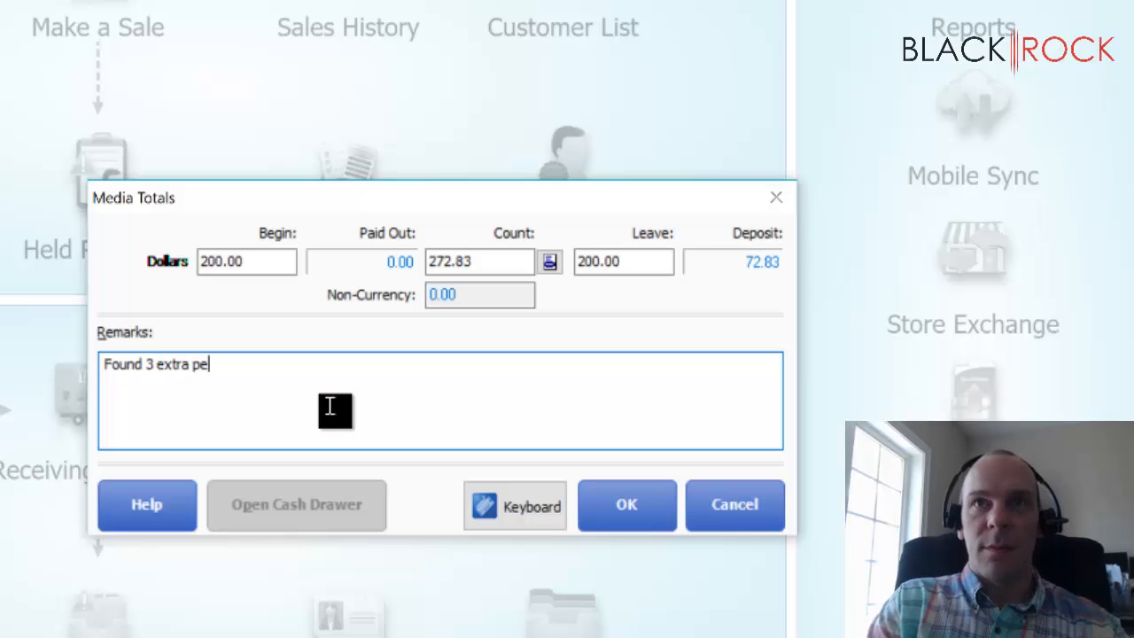
text(nnies)
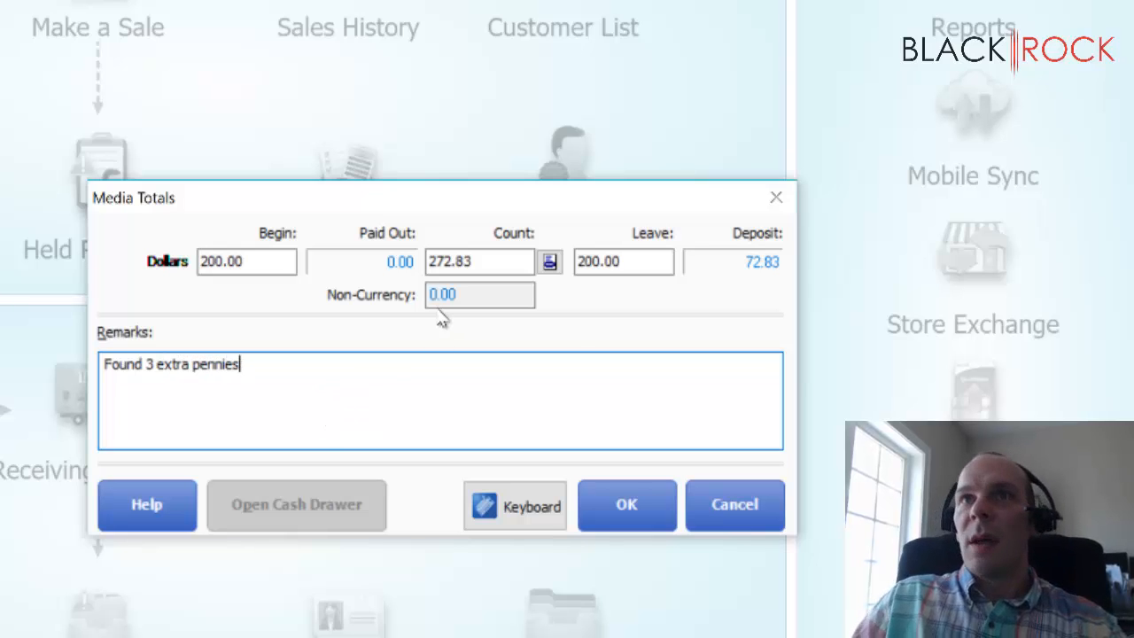
mouse_move(767, 275)
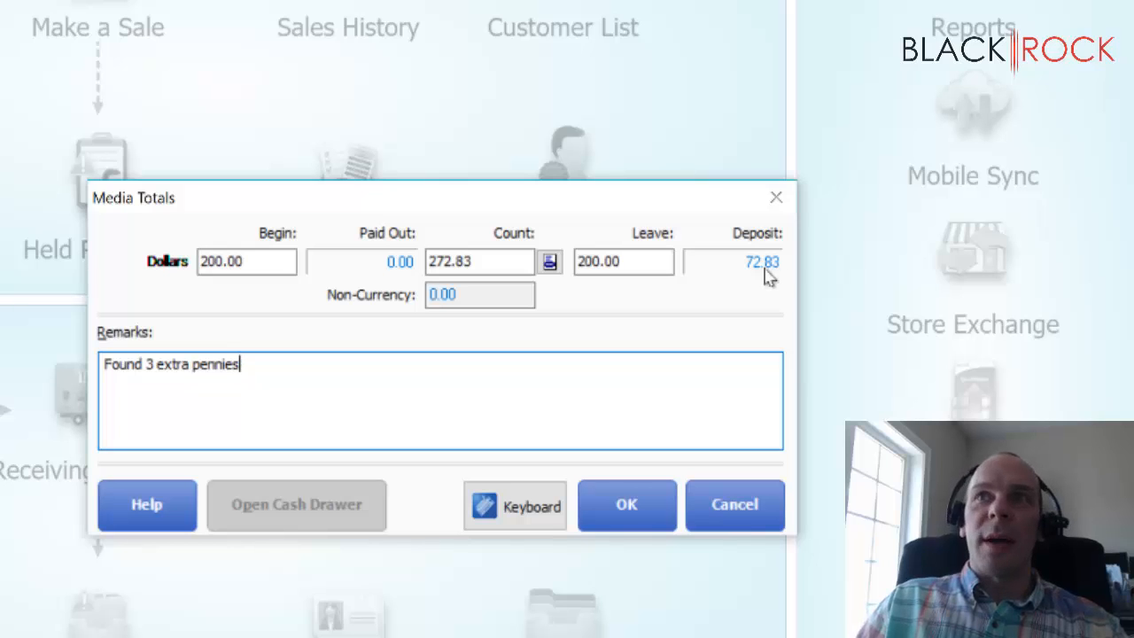
mouse_move(771, 275)
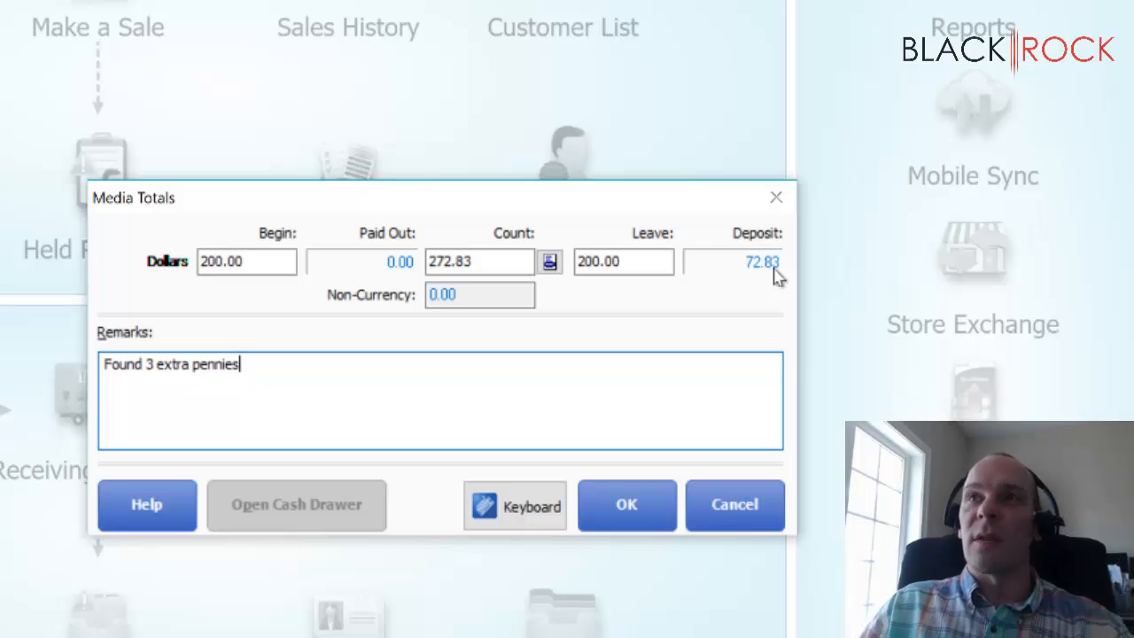
mouse_move(787, 293)
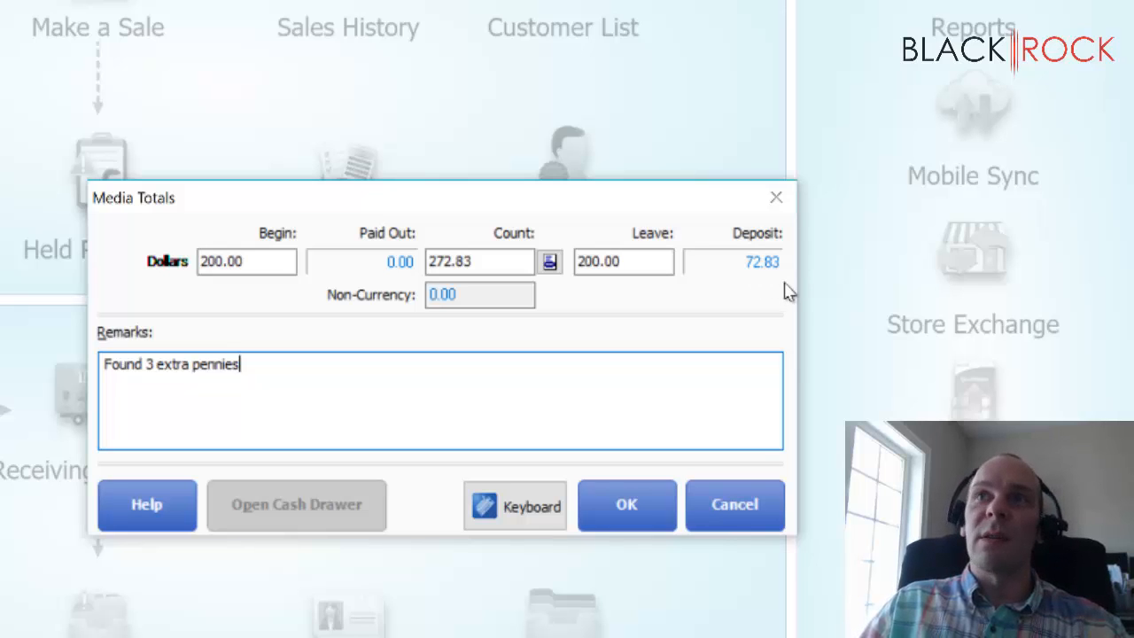
mouse_move(765, 316)
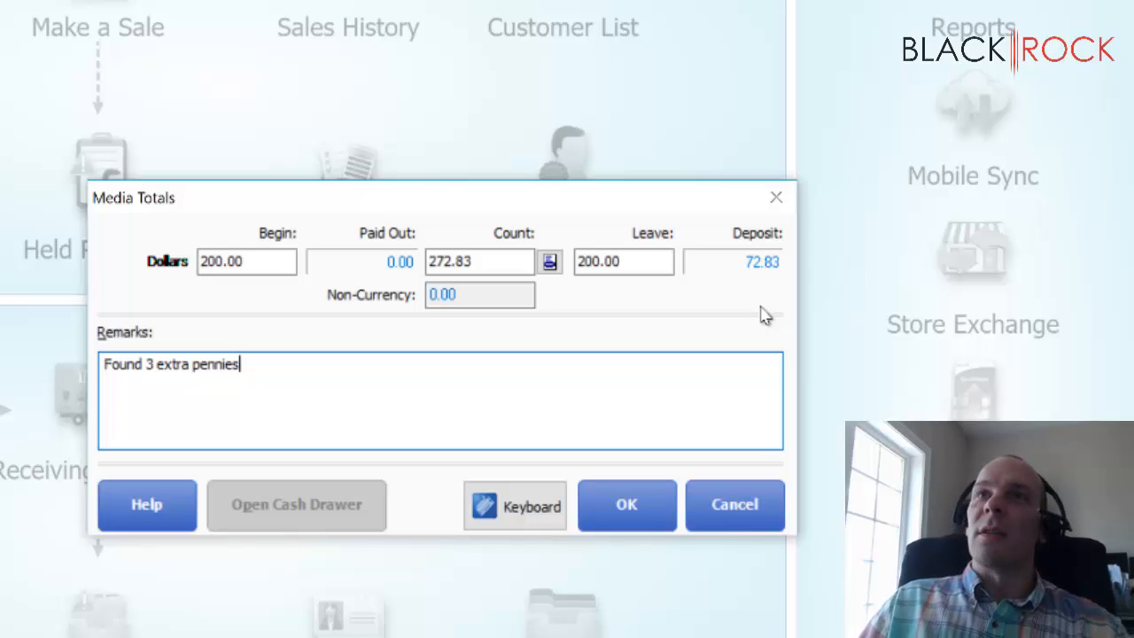
mouse_move(627, 505)
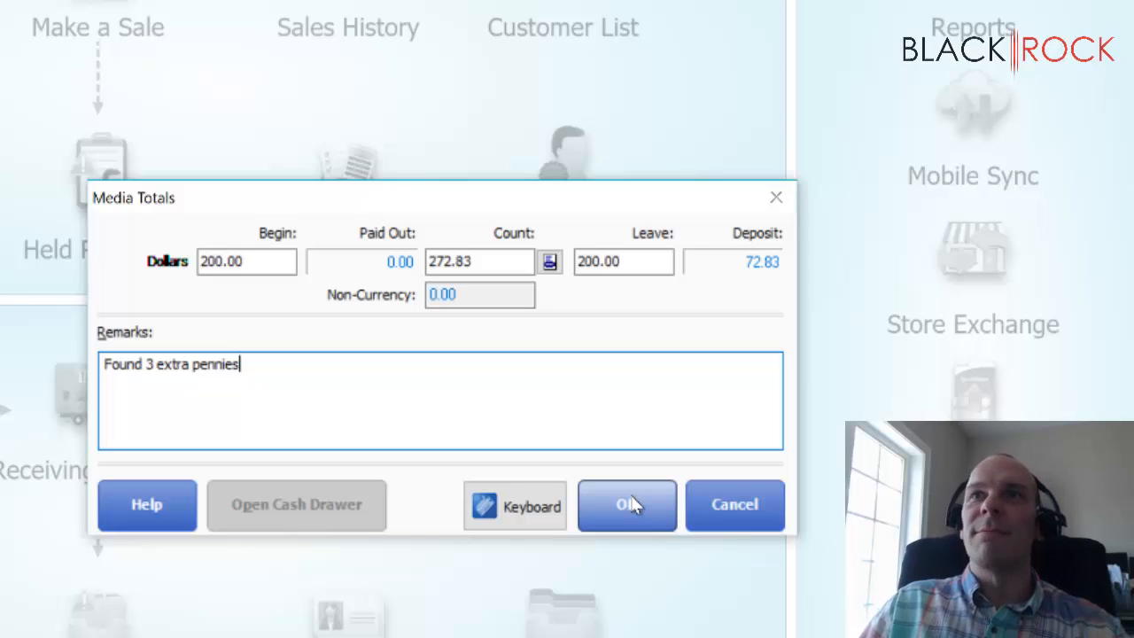
click(627, 504)
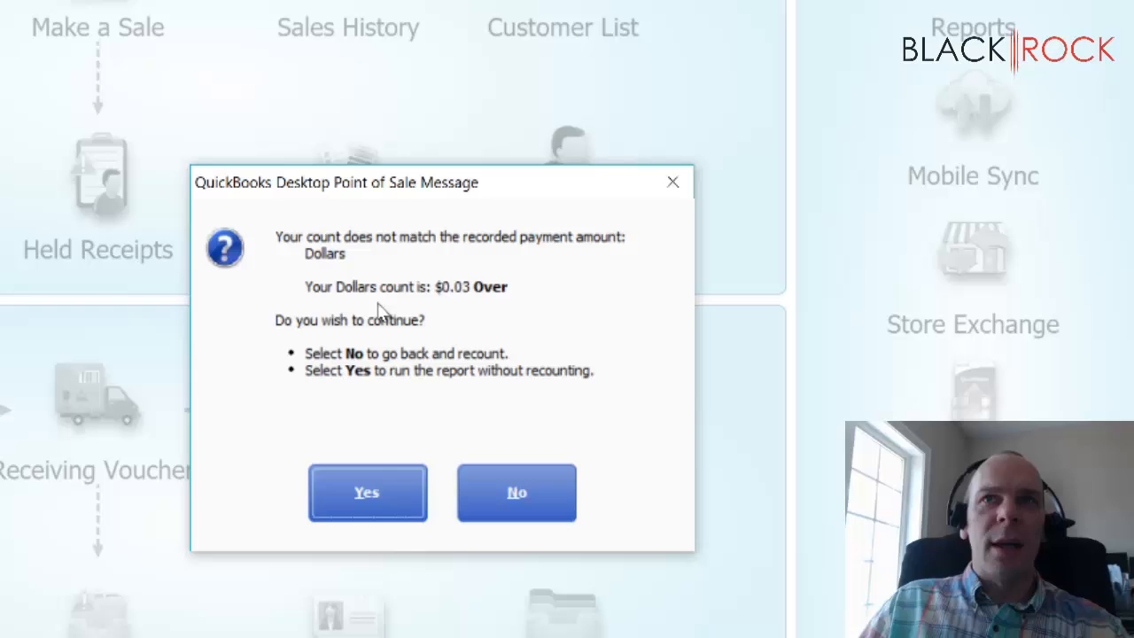
mouse_move(345, 257)
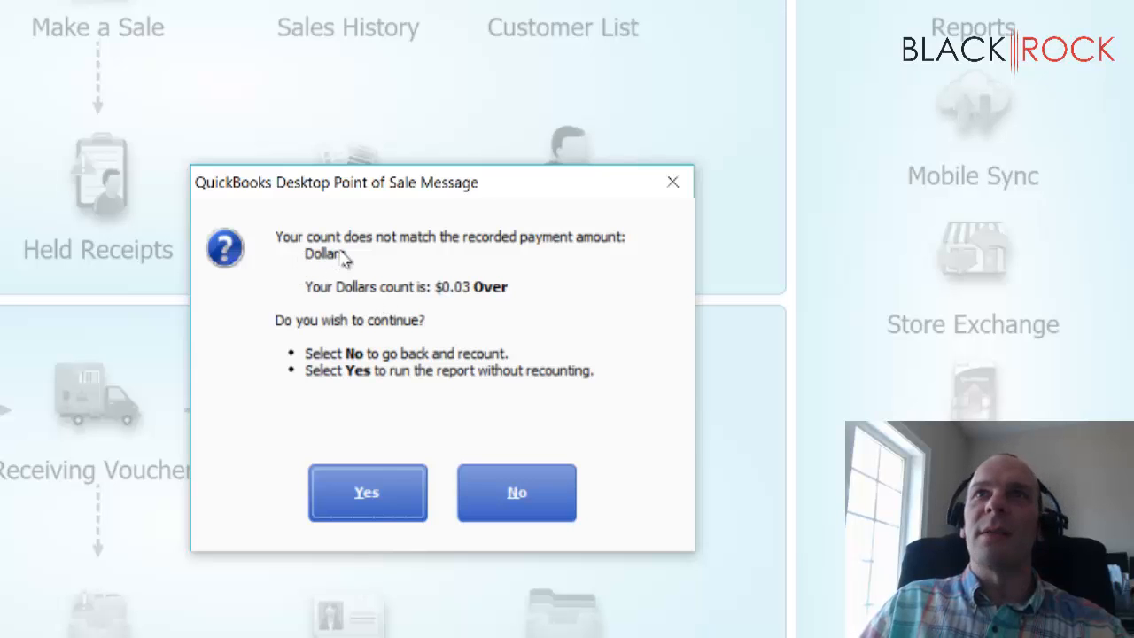
mouse_move(566, 268)
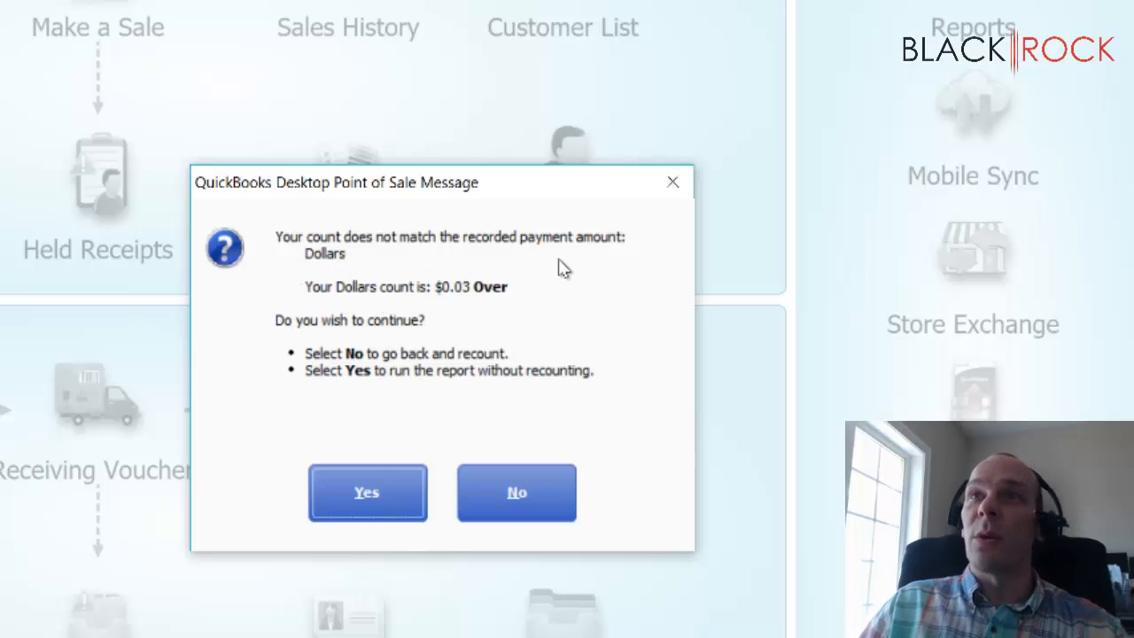
mouse_move(392, 302)
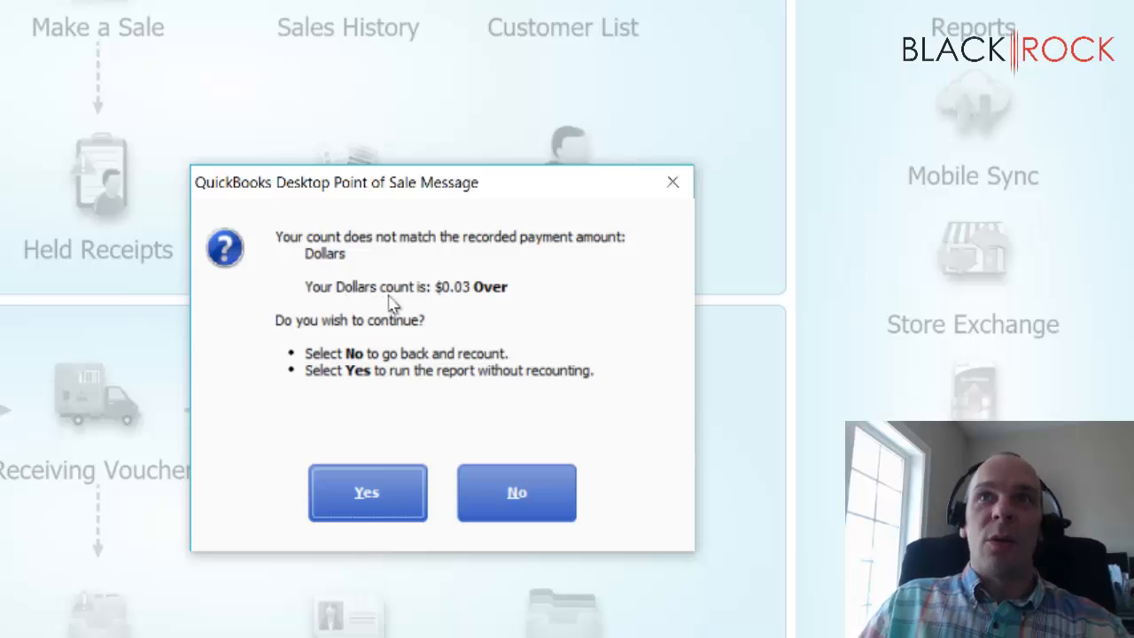
mouse_move(470, 322)
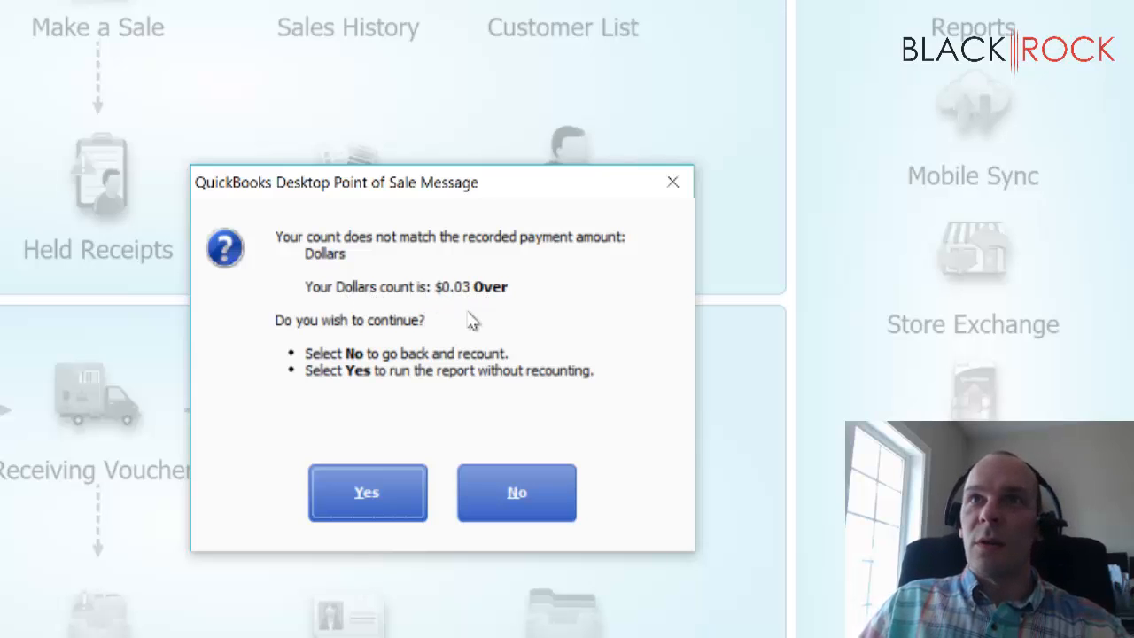
mouse_move(368, 364)
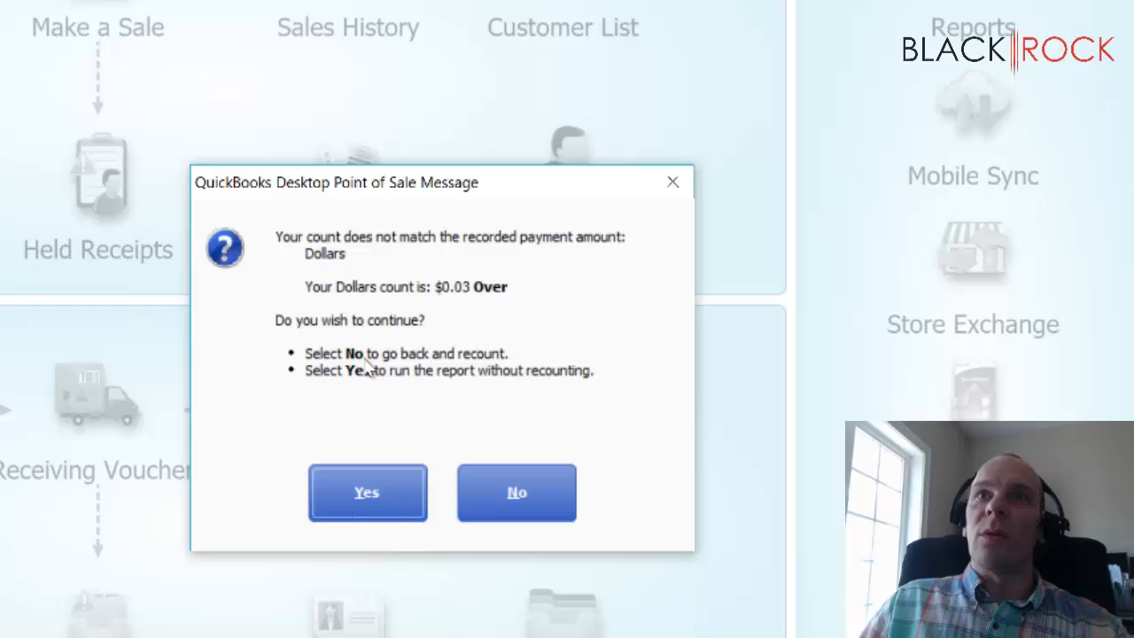
mouse_move(382, 443)
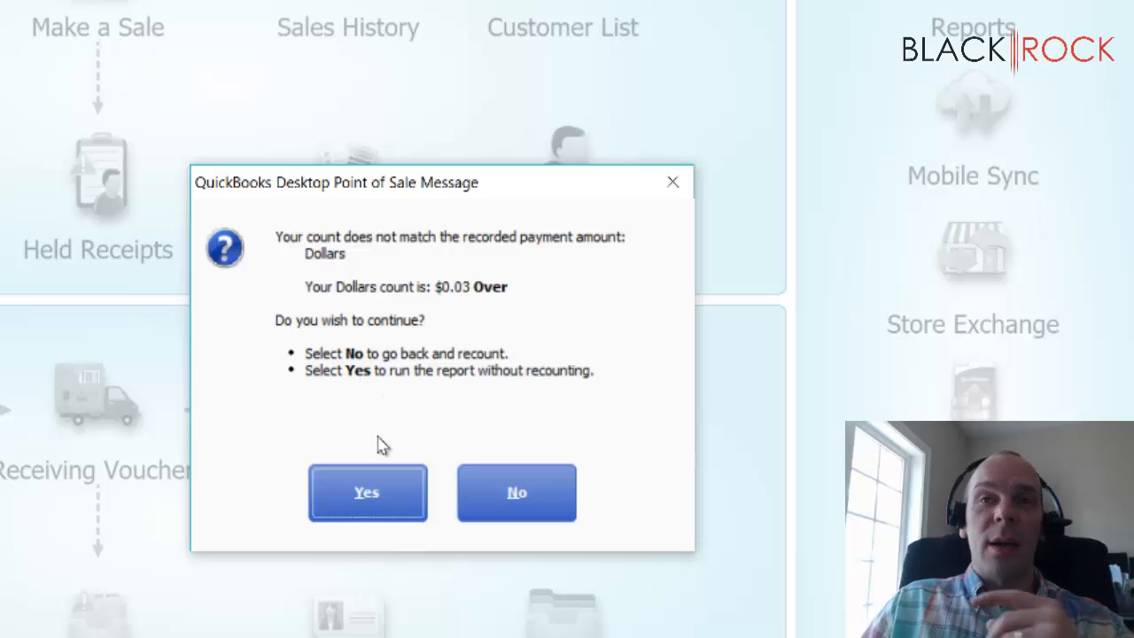
mouse_move(492, 403)
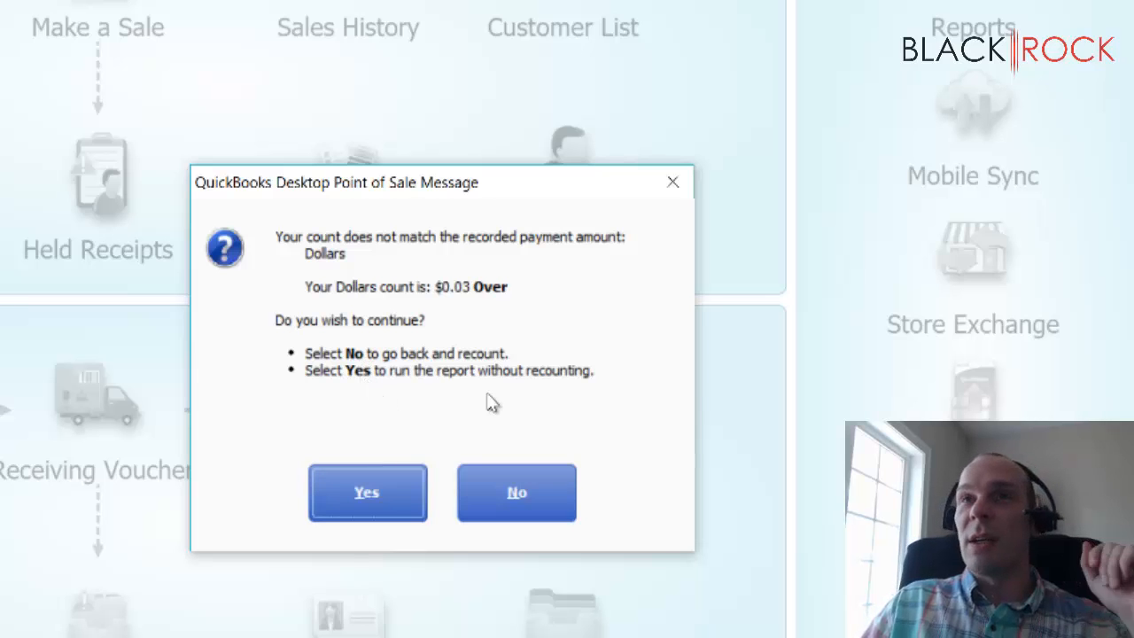
mouse_move(493, 302)
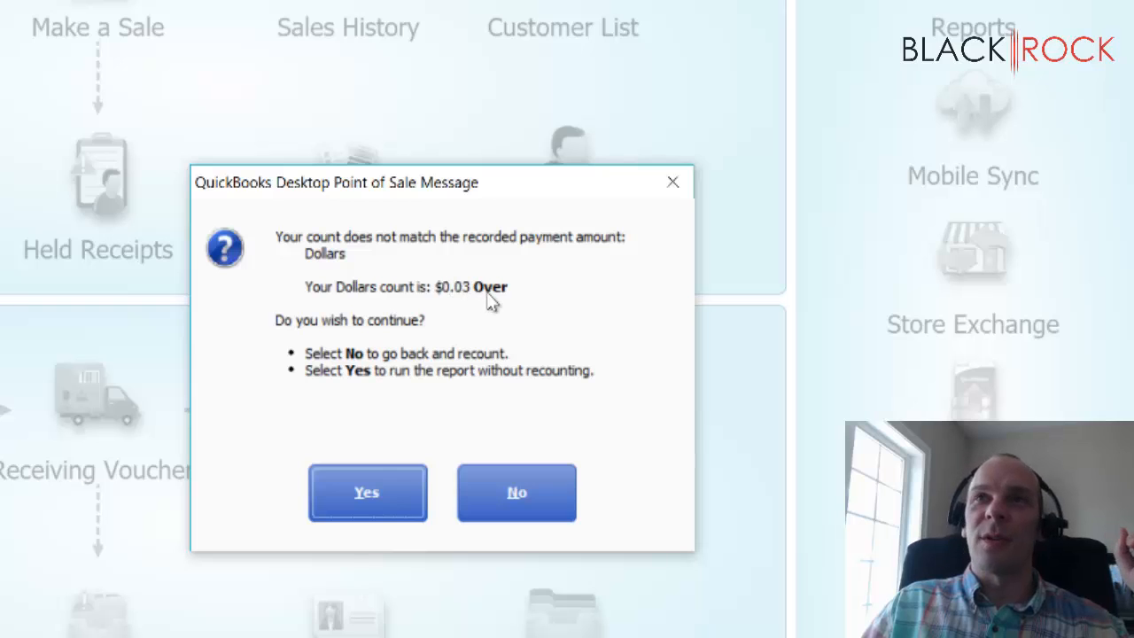
mouse_move(493, 390)
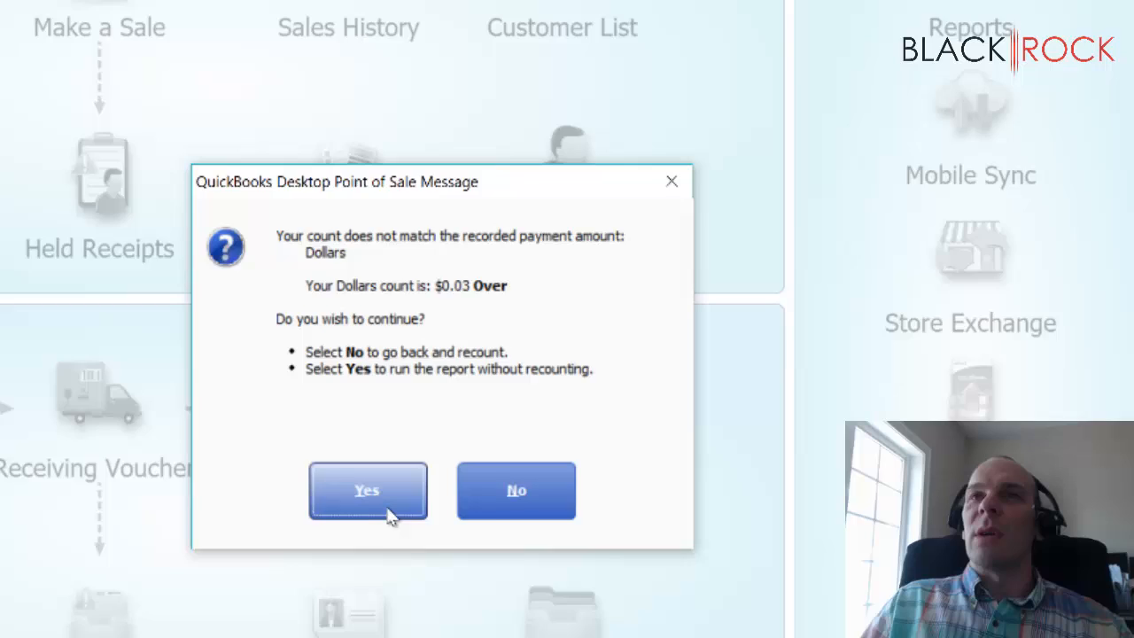
Step: Accept the $0.03 over count without recounting and preview the Letter XZ-Out template
click(367, 490)
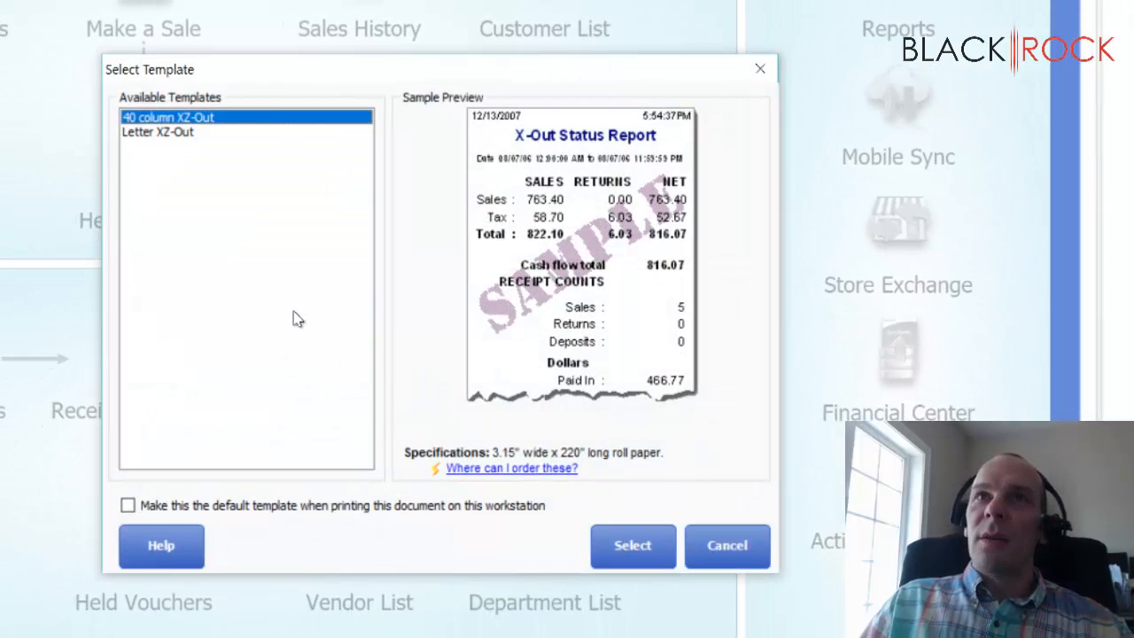
mouse_move(159, 138)
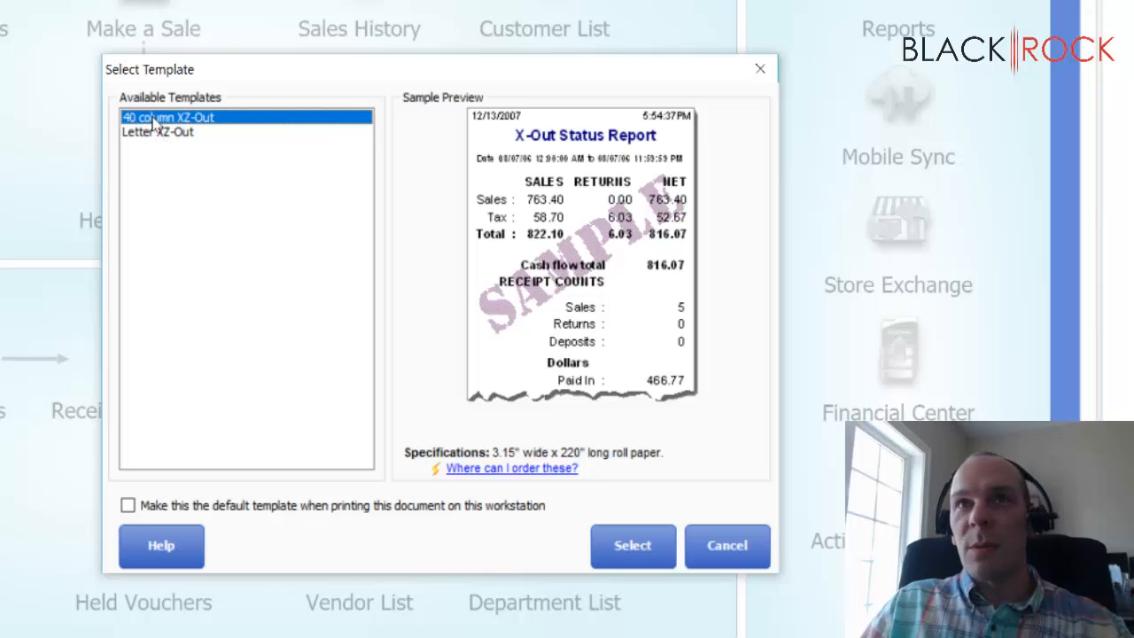
mouse_move(406, 169)
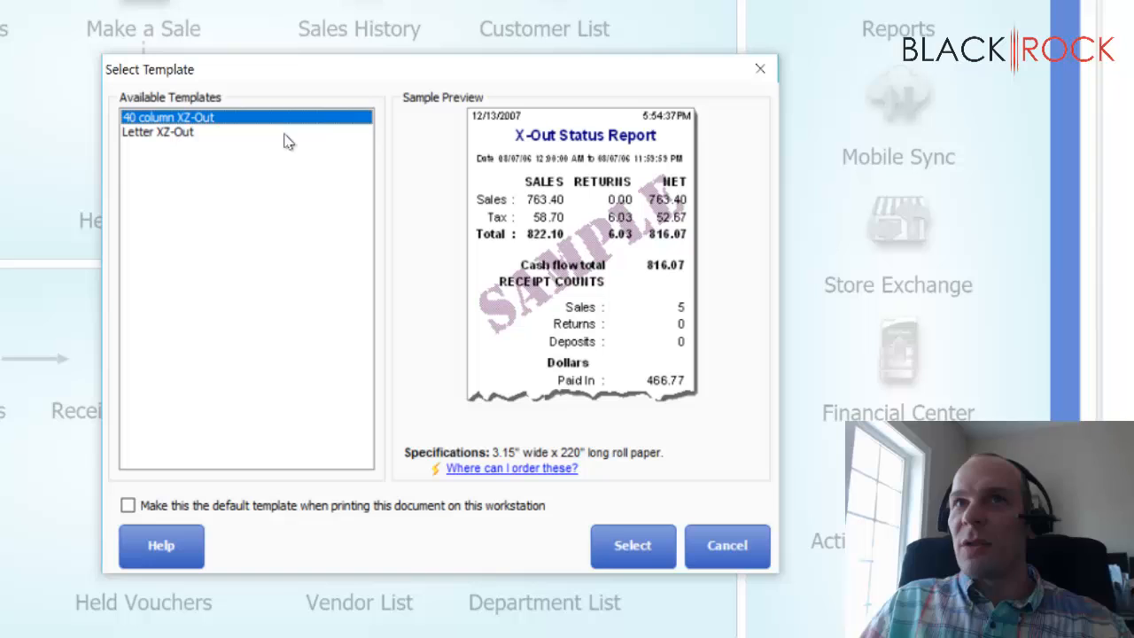
mouse_move(189, 131)
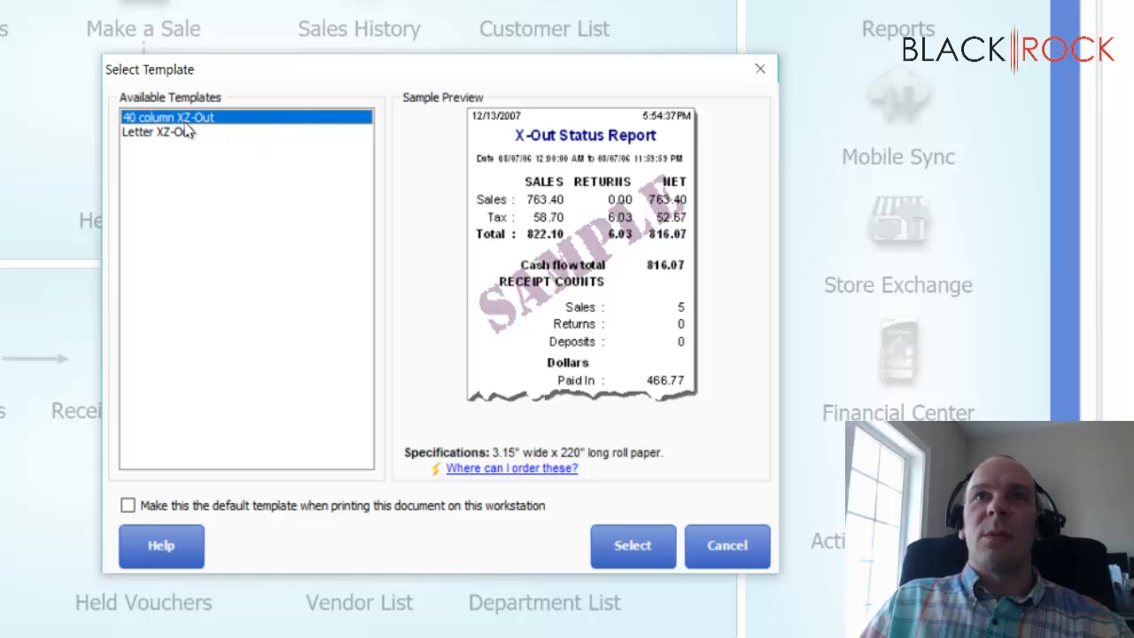
mouse_move(219, 142)
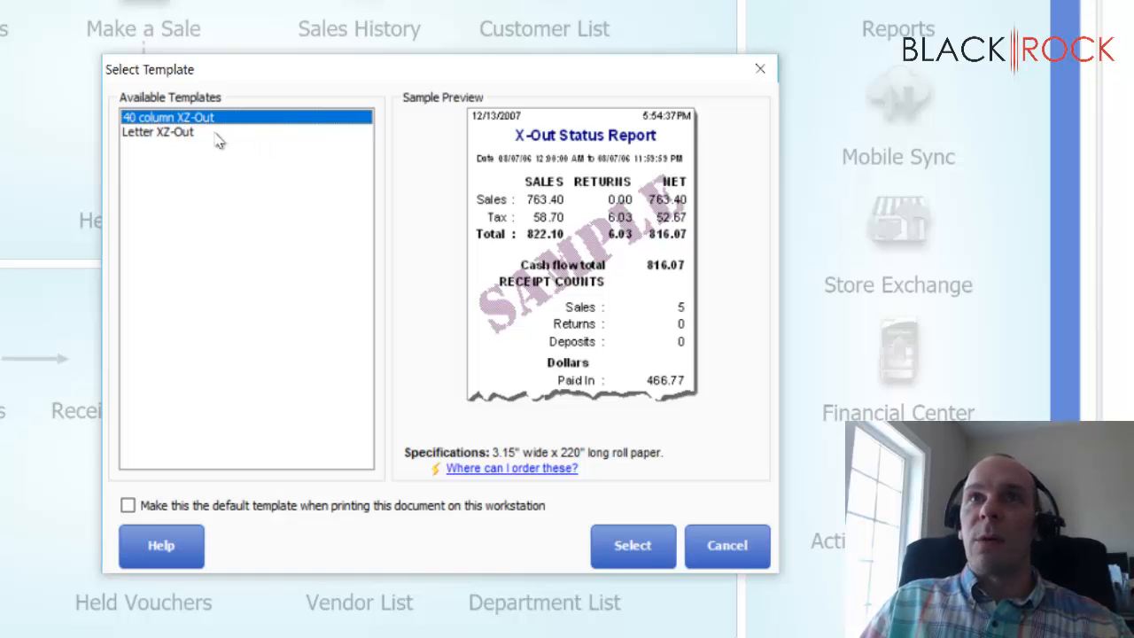
click(158, 131)
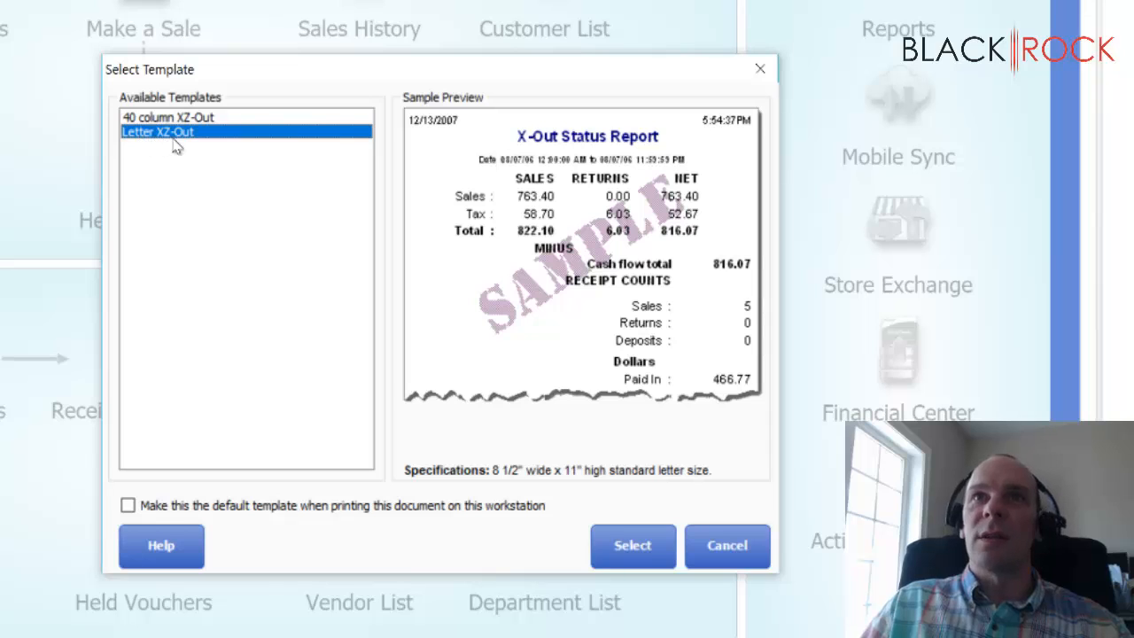
mouse_move(181, 150)
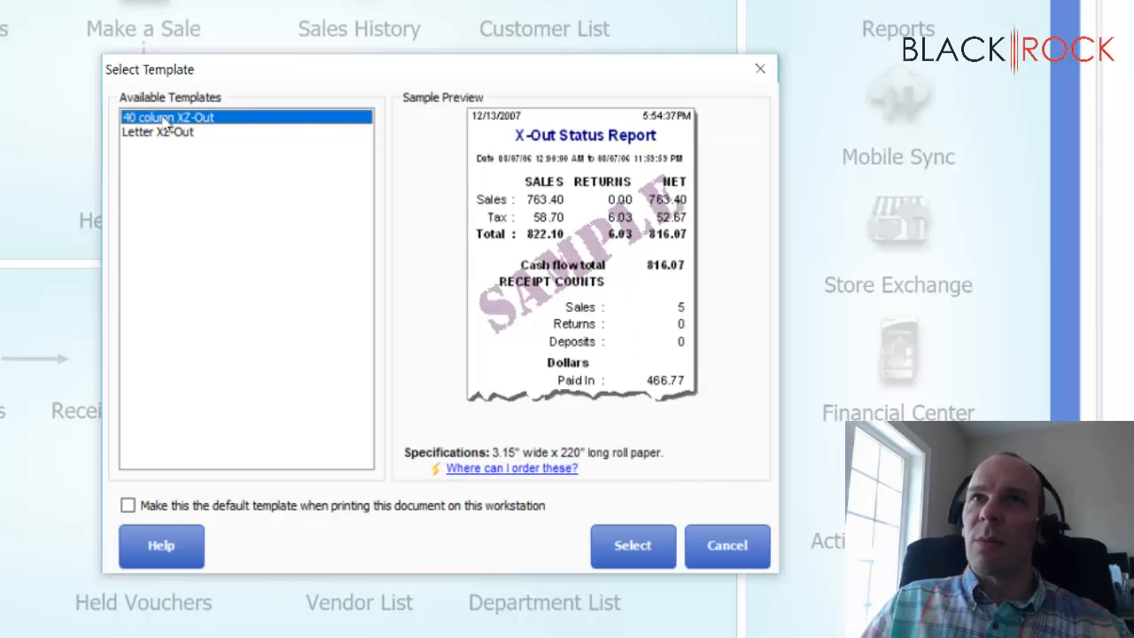
mouse_move(191, 128)
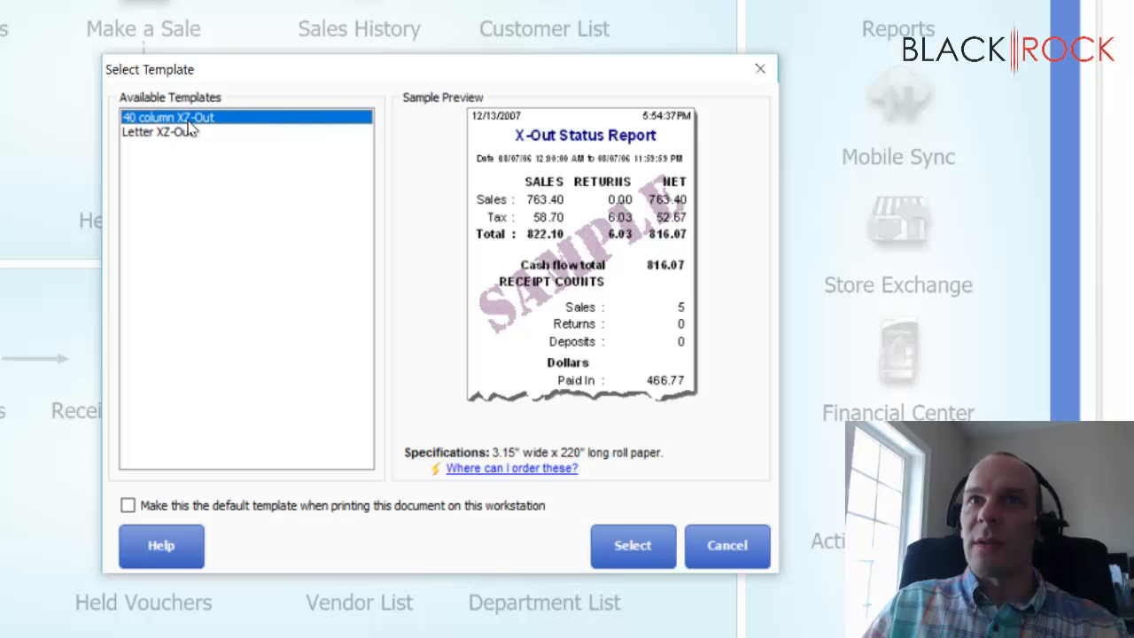
mouse_move(273, 523)
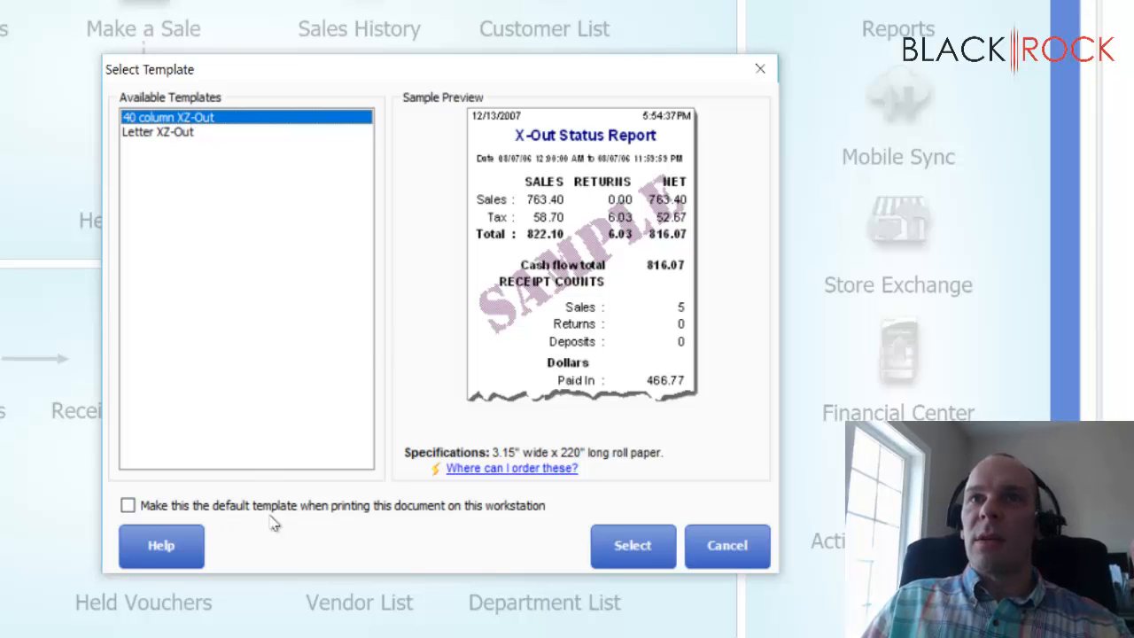
mouse_move(195, 116)
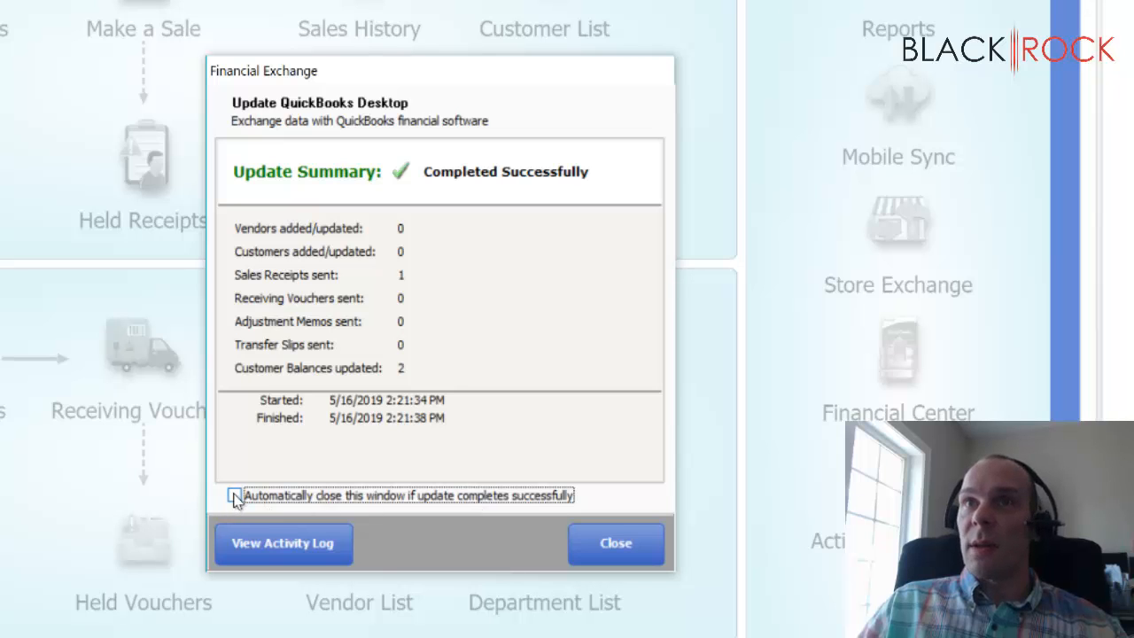
Step: Make successful QuickBooks updates close automatically and dismiss the update summary
click(236, 495)
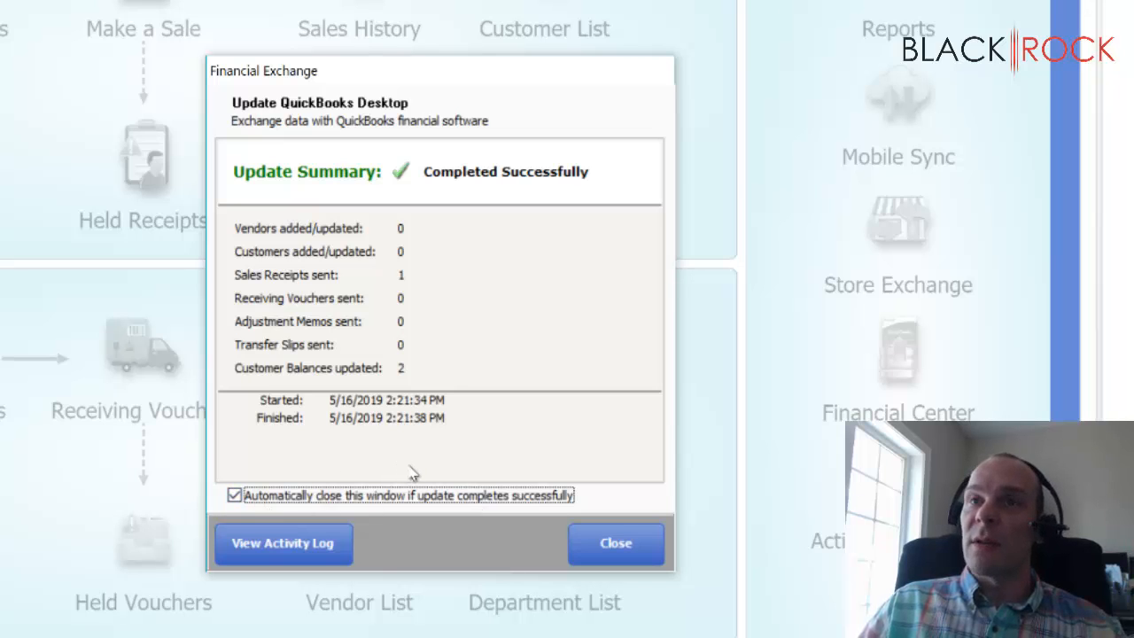
click(615, 543)
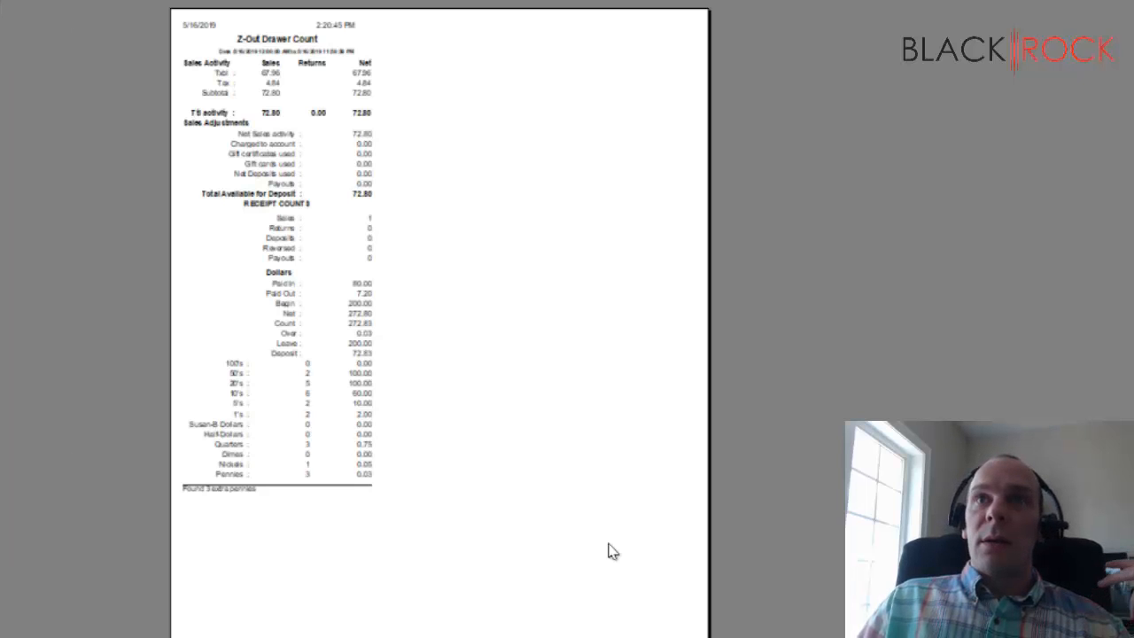
mouse_move(614, 551)
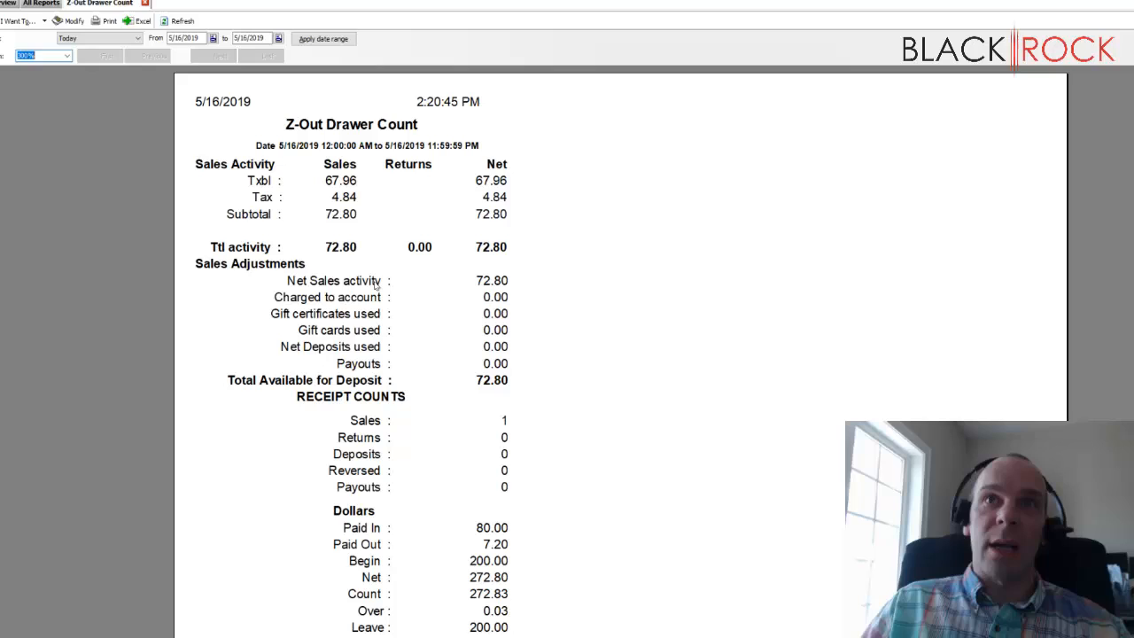
mouse_move(433, 326)
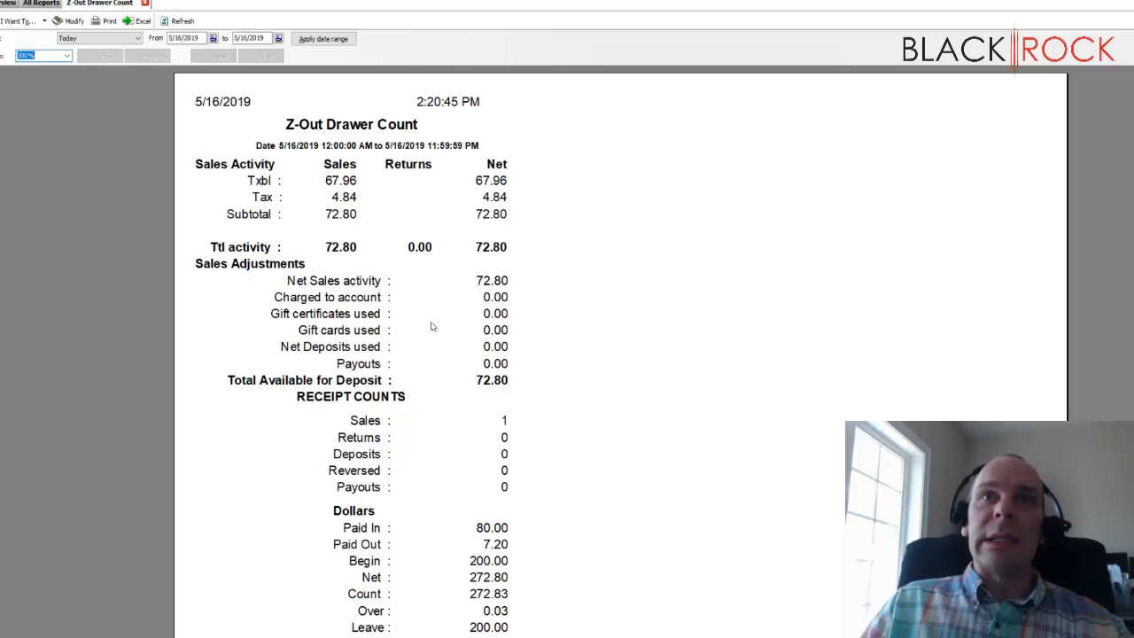
mouse_move(595, 481)
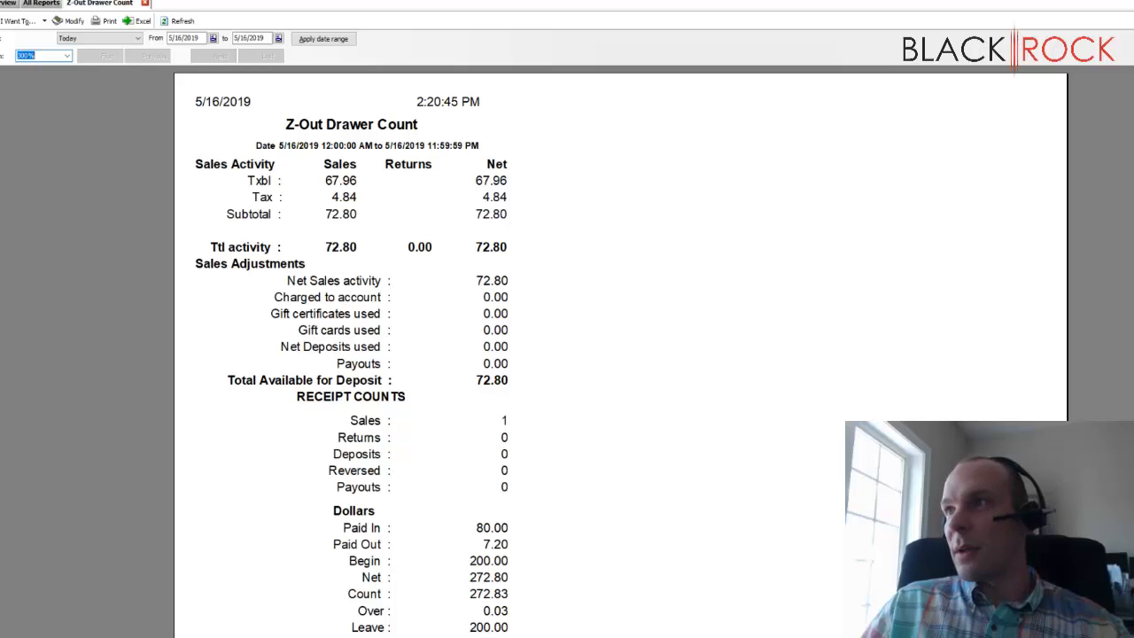
scroll(down, 3)
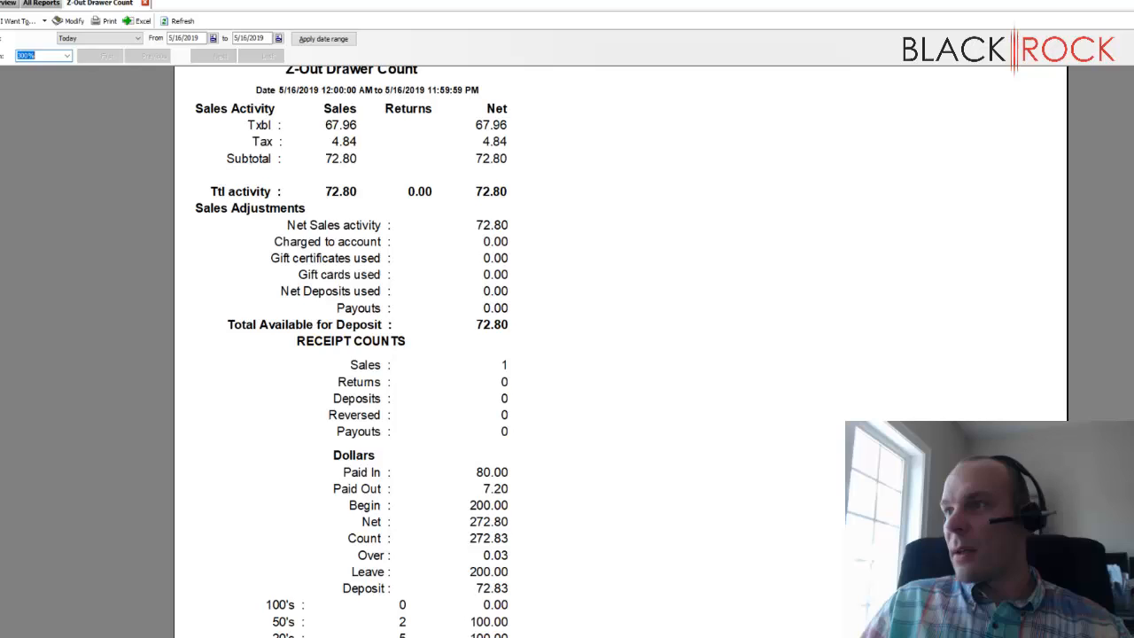
scroll(down, 3)
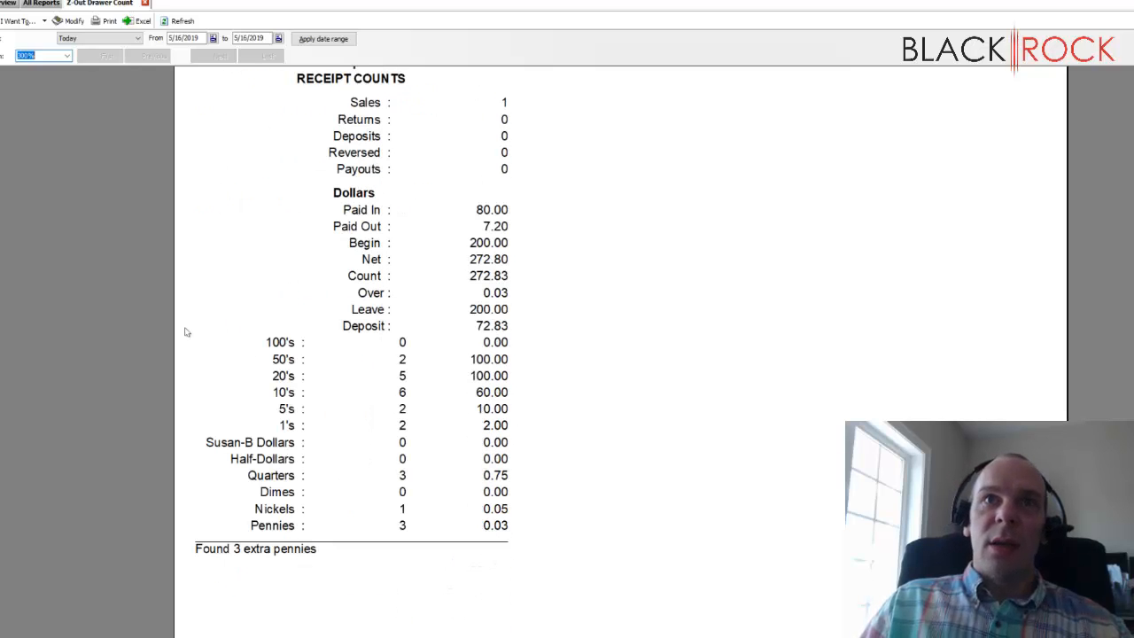
mouse_move(674, 514)
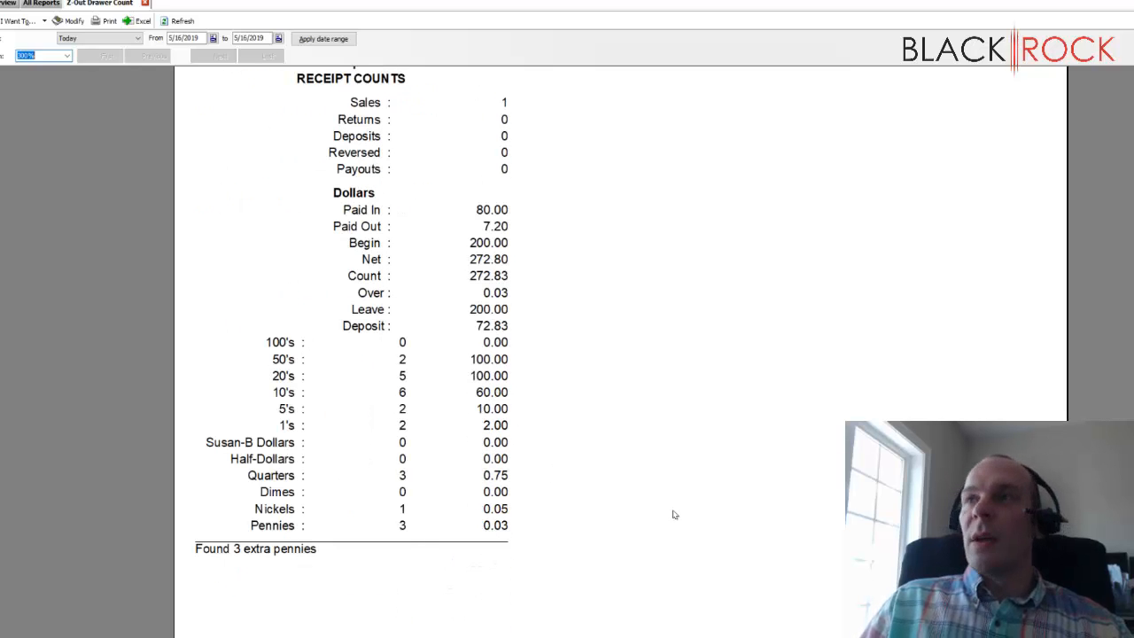
mouse_move(643, 473)
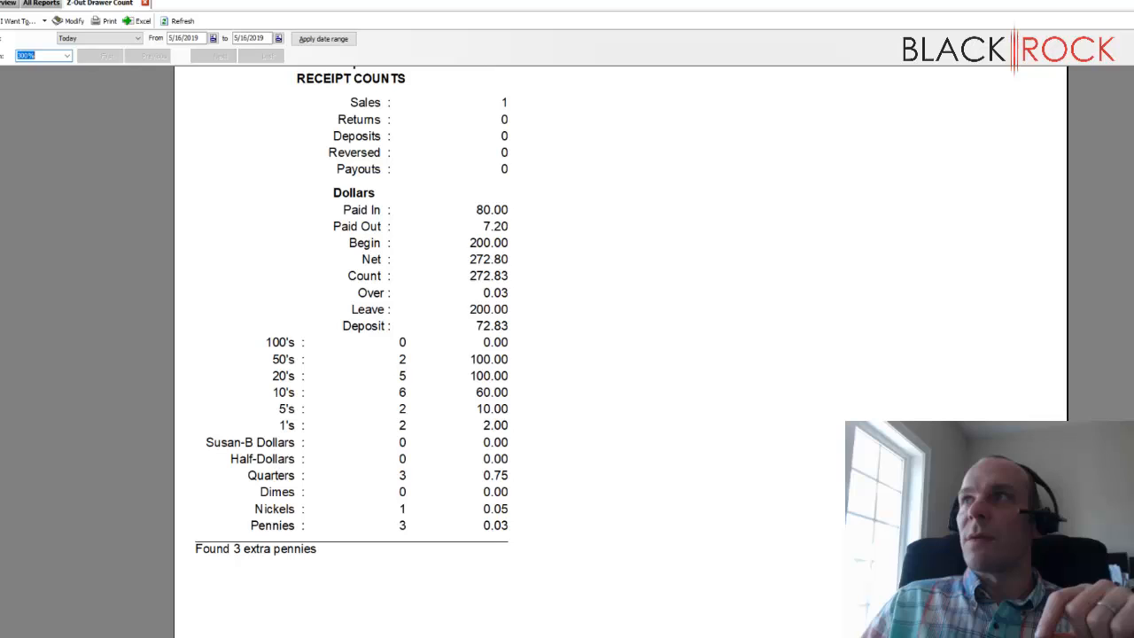
scroll(up, 3)
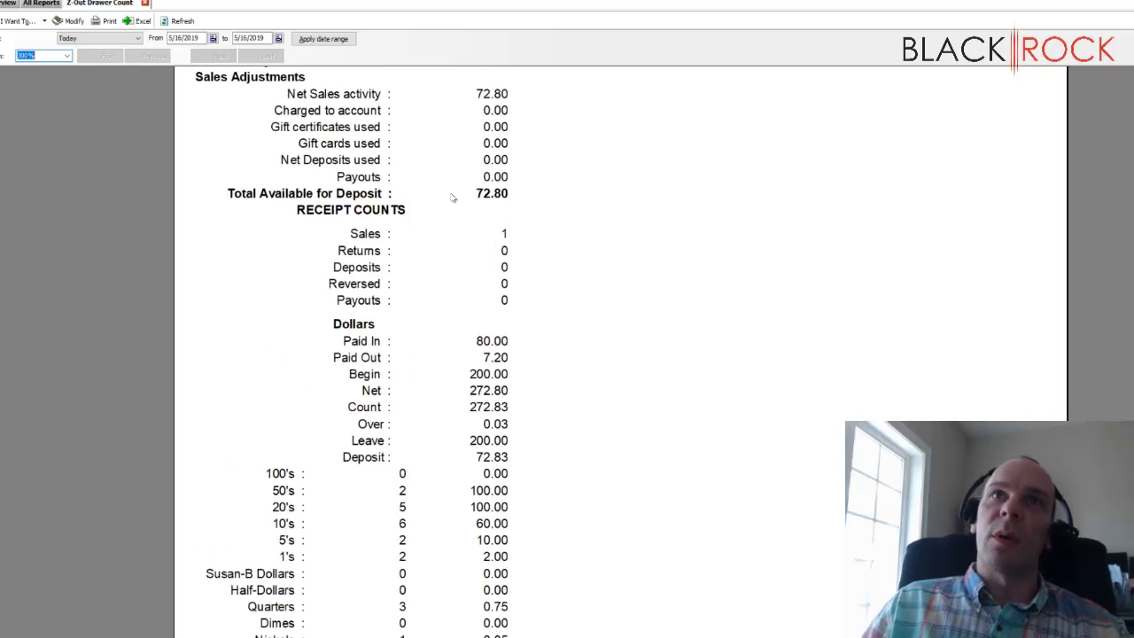
mouse_move(845, 323)
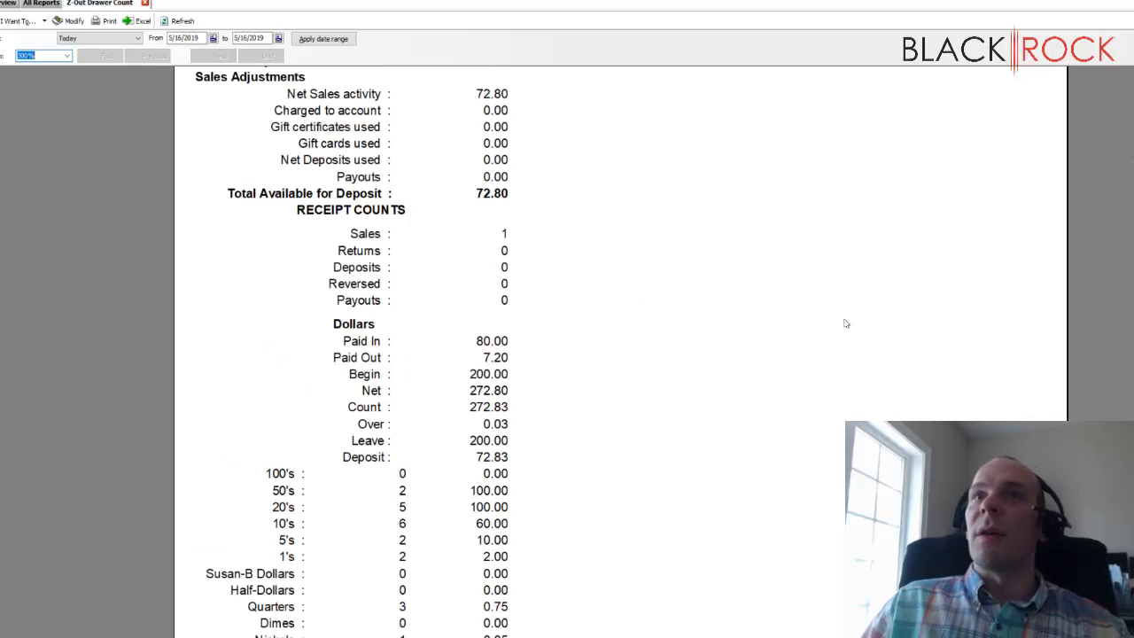
mouse_move(807, 304)
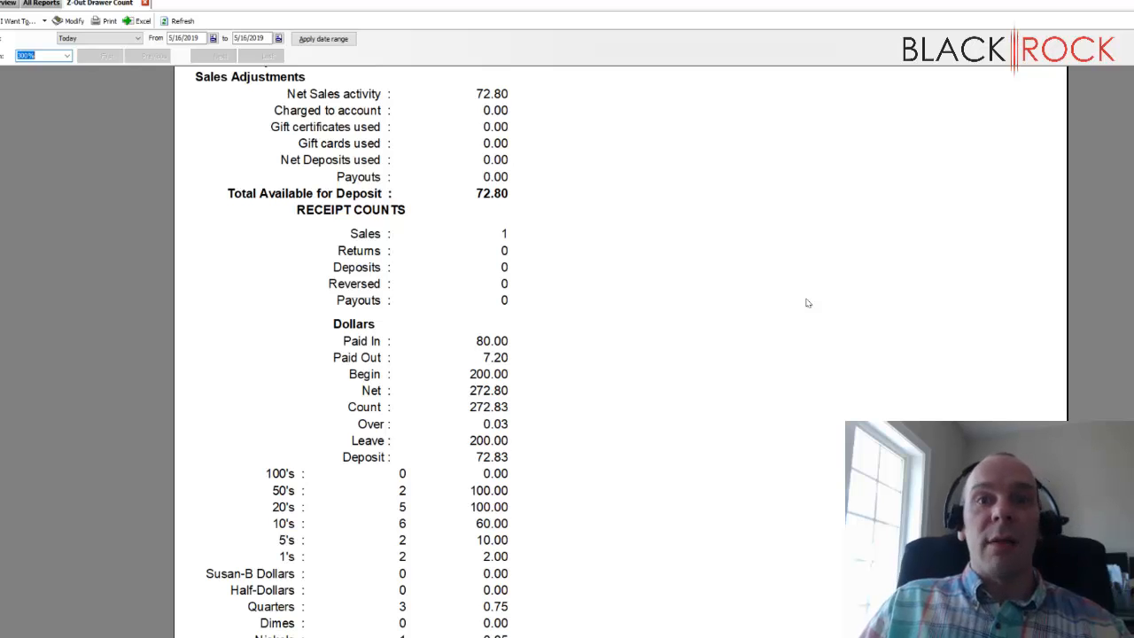
mouse_move(803, 289)
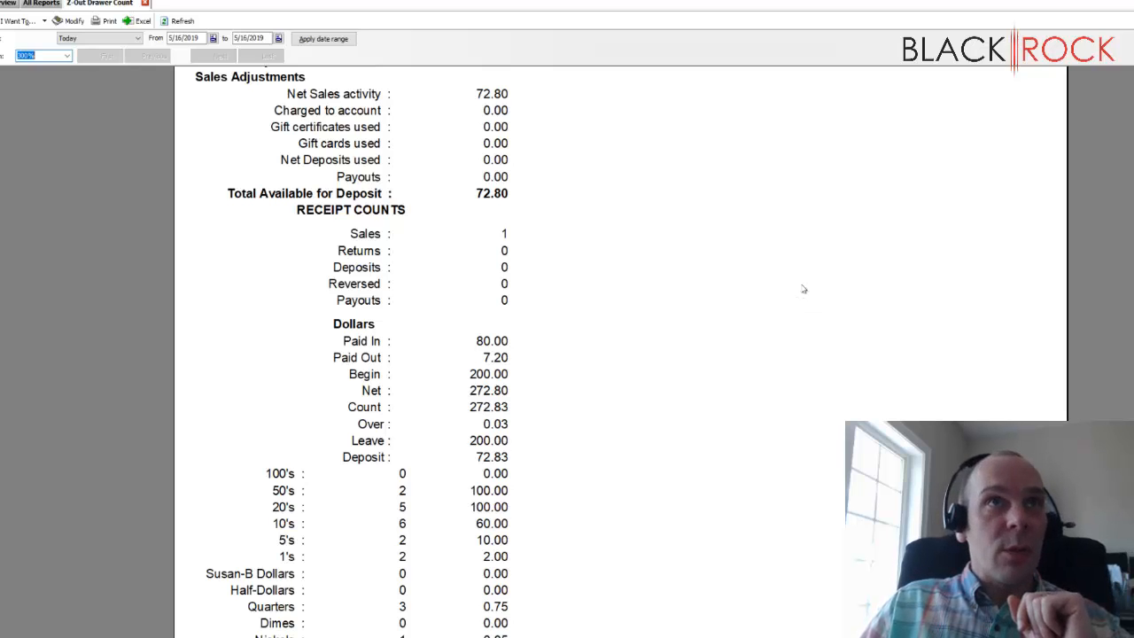